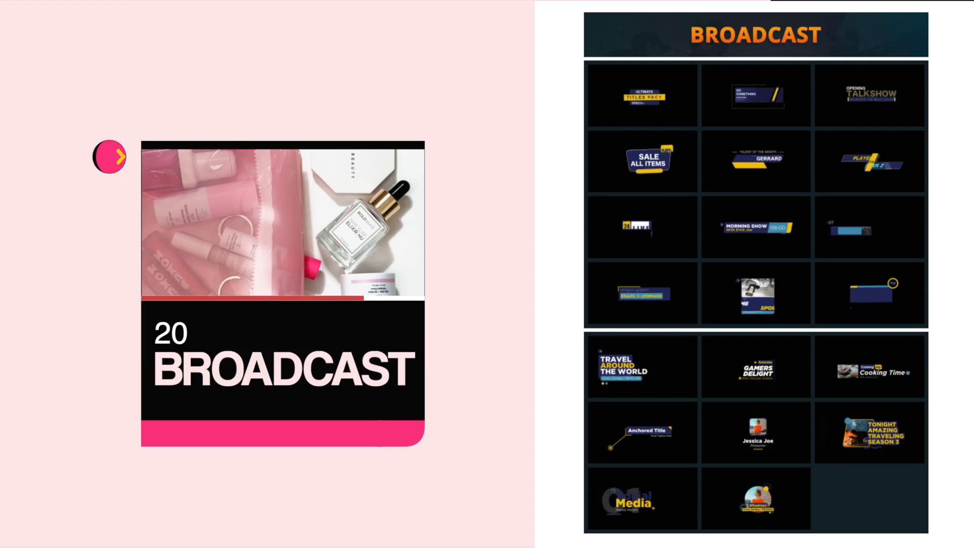
Step: Browse to the downloaded videohive title pack in Downloads and preview its Help Documentation Readme
{"action": "left_click", "coordinate": [113, 156]}
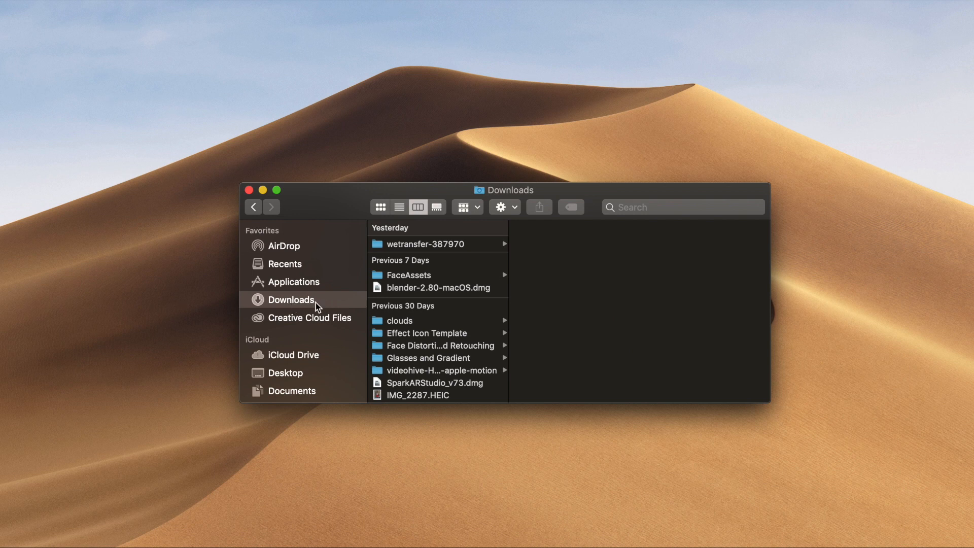
{"action": "mouse_move", "coordinate": [433, 377]}
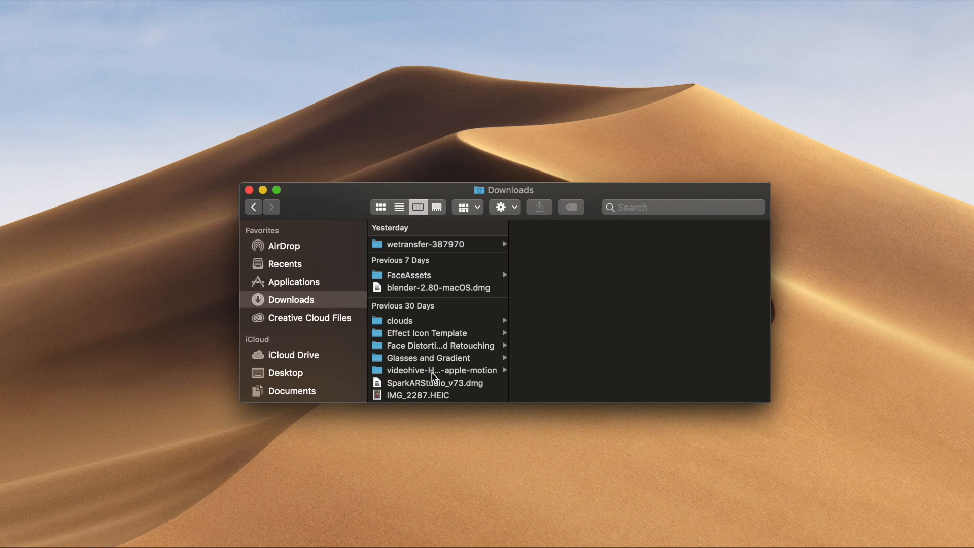
{"action": "left_click", "coordinate": [439, 370]}
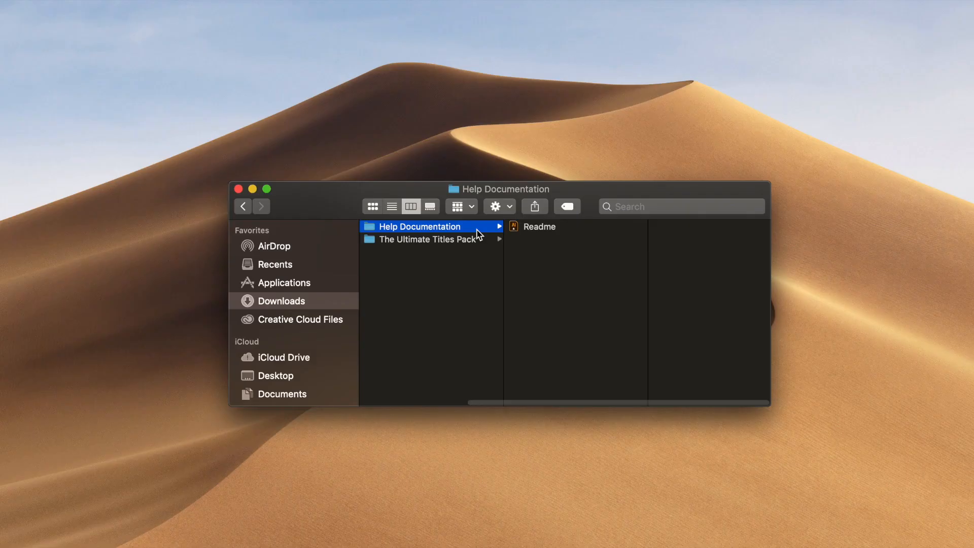
{"action": "left_click", "coordinate": [539, 226]}
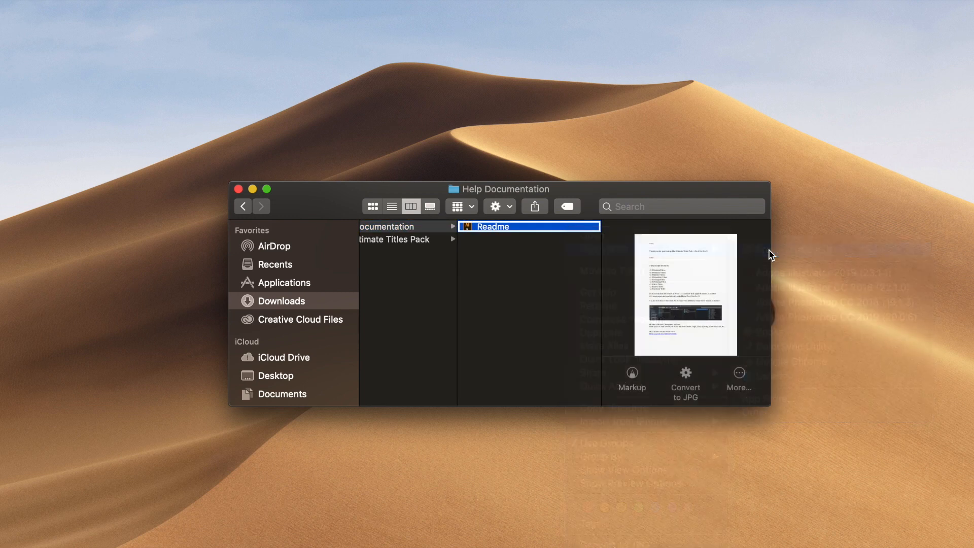
{"action": "double_click", "coordinate": [491, 225]}
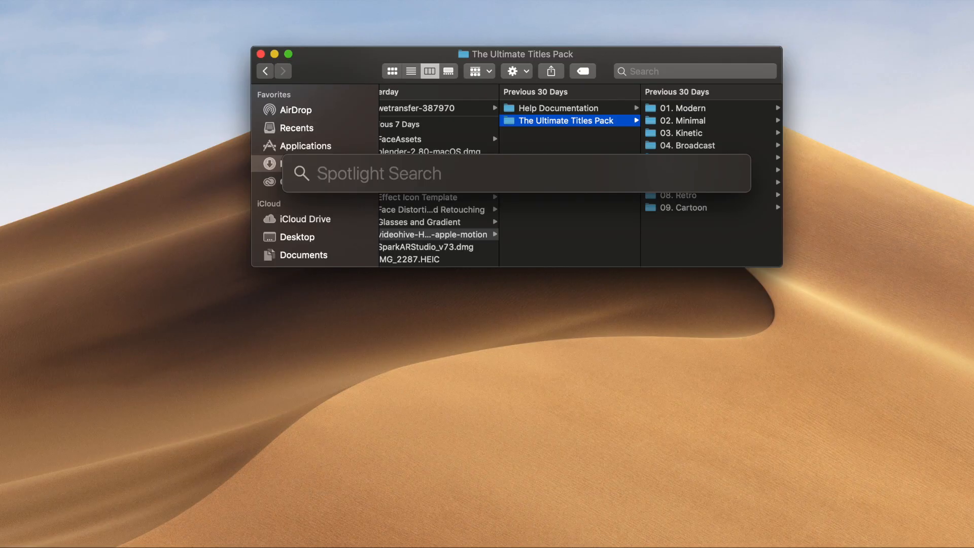
{"action": "type", "text": "movies"}
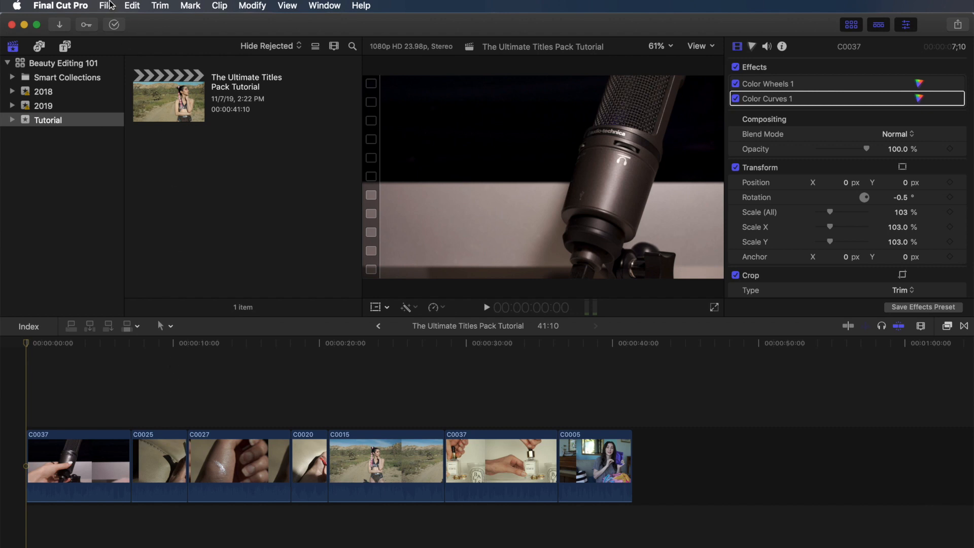
{"action": "left_click", "coordinate": [105, 7]}
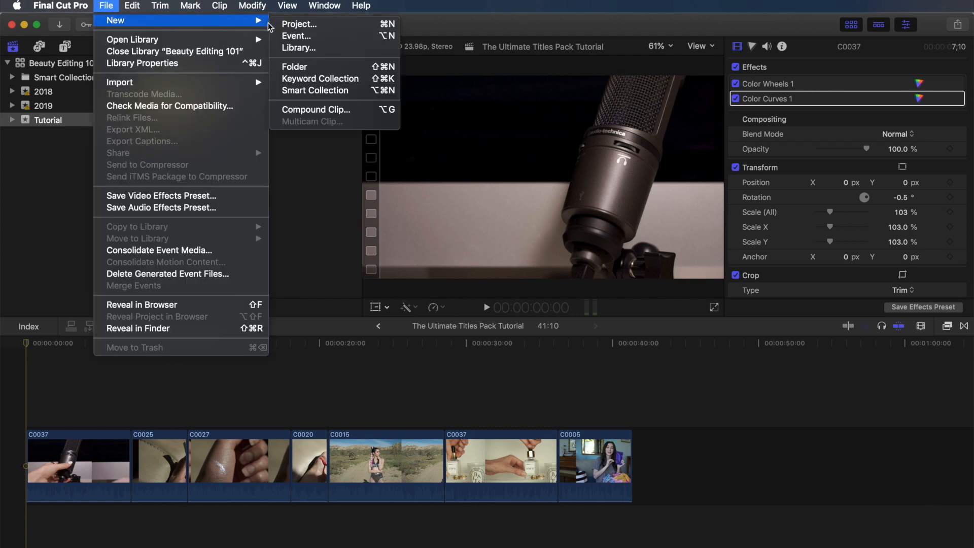
{"action": "left_click", "coordinate": [298, 25]}
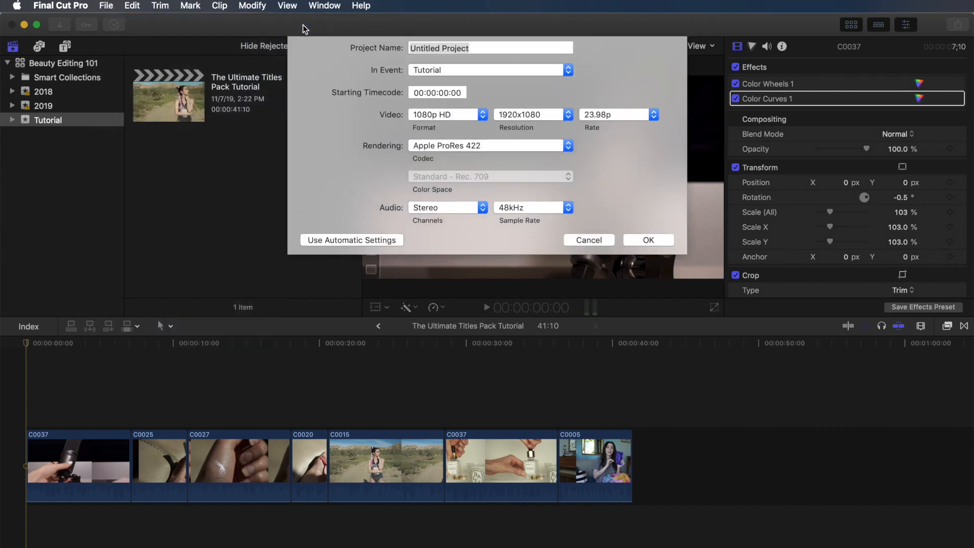
{"action": "left_click", "coordinate": [490, 48]}
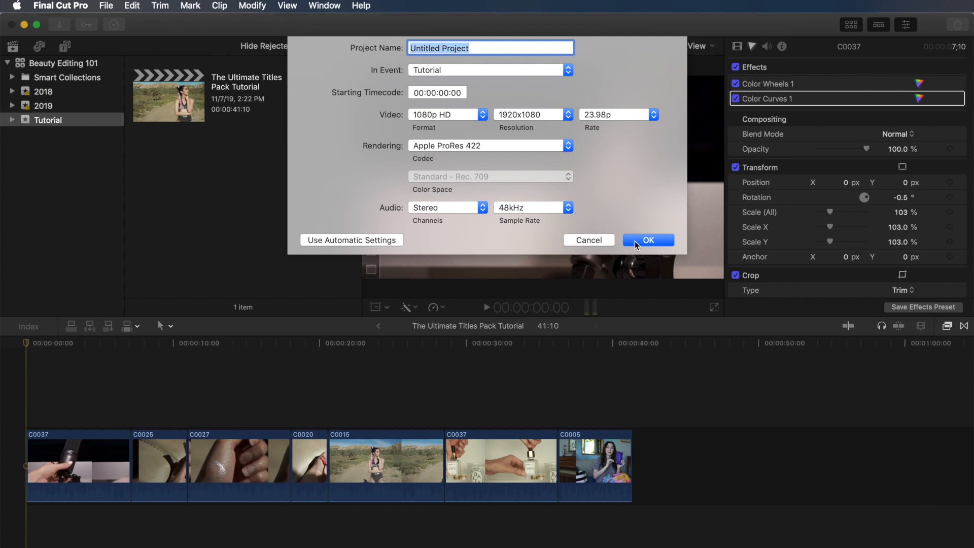
{"action": "mouse_move", "coordinate": [590, 242]}
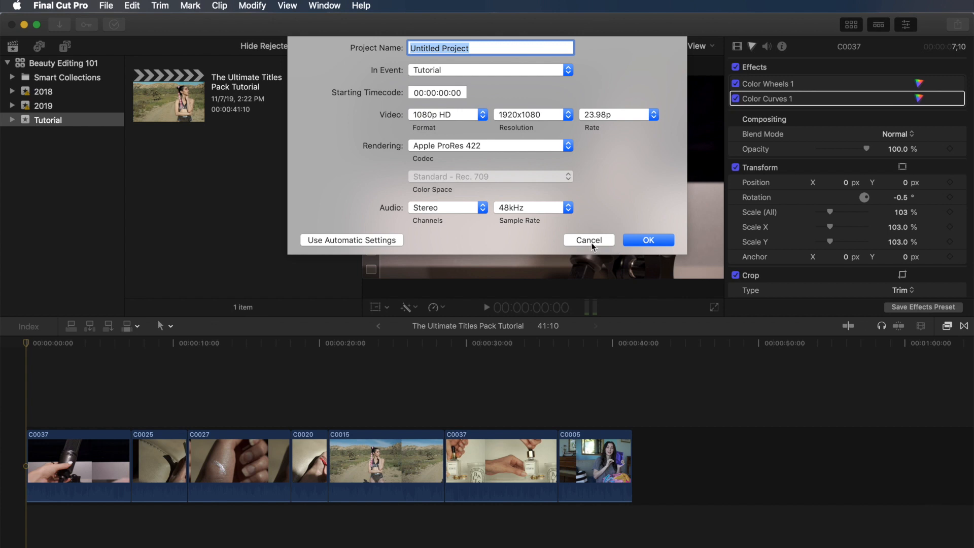
{"action": "left_click", "coordinate": [587, 239]}
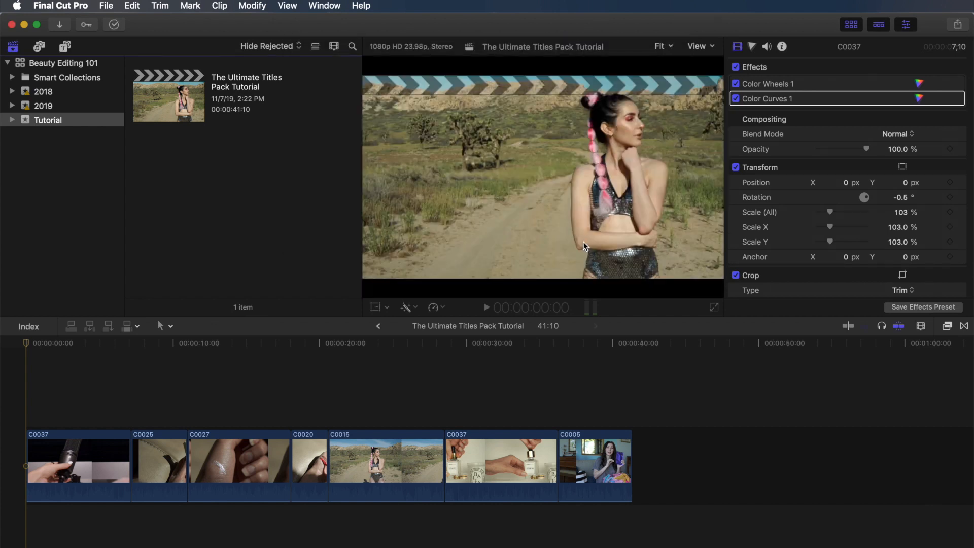
{"action": "left_click", "coordinate": [167, 96]}
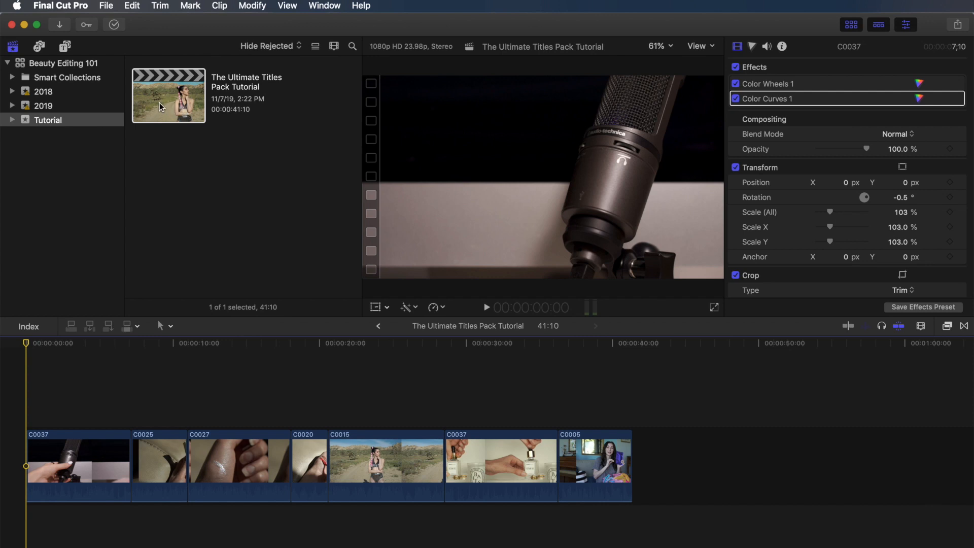
{"action": "mouse_move", "coordinate": [65, 46]}
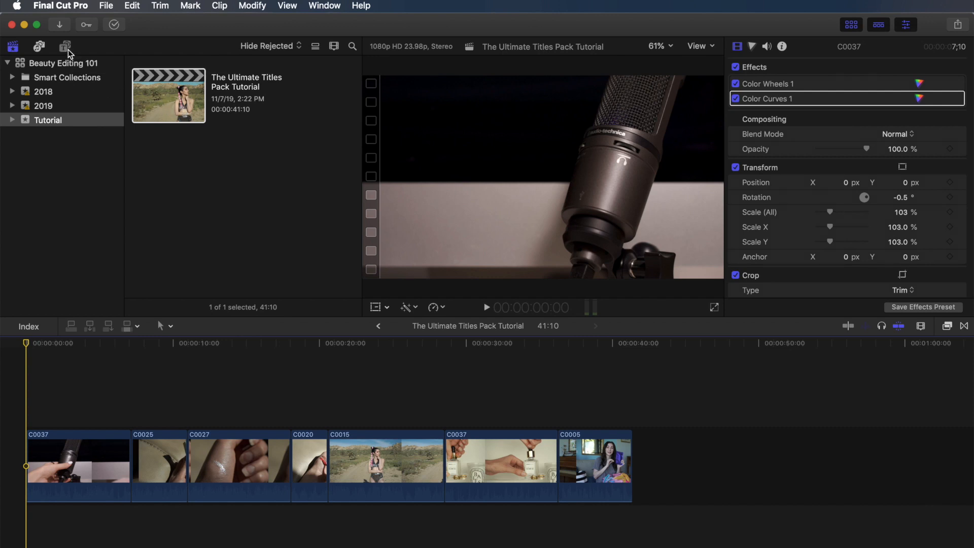
Step: Show The Ultimate Titles Pack category in the Titles browser and browse its Modern and Minimal titles
{"action": "left_click", "coordinate": [67, 46]}
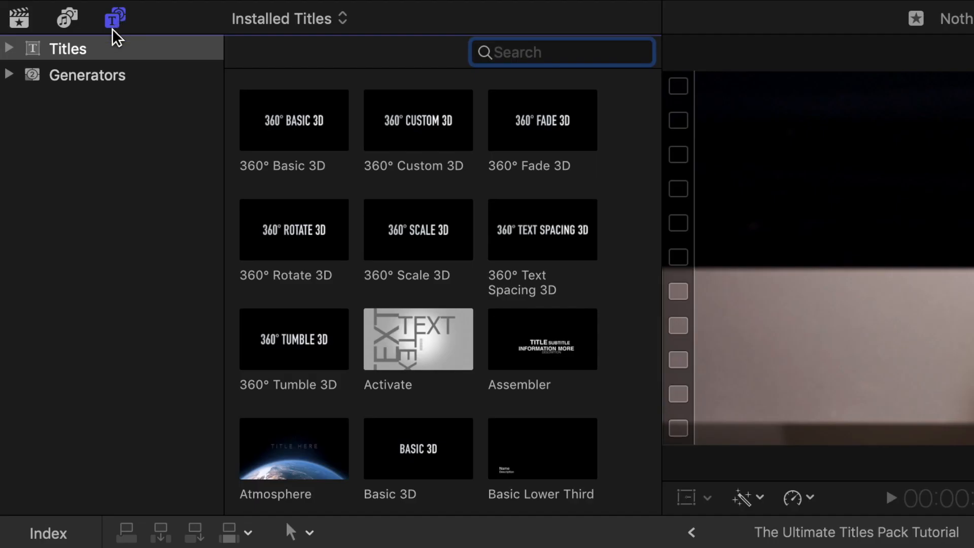
{"action": "left_click", "coordinate": [10, 47]}
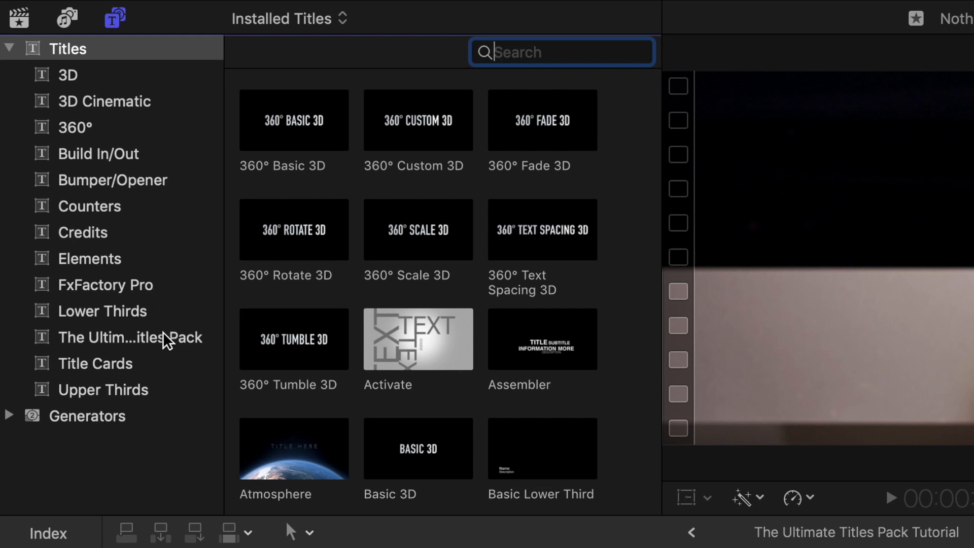
{"action": "left_click", "coordinate": [130, 337]}
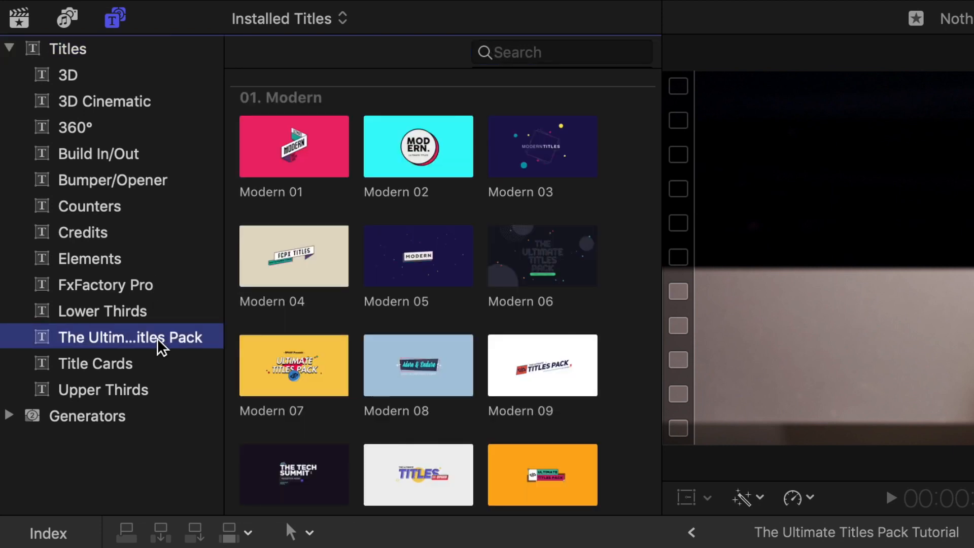
{"action": "mouse_move", "coordinate": [639, 143]}
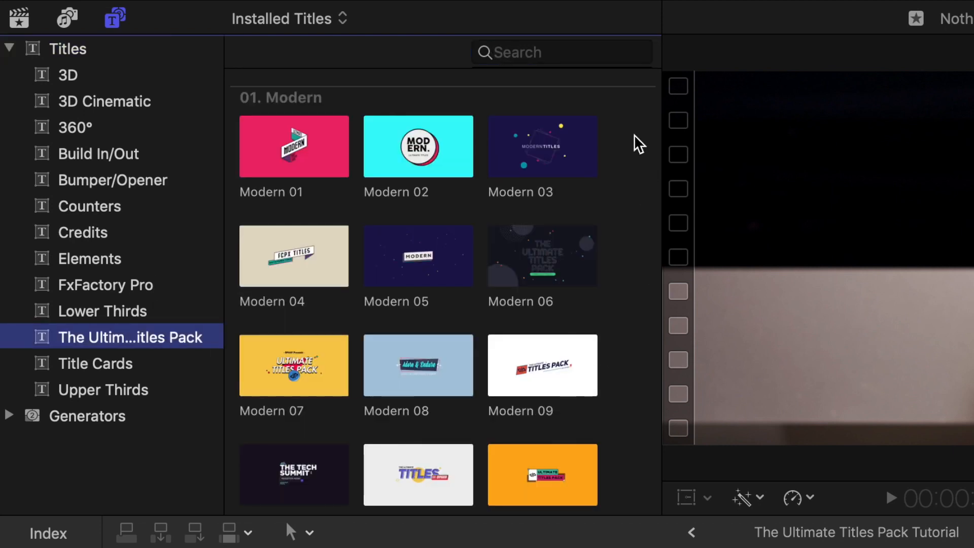
{"action": "scroll", "scroll_direction": "down", "scroll_amount": 3}
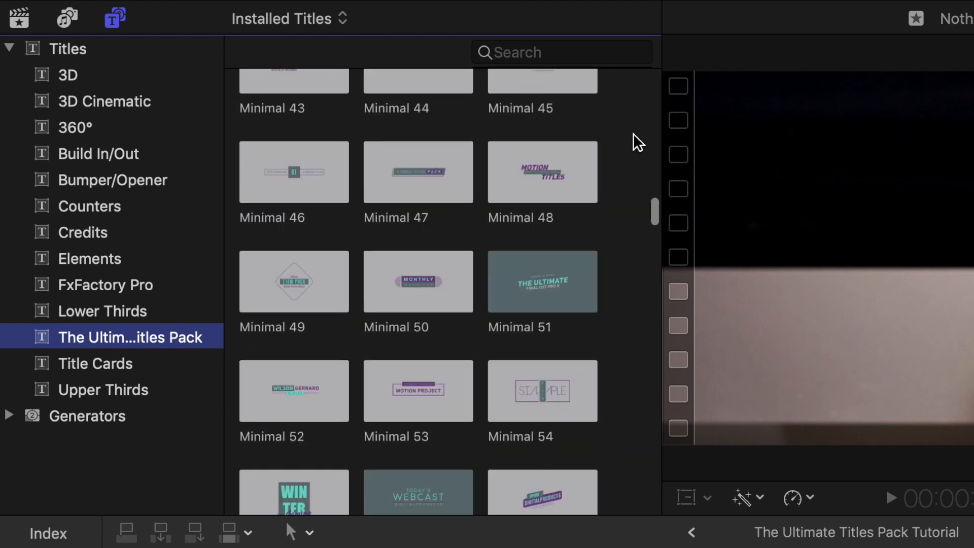
{"action": "scroll", "scroll_direction": "down", "scroll_amount": 3}
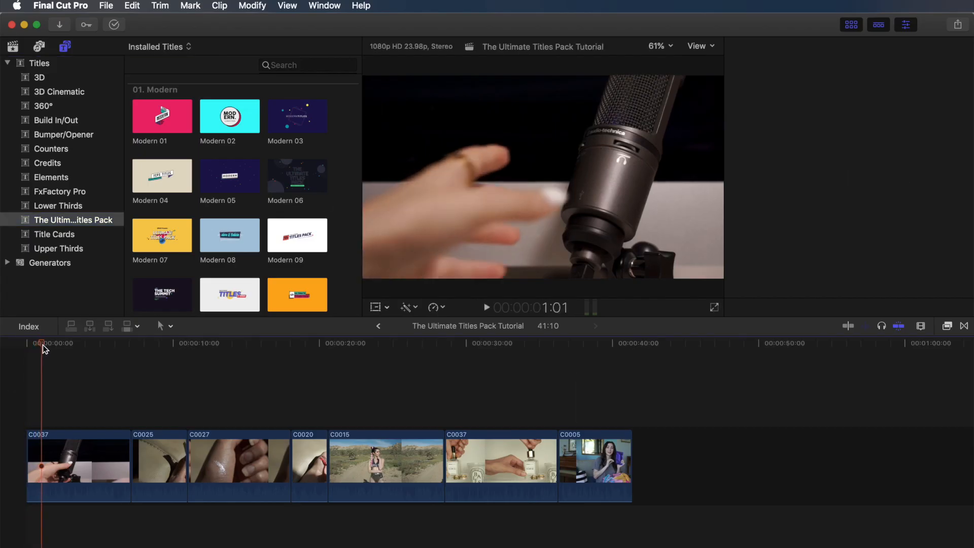
Step: Continue browsing down through the pack's Wedding and Vintage title thumbnails
{"action": "left_click", "coordinate": [130, 343]}
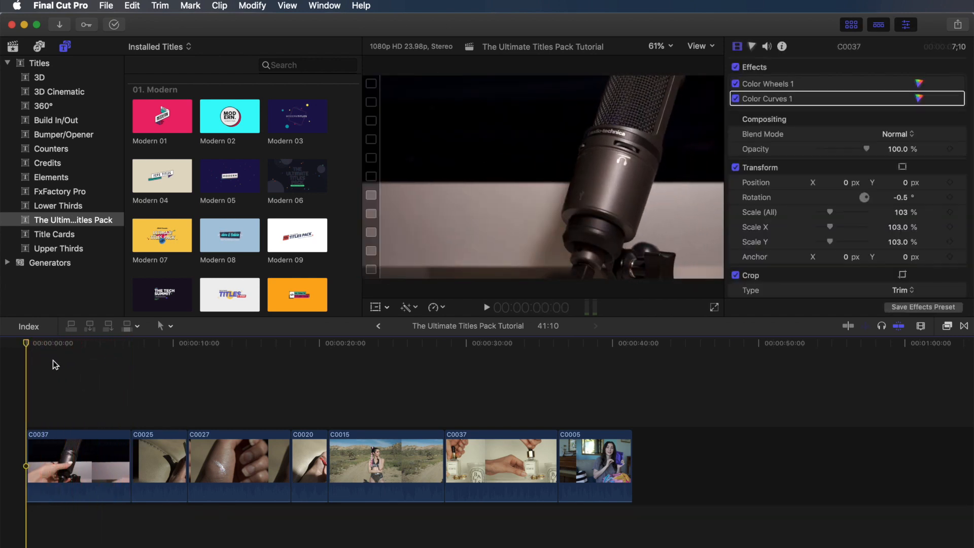
{"action": "scroll", "scroll_direction": "down", "scroll_amount": 3}
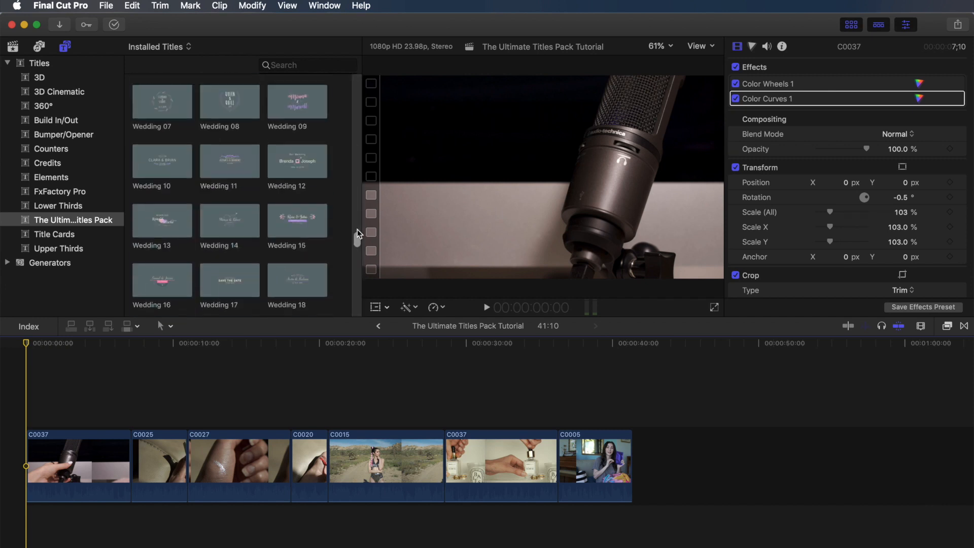
{"action": "scroll", "scroll_direction": "down", "scroll_amount": 3}
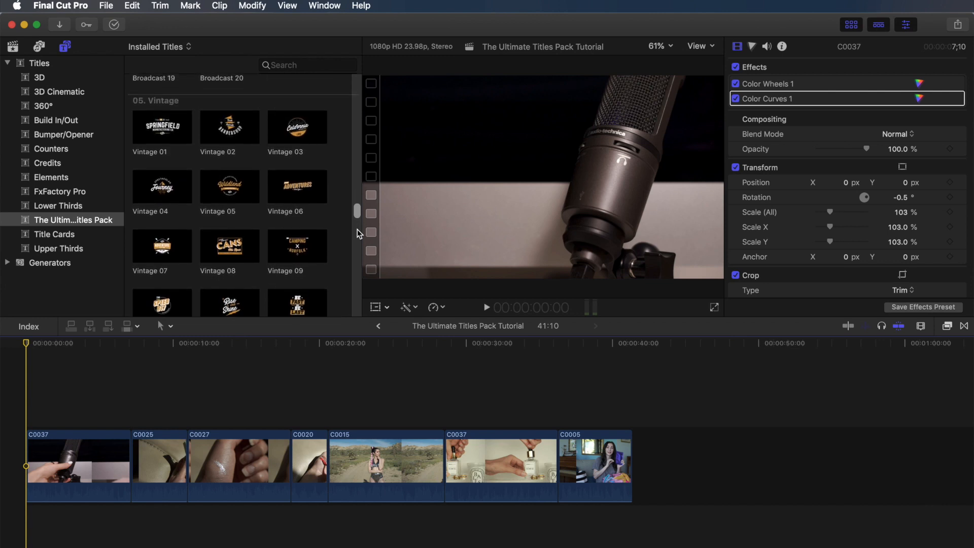
{"action": "scroll", "scroll_direction": "down", "scroll_amount": 3}
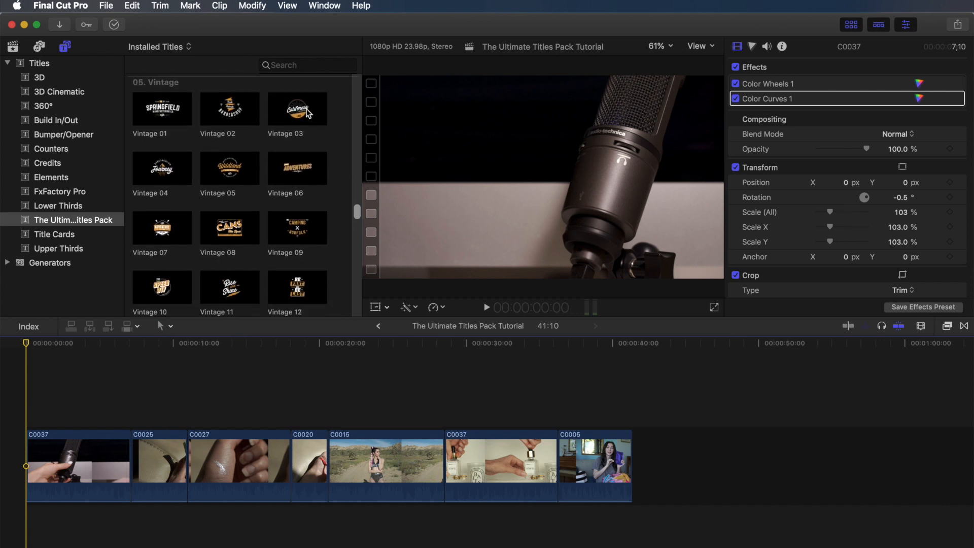
Step: Place Vintage 03 above the first microphone clip, extend it to about seven seconds and select it for editing
{"action": "left_click_drag", "start_coordinate": [297, 108], "coordinate": [279, 339]}
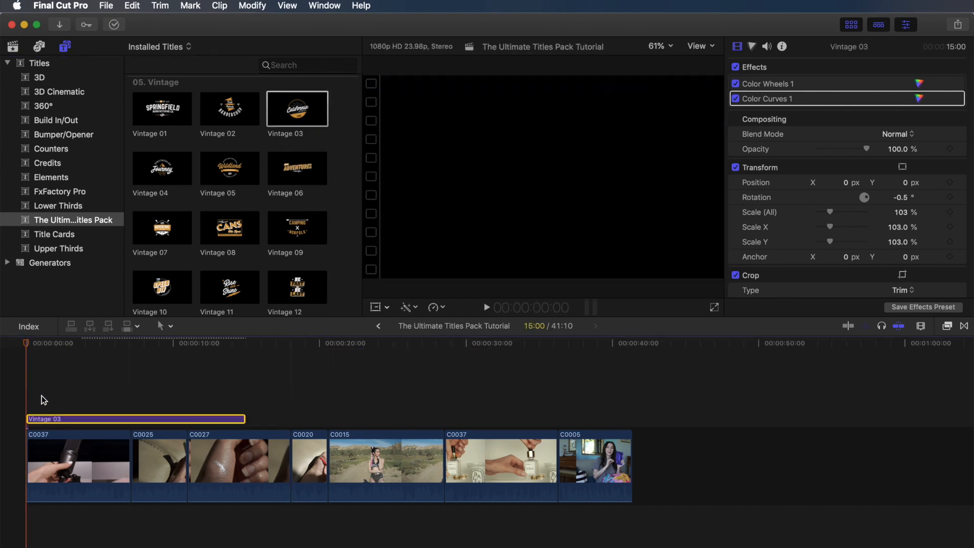
{"action": "left_click", "coordinate": [736, 45]}
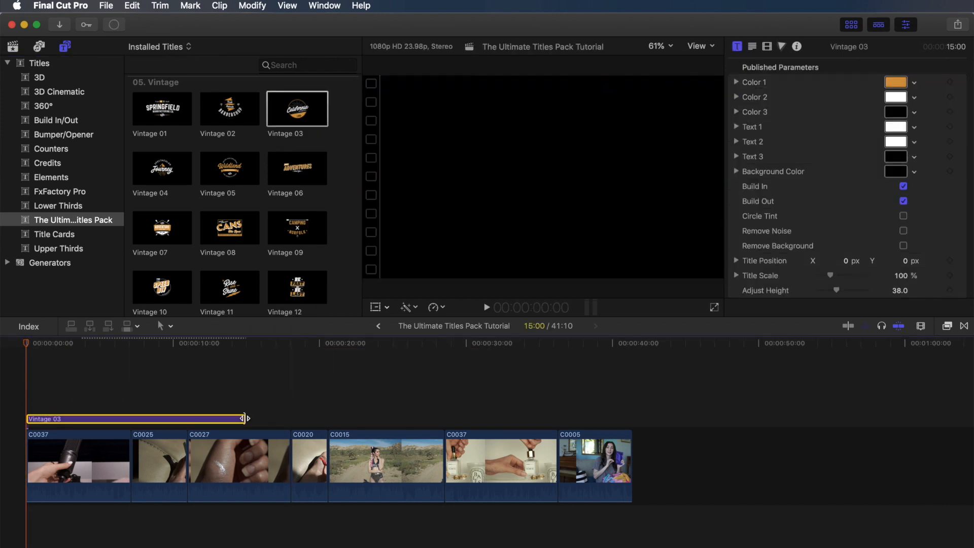
{"action": "left_click_drag", "start_coordinate": [241, 418], "coordinate": [131, 418]}
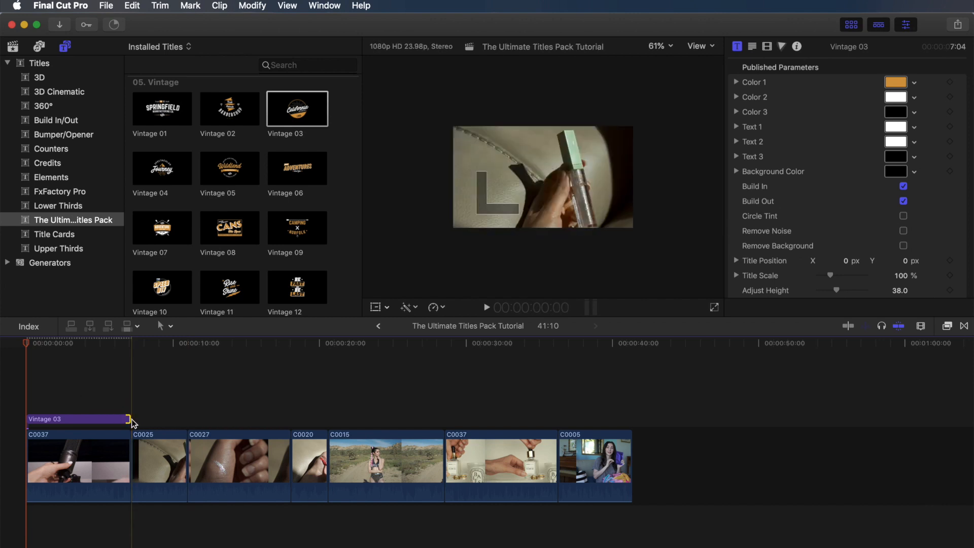
{"action": "left_click", "coordinate": [97, 343]}
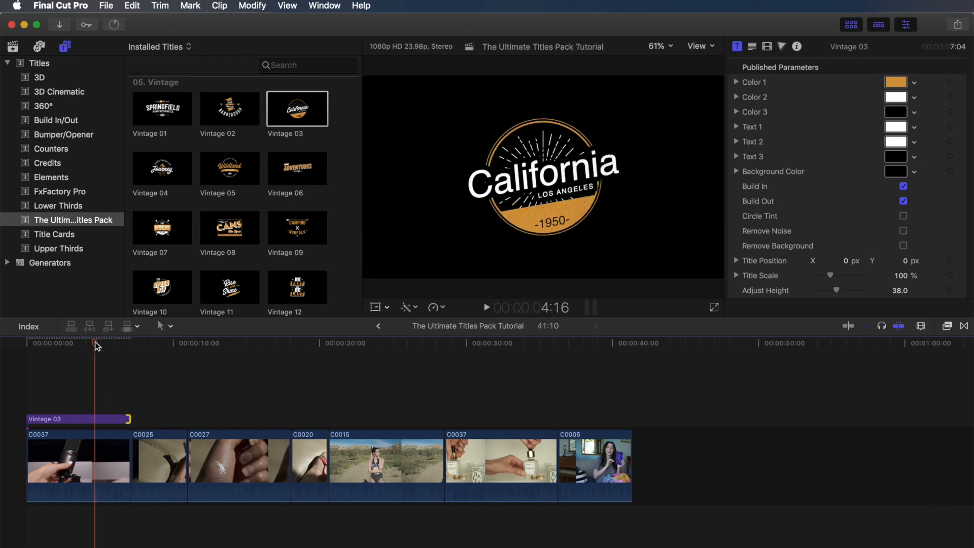
{"action": "left_click", "coordinate": [79, 418]}
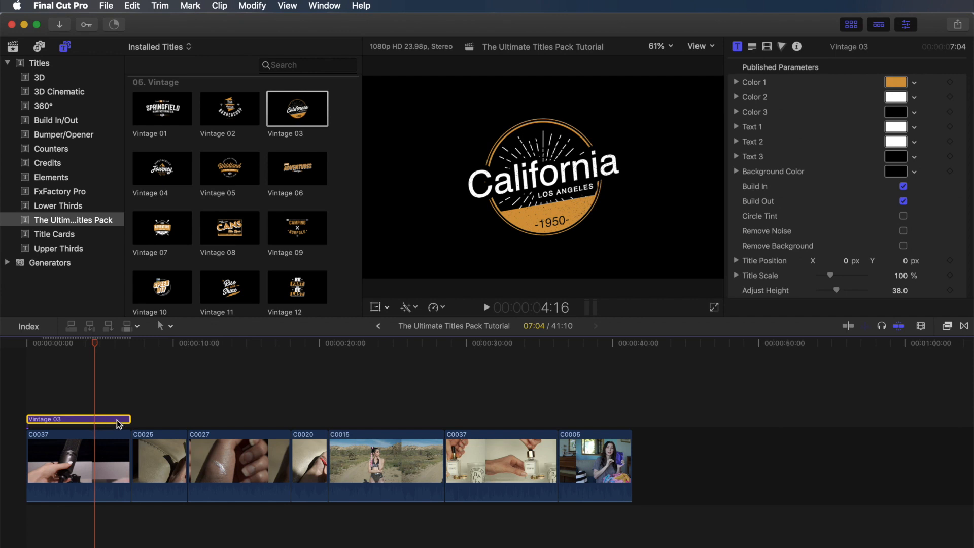
{"action": "mouse_move", "coordinate": [98, 423]}
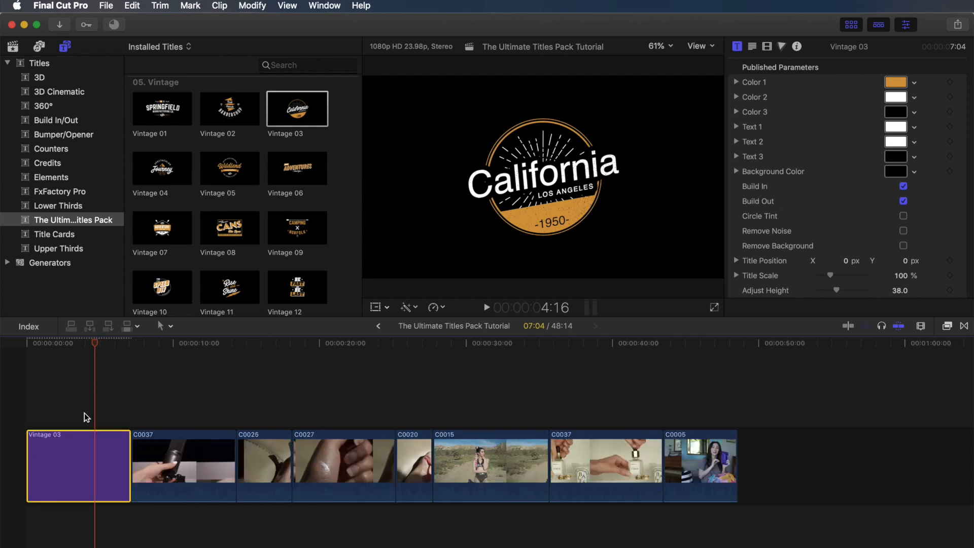
{"action": "mouse_move", "coordinate": [96, 349]}
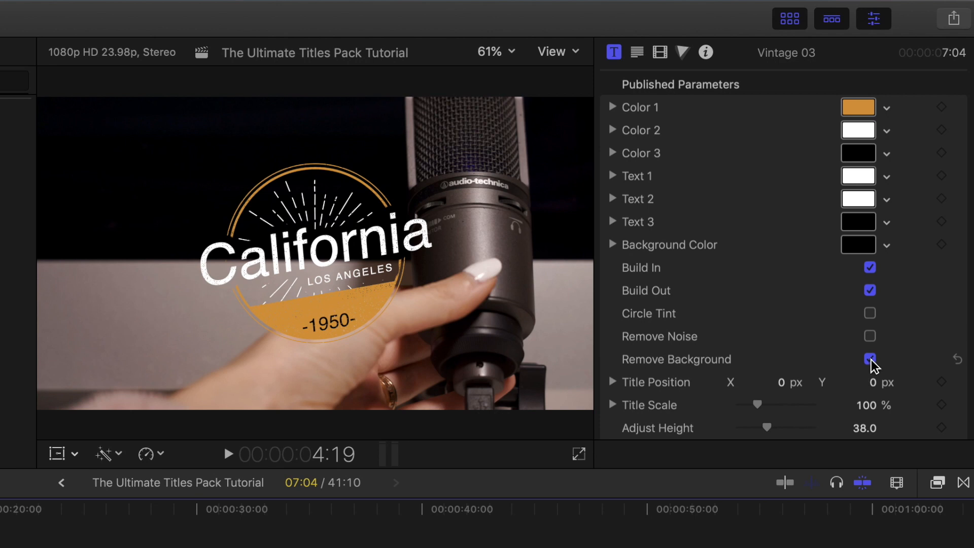
Step: Replace the badge's California text with 'Editing Hacks'
{"action": "scroll", "scroll_direction": "down", "scroll_amount": 3}
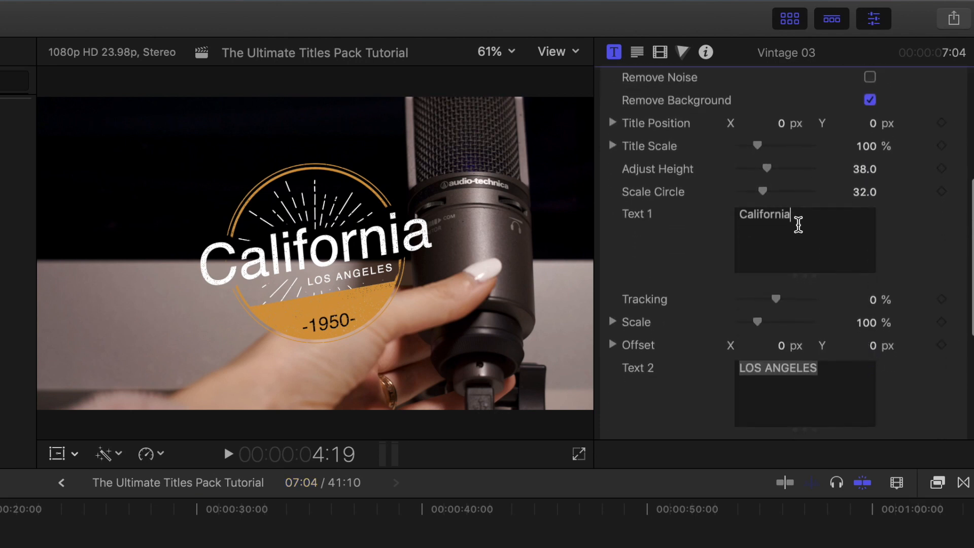
{"action": "double_click", "coordinate": [765, 214]}
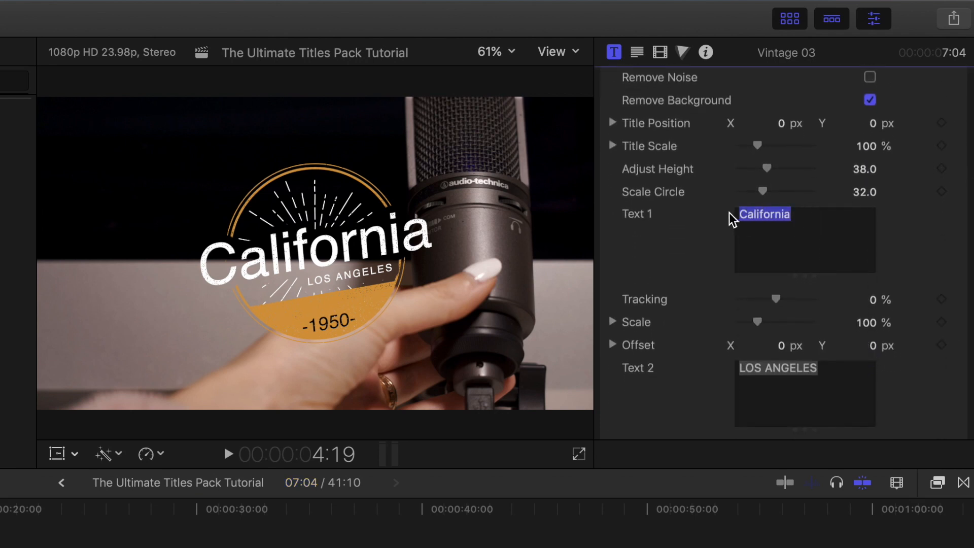
{"action": "type", "text": "Editing Hacks"}
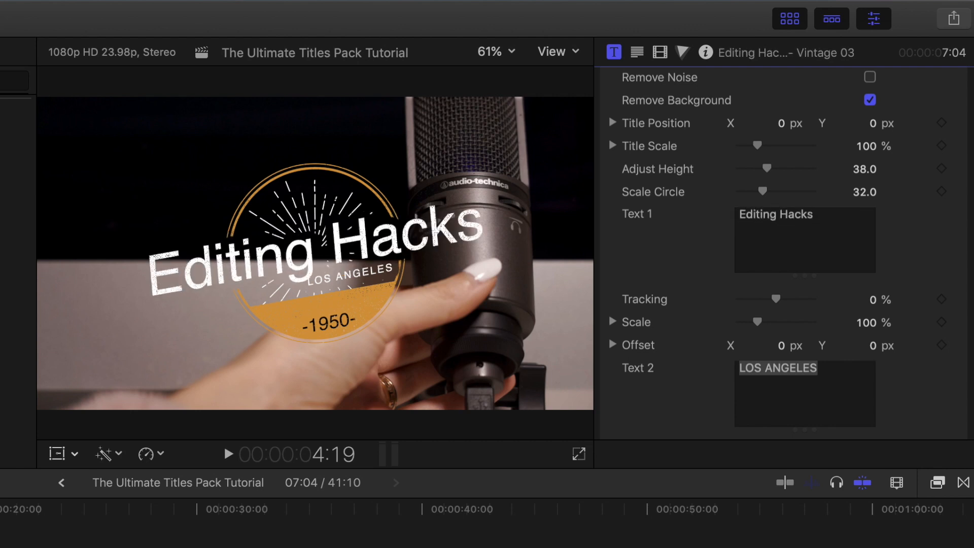
Step: Replace the LOS ANGELES line with 'USED IN HOLLYWOOD'
{"action": "double_click", "coordinate": [806, 367]}
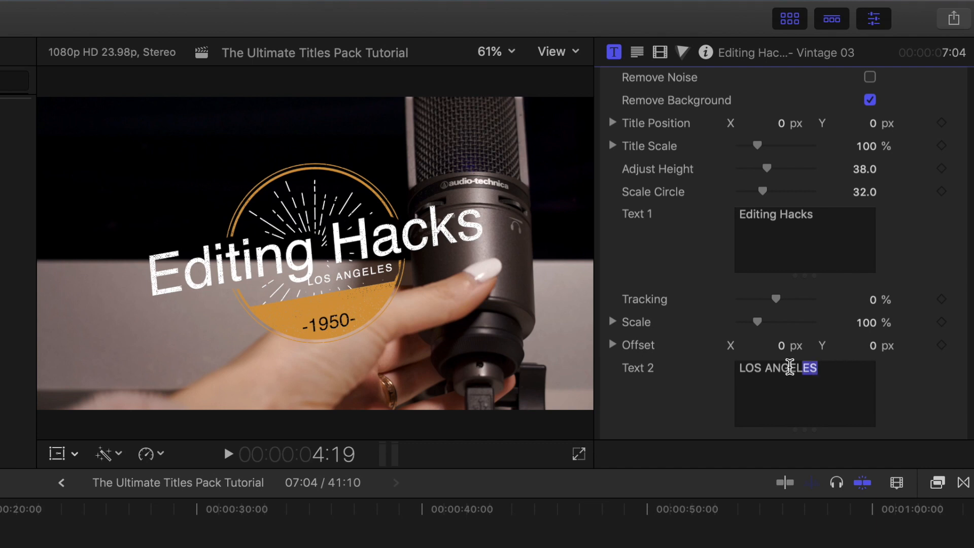
{"action": "type", "text": "USED IN HO"}
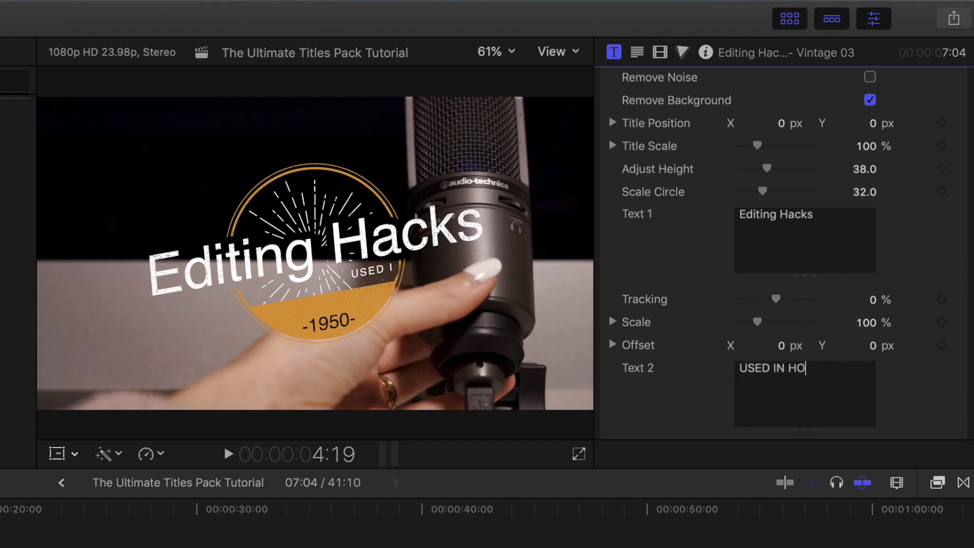
{"action": "type", "text": "LLYWOOD"}
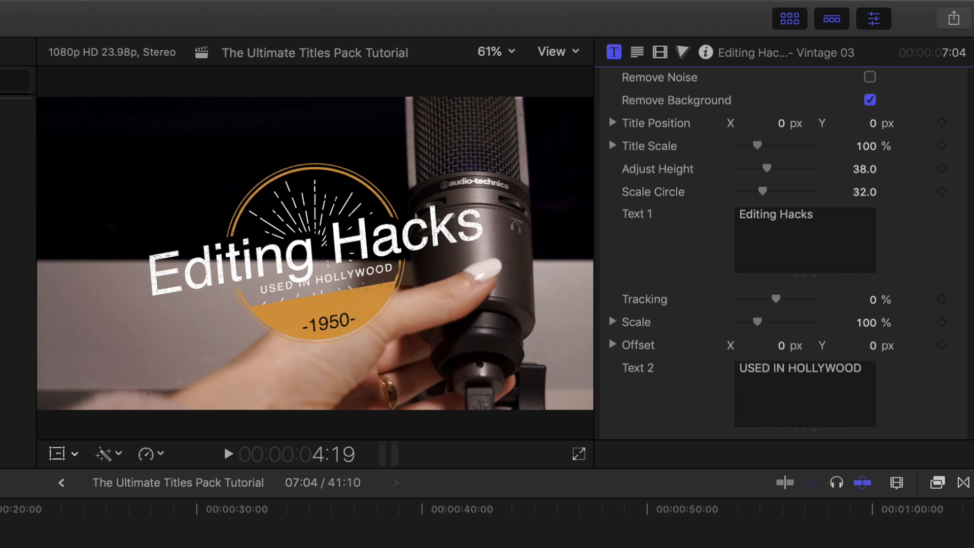
{"action": "left_click", "coordinate": [801, 367]}
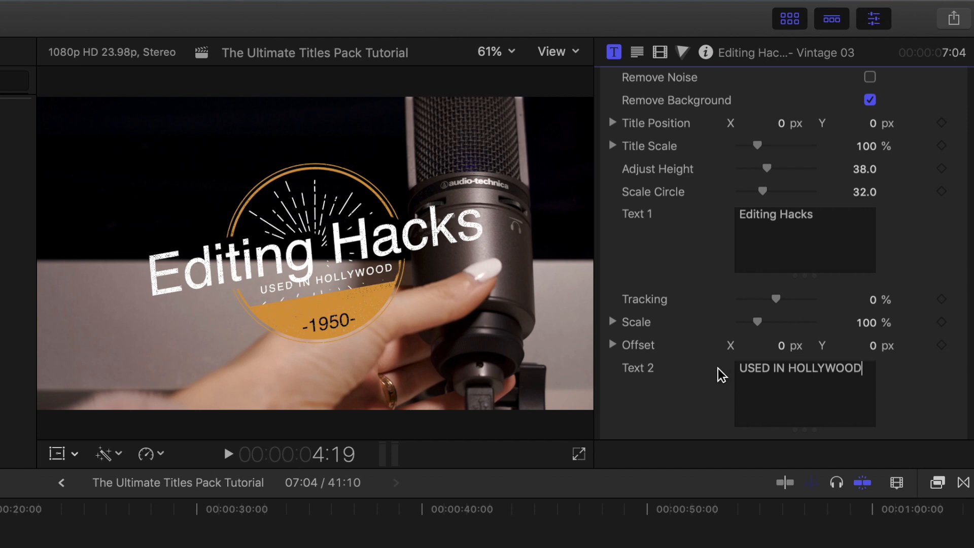
{"action": "mouse_move", "coordinate": [713, 284]}
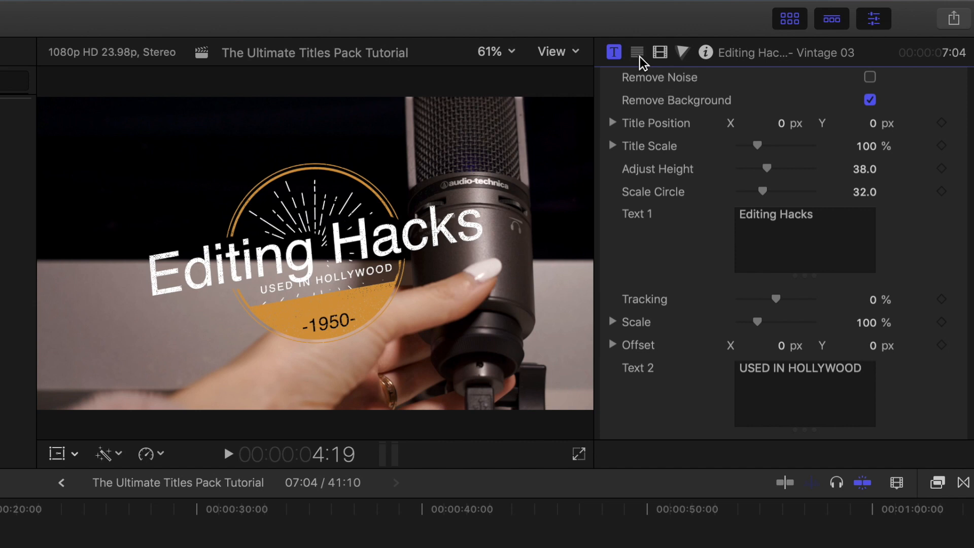
Step: Set the Editing Hacks line in AppleGothic instead of Helvetica via the Text Inspector
{"action": "left_click", "coordinate": [637, 52]}
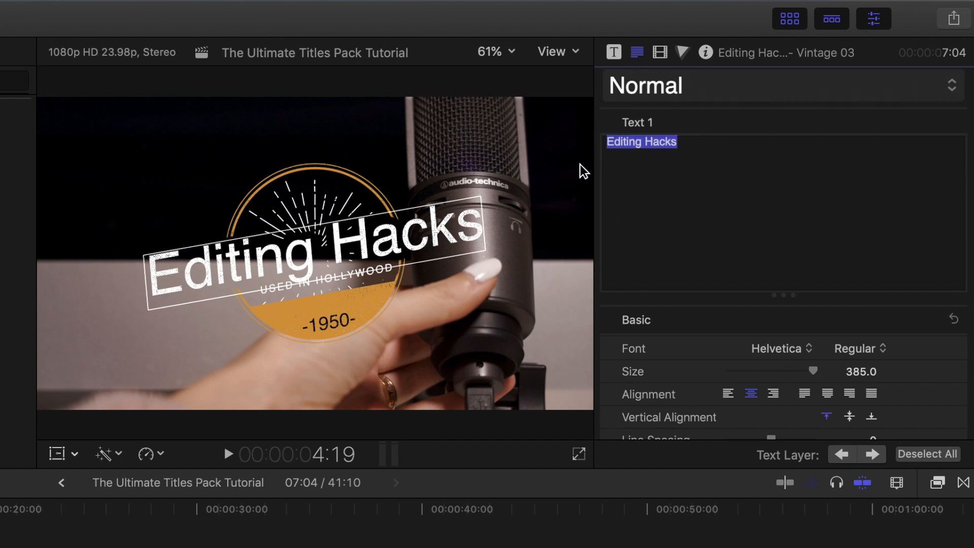
{"action": "left_click", "coordinate": [776, 348]}
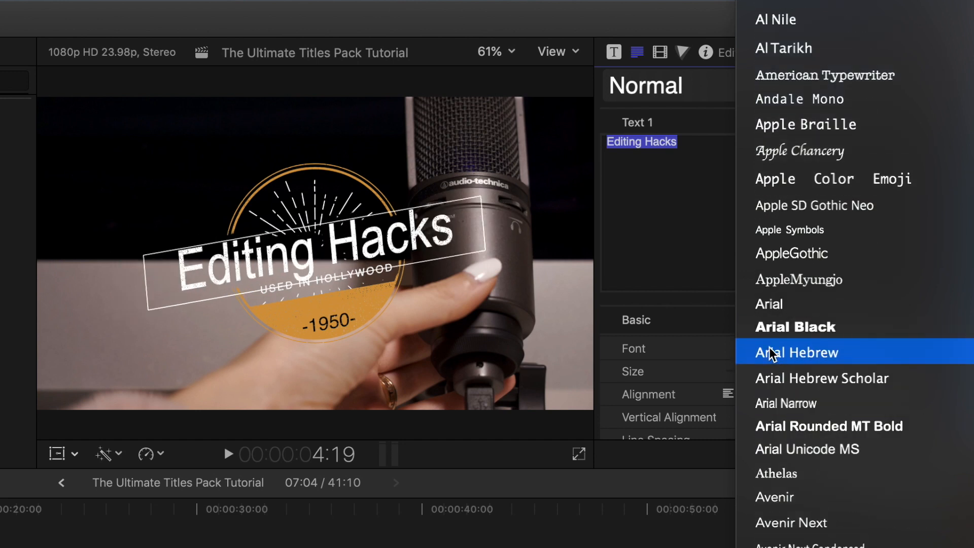
{"action": "mouse_move", "coordinate": [791, 254]}
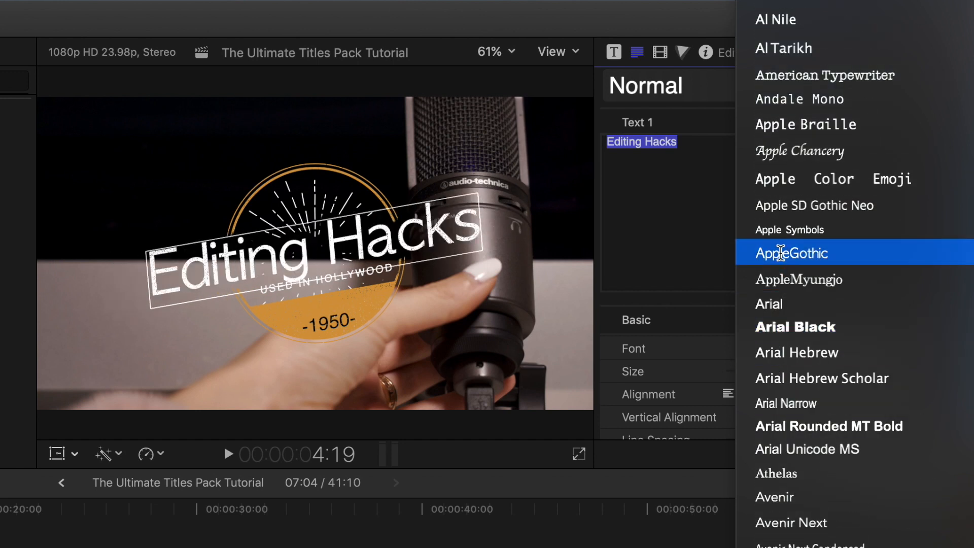
{"action": "left_click", "coordinate": [791, 252]}
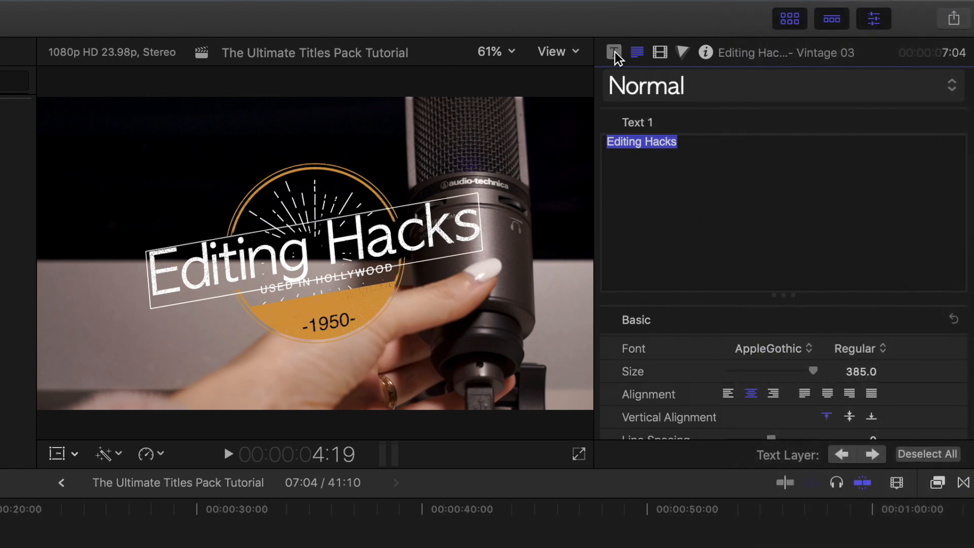
Step: Raise Editing Hacks to a Text 1 Offset Y of 3.0 within the badge
{"action": "left_click", "coordinate": [613, 51]}
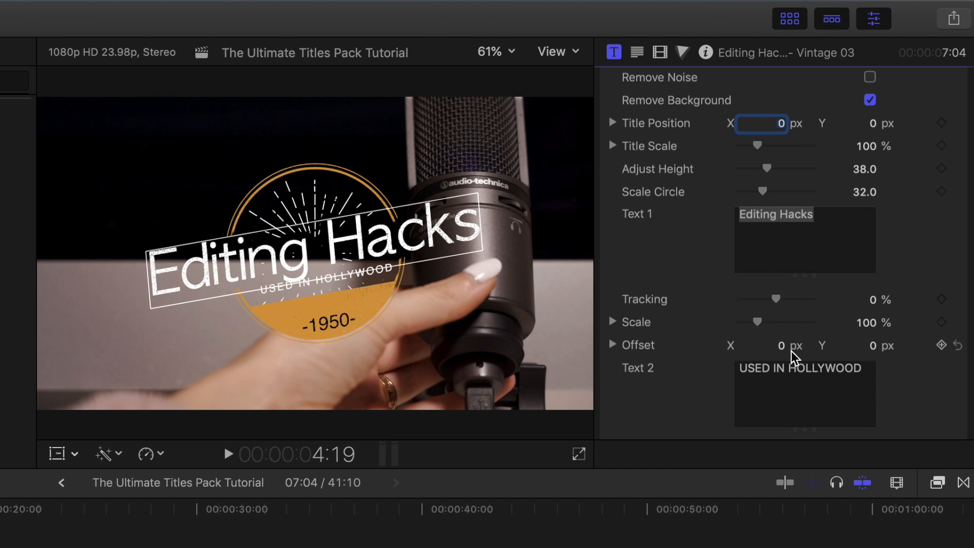
{"action": "left_click", "coordinate": [857, 344]}
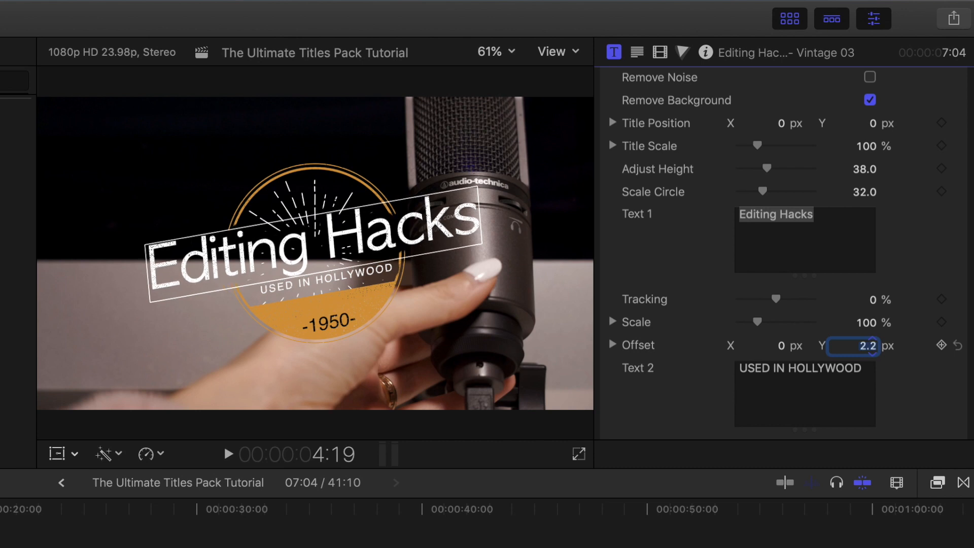
{"action": "left_click_drag", "start_coordinate": [863, 345], "coordinate": [869, 340]}
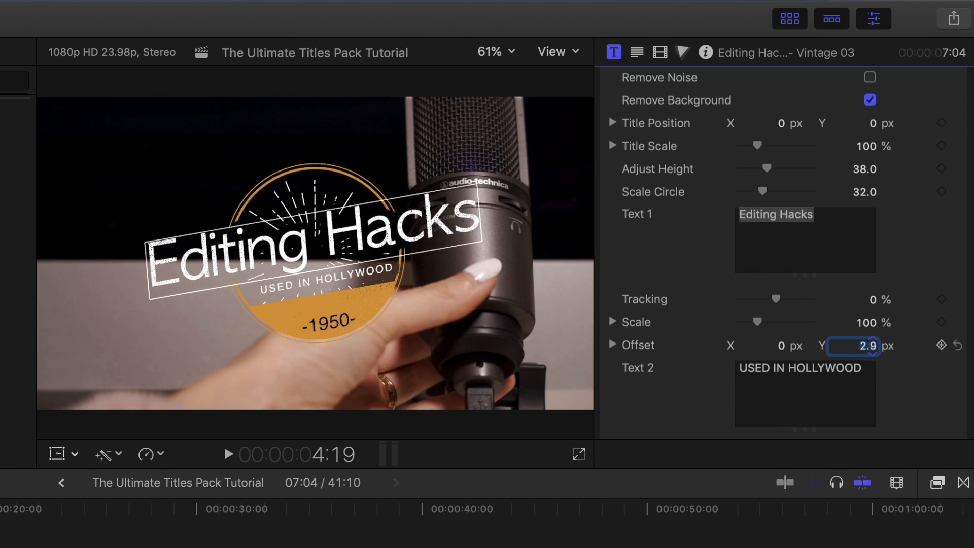
{"action": "left_click_drag", "start_coordinate": [852, 345], "coordinate": [857, 336]}
{"action": "type", "text": "3"}
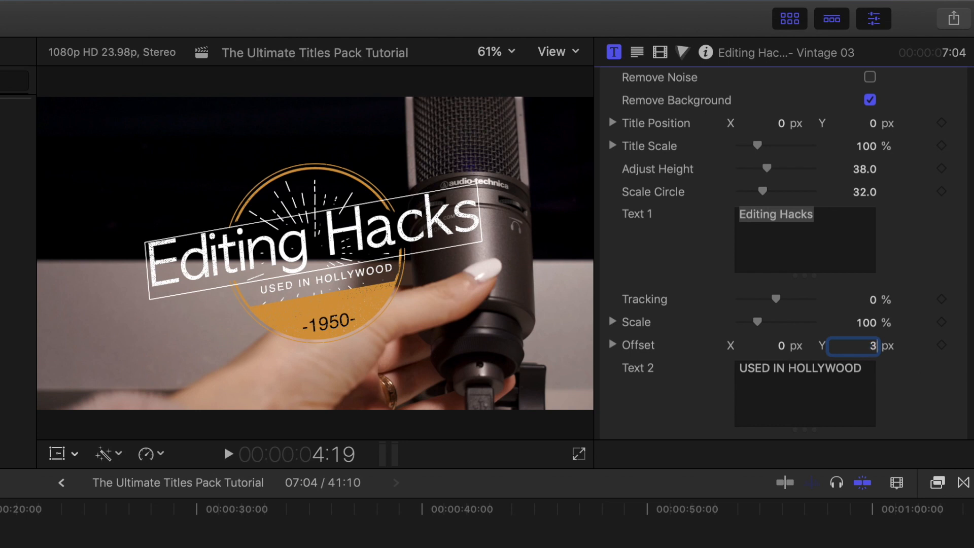
{"action": "scroll", "scroll_direction": "down", "scroll_amount": 3}
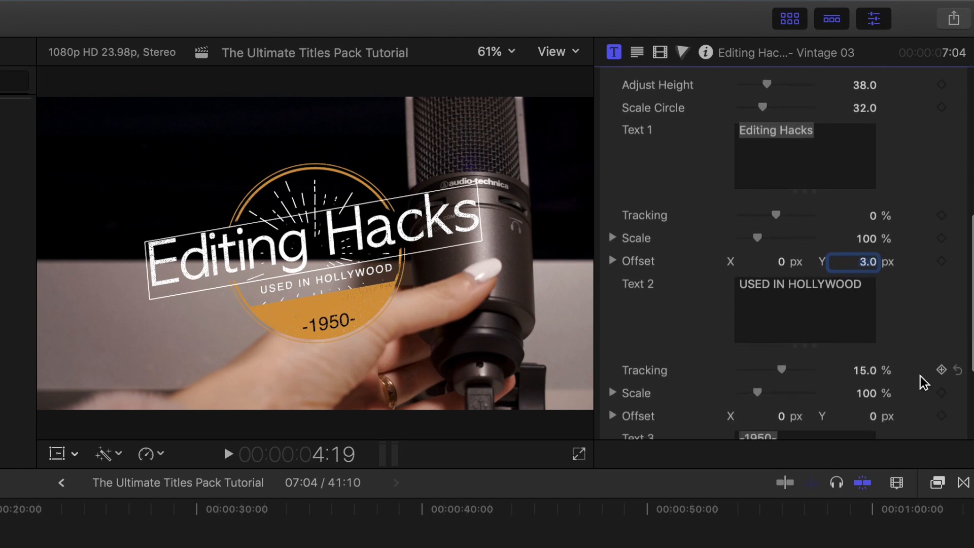
{"action": "scroll", "scroll_direction": "down", "scroll_amount": 3}
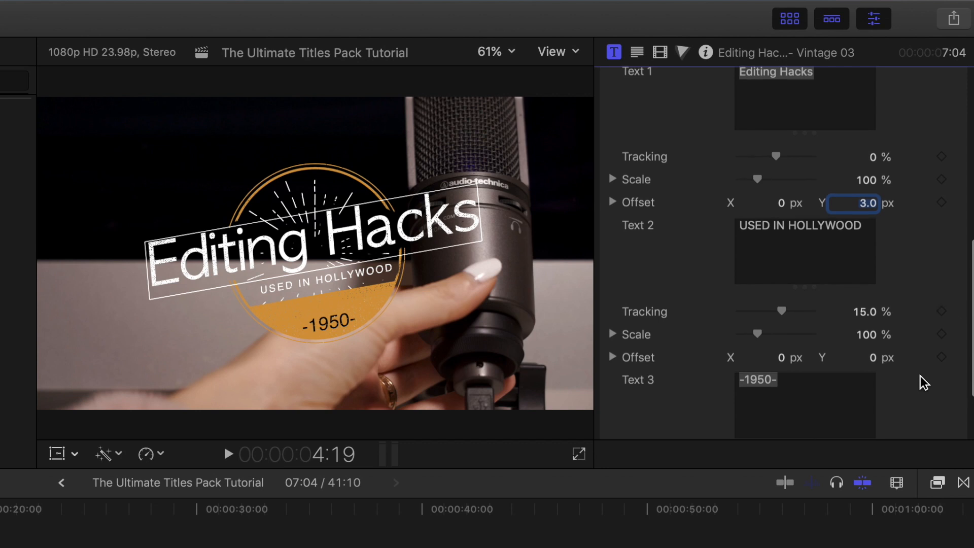
{"action": "mouse_move", "coordinate": [789, 363]}
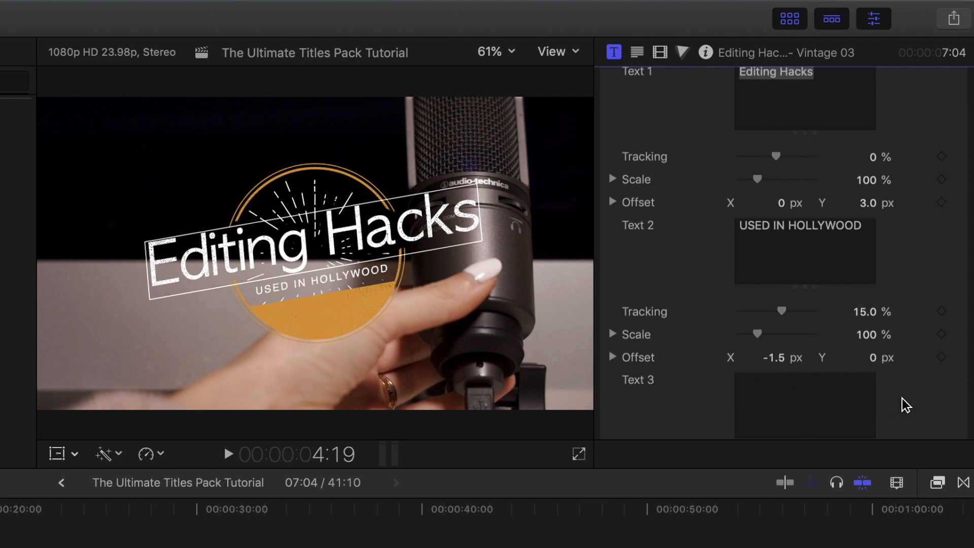
{"action": "mouse_move", "coordinate": [925, 406]}
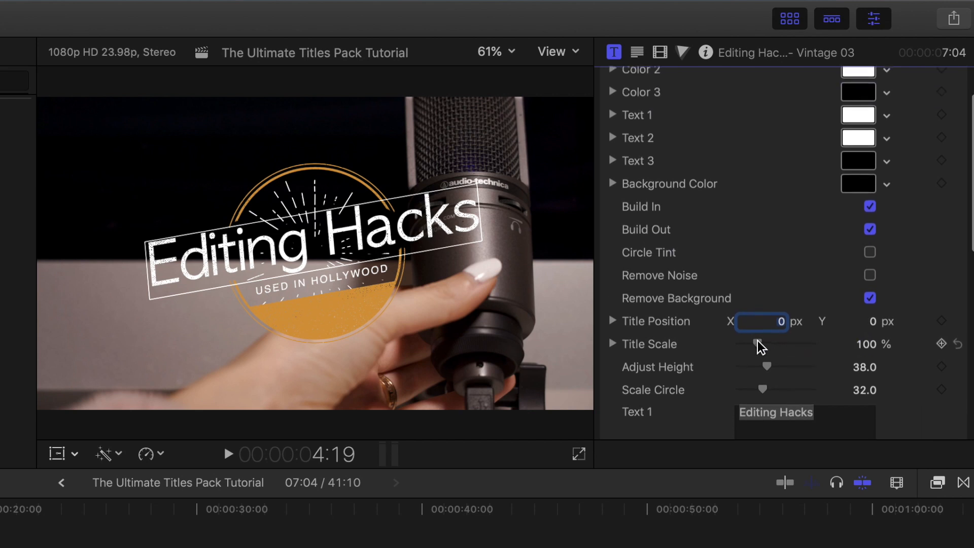
Step: Adjust the badge's Title Scale, trying about 161% and 150 before settling on 145%
{"action": "left_click_drag", "start_coordinate": [755, 343], "coordinate": [769, 345]}
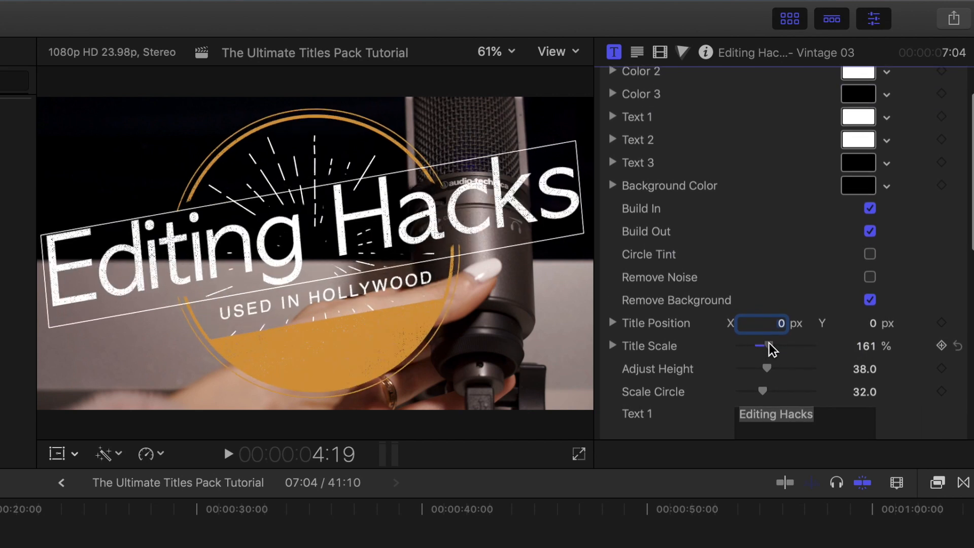
{"action": "left_click_drag", "start_coordinate": [759, 345], "coordinate": [757, 345]}
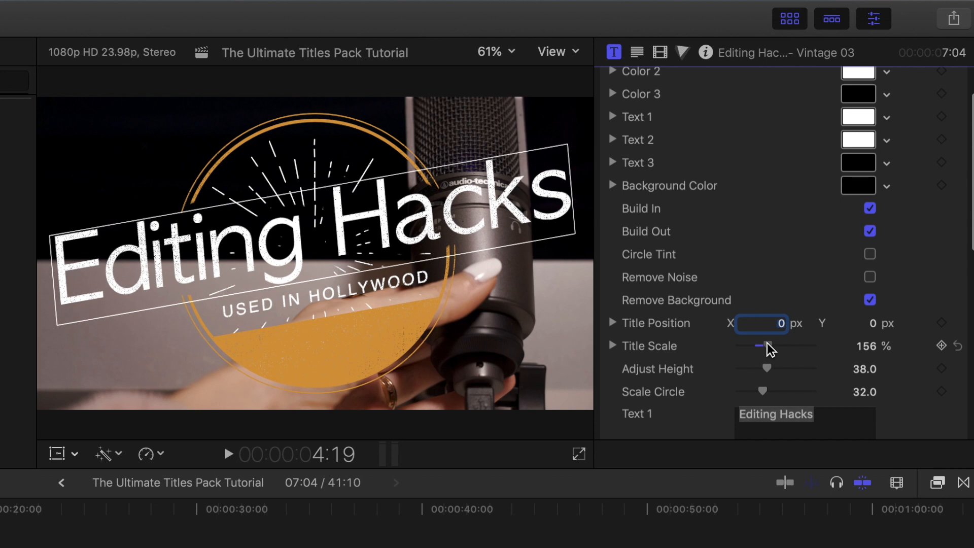
{"action": "left_click", "coordinate": [862, 346]}
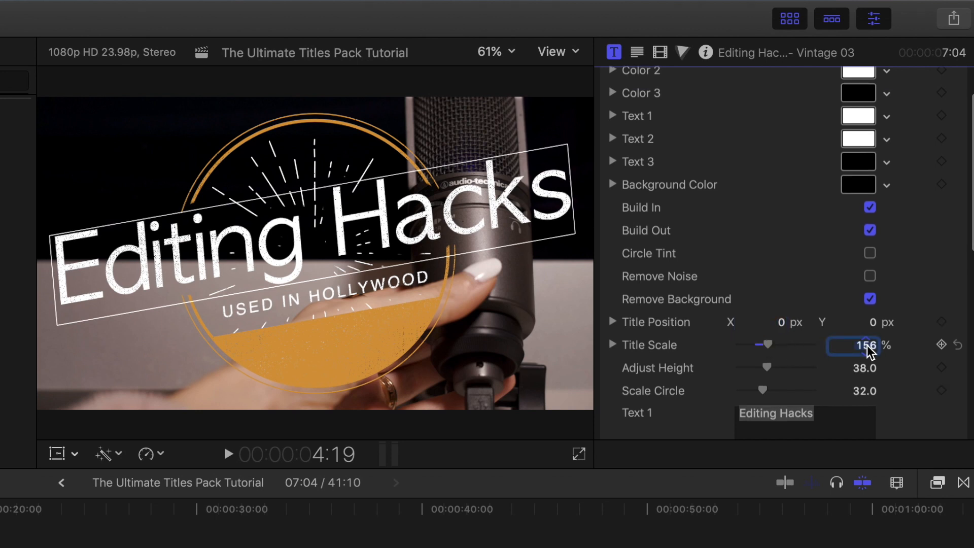
{"action": "type", "text": "150"}
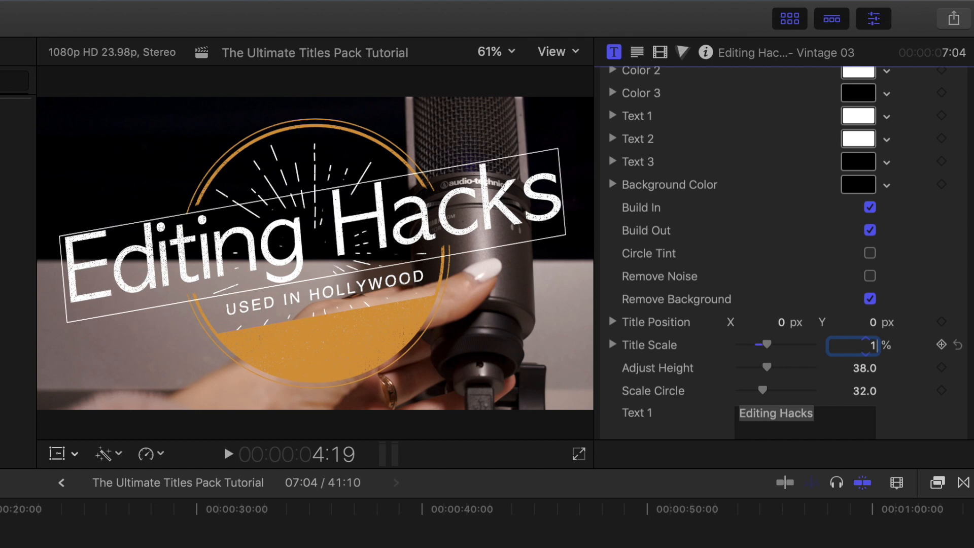
{"action": "type", "text": "145"}
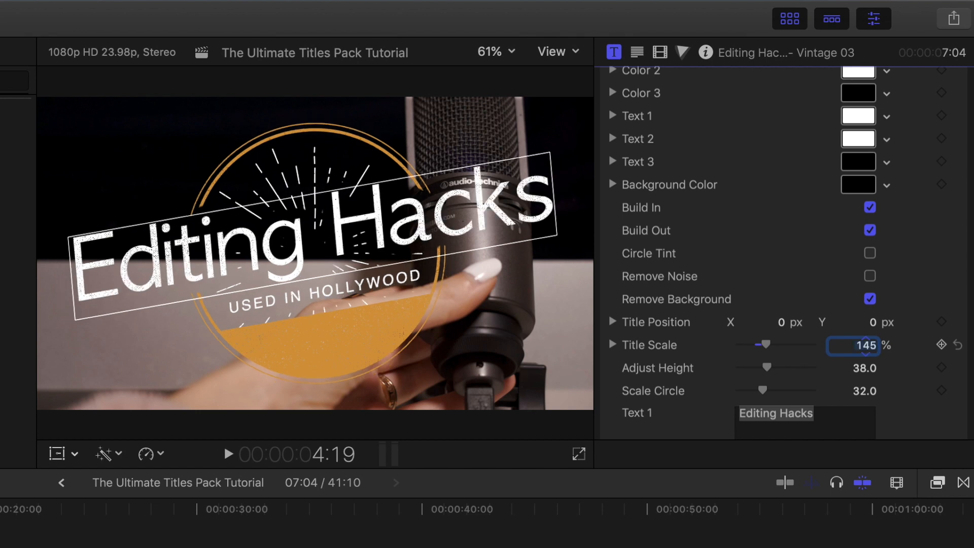
{"action": "left_click", "coordinate": [789, 322]}
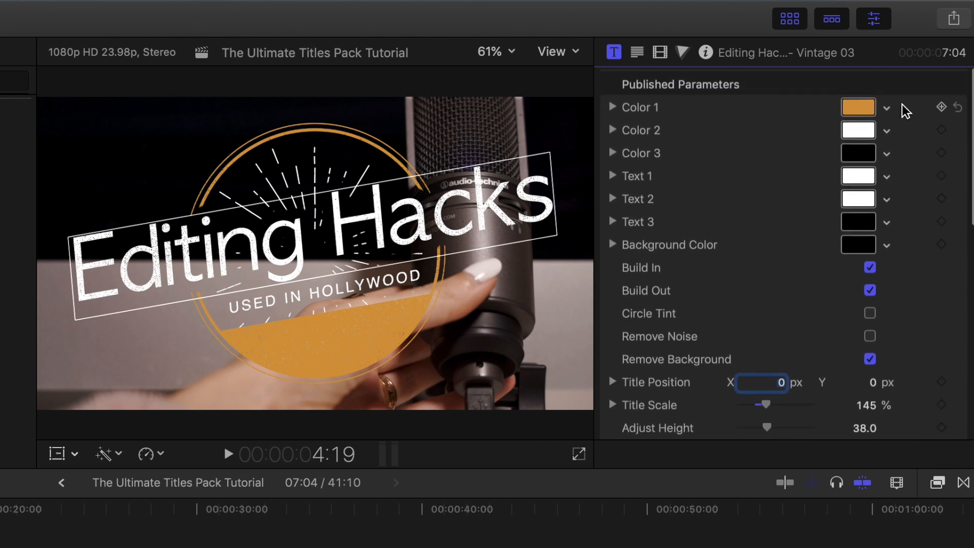
Step: Change the badge's Color 1 from orange to red
{"action": "left_click", "coordinate": [859, 106]}
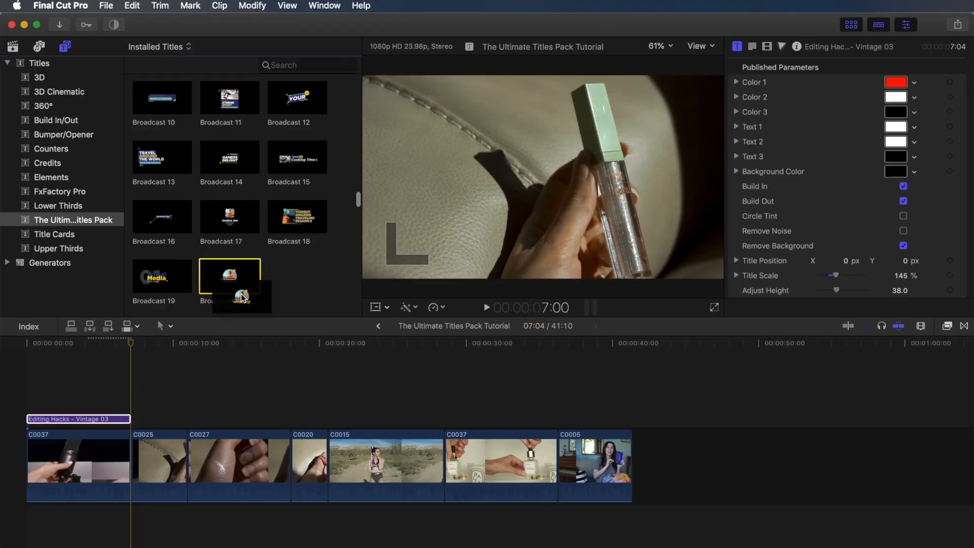
Step: Place Broadcast 20 over the lip gloss clips and remove its black background
{"action": "left_click_drag", "start_coordinate": [229, 275], "coordinate": [240, 417]}
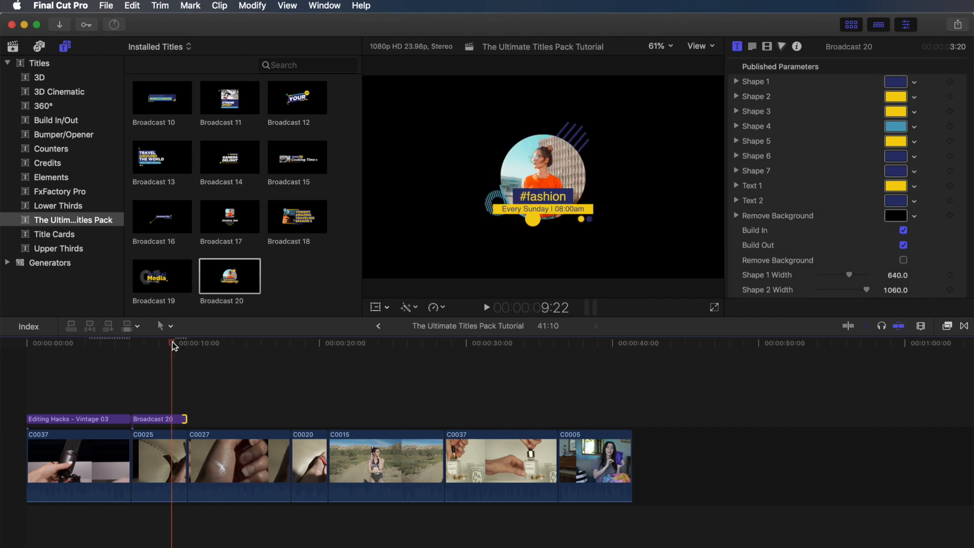
{"action": "left_click", "coordinate": [147, 346]}
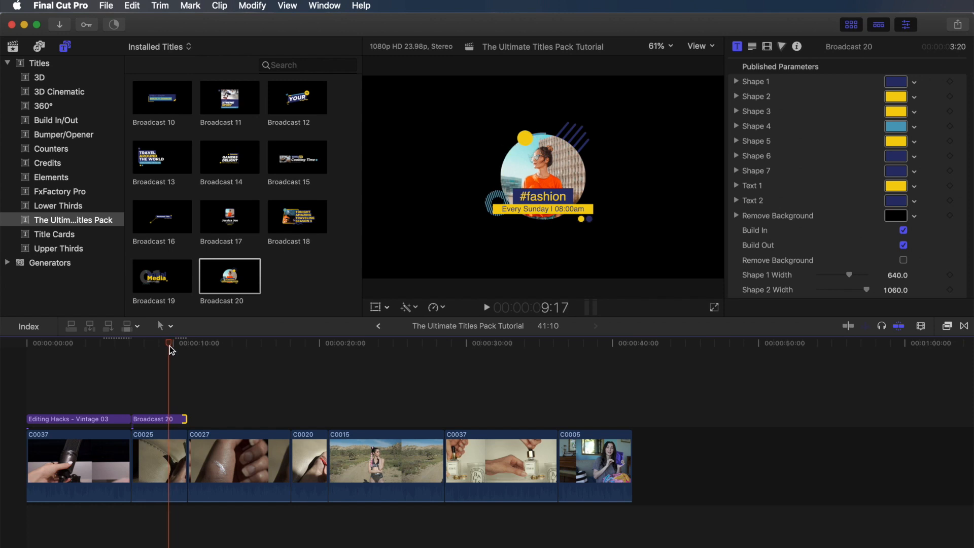
{"action": "left_click", "coordinate": [158, 418]}
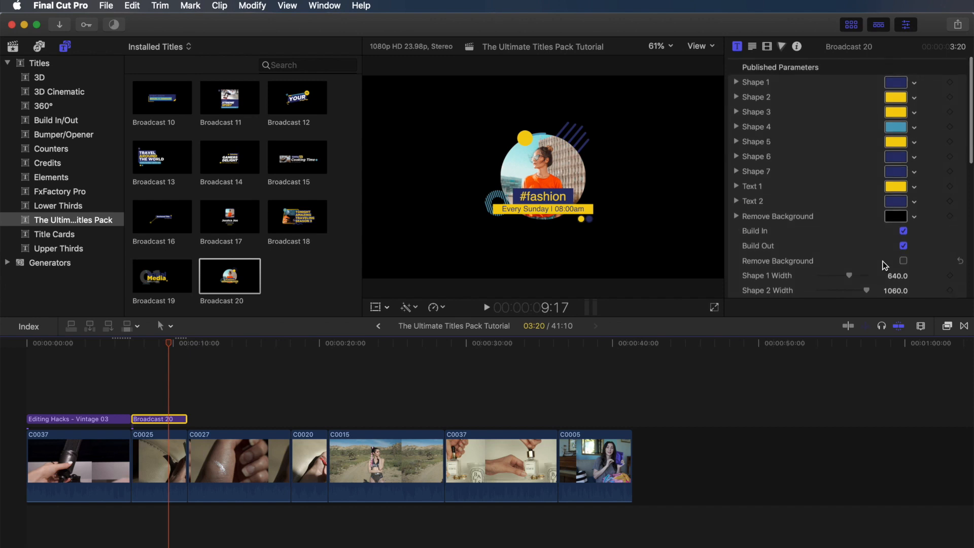
{"action": "left_click", "coordinate": [903, 261]}
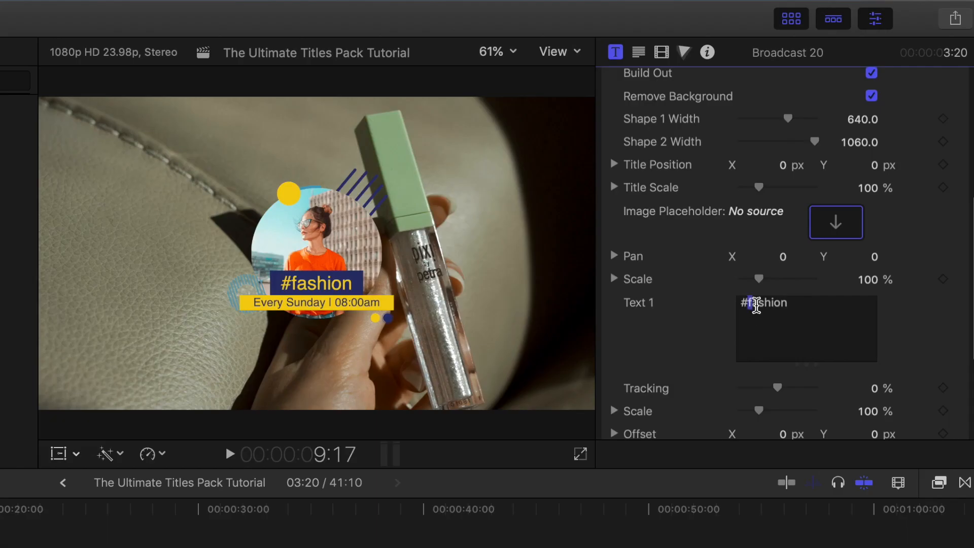
Step: Set the Broadcast 20 badge's first line to '#beauty'
{"action": "type", "text": "#beau"}
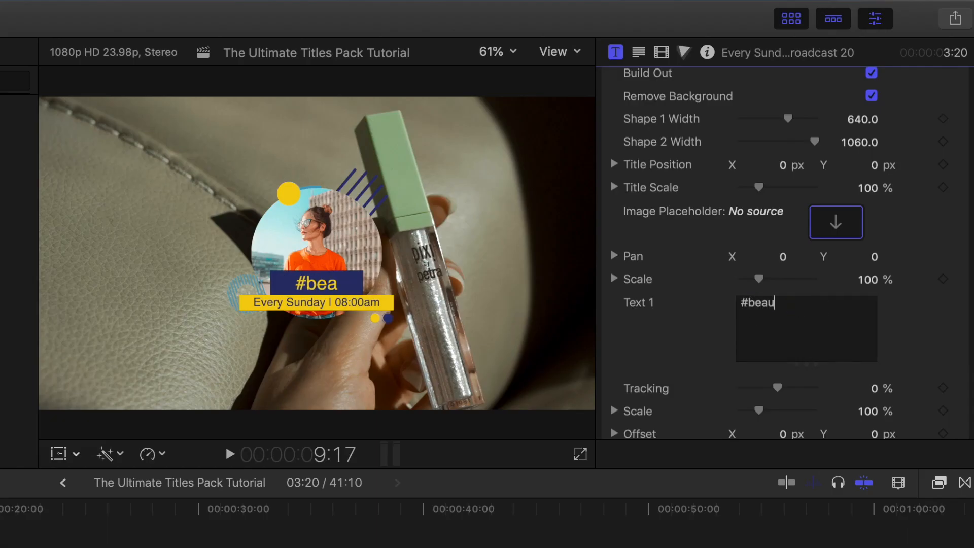
{"action": "type", "text": "ty"}
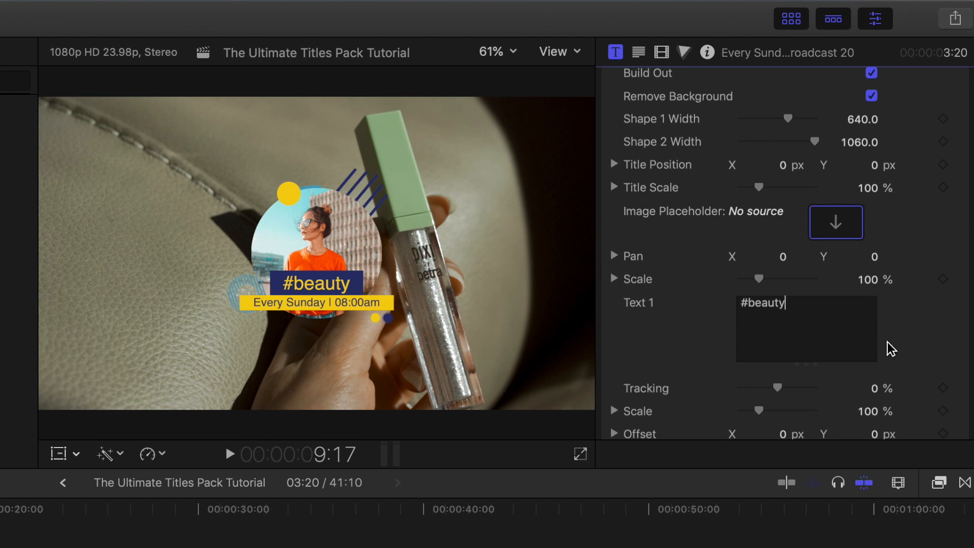
{"action": "scroll", "scroll_direction": "down", "scroll_amount": 3}
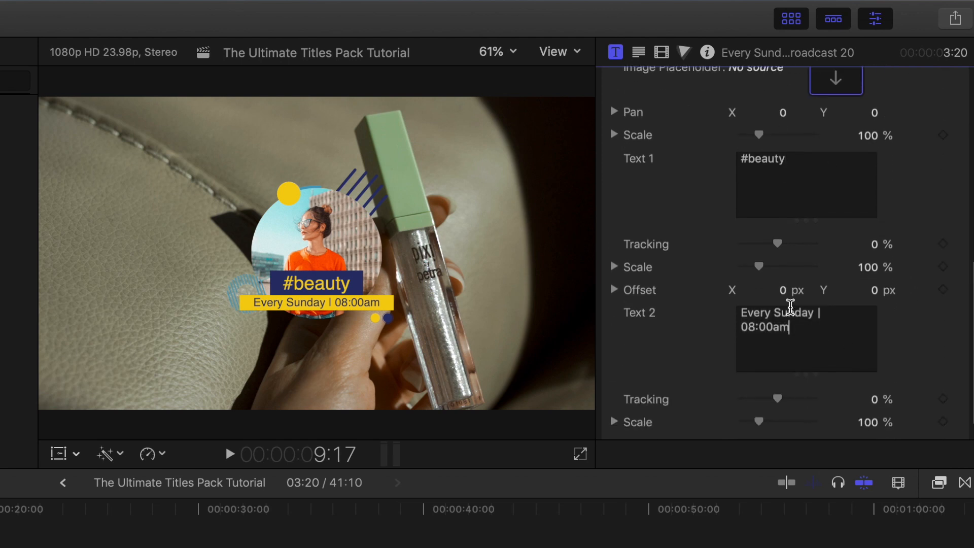
Step: Change the second line to 'Every Wednesday | 12:00pm'
{"action": "double_click", "coordinate": [786, 312]}
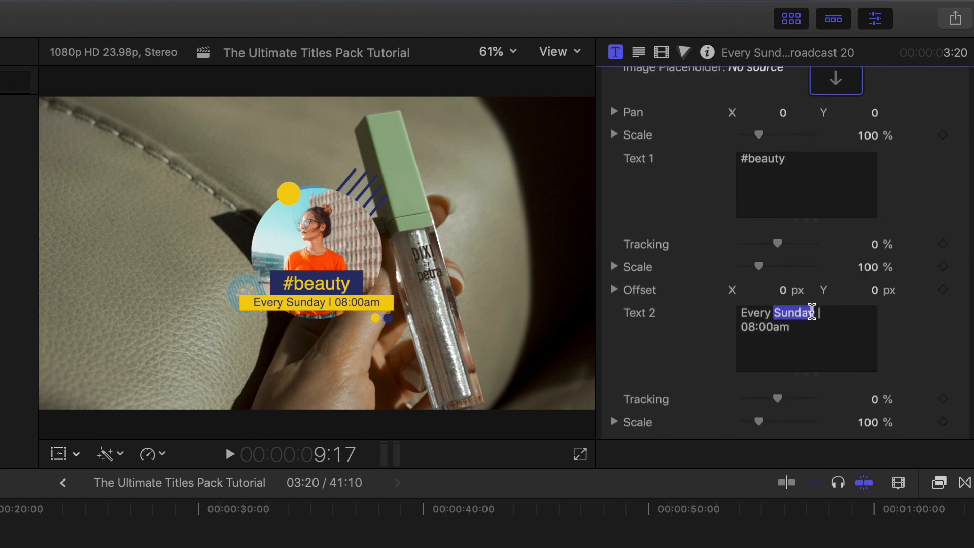
{"action": "type", "text": "Wednes"}
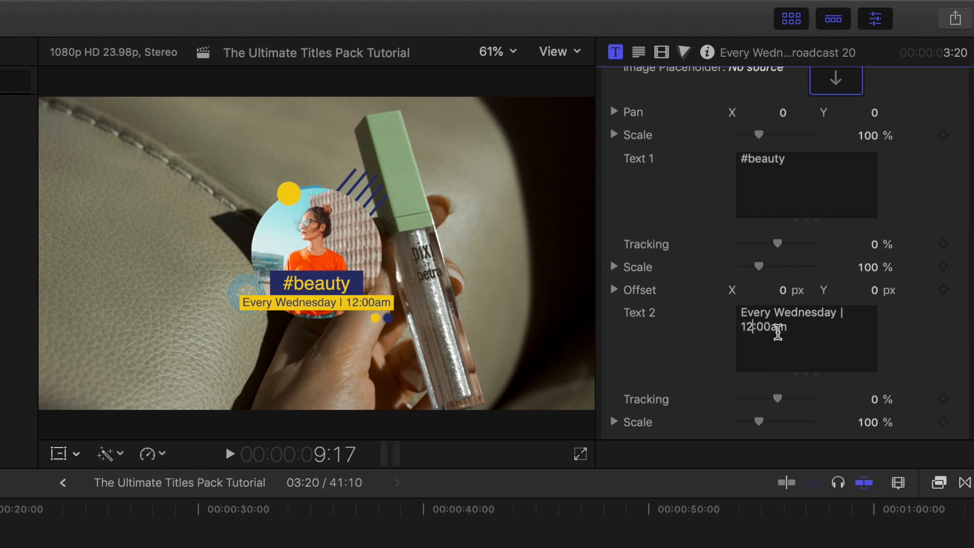
{"action": "type", "text": "pm"}
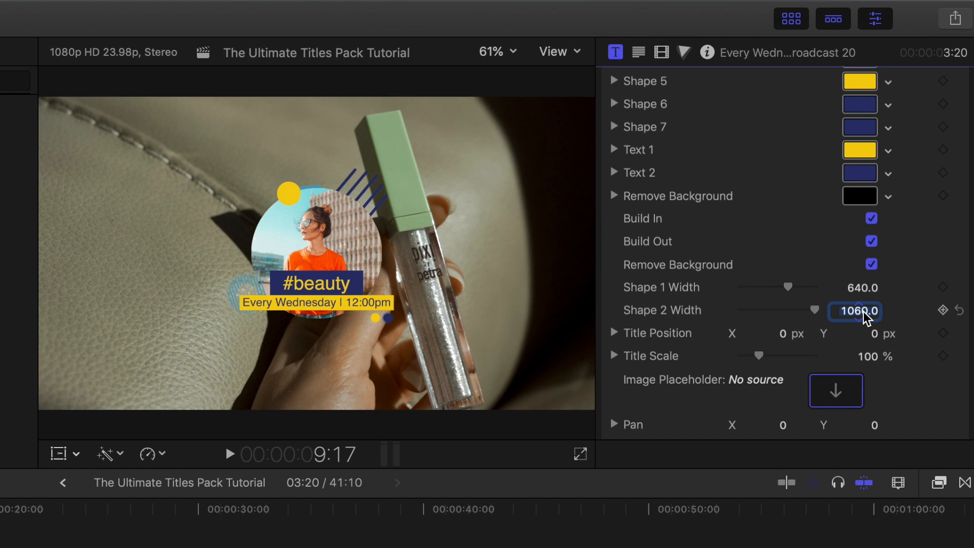
Step: Set the badge's Shape 2 width to 1100 and Shape 1 width to 550
{"action": "type", "text": "1100"}
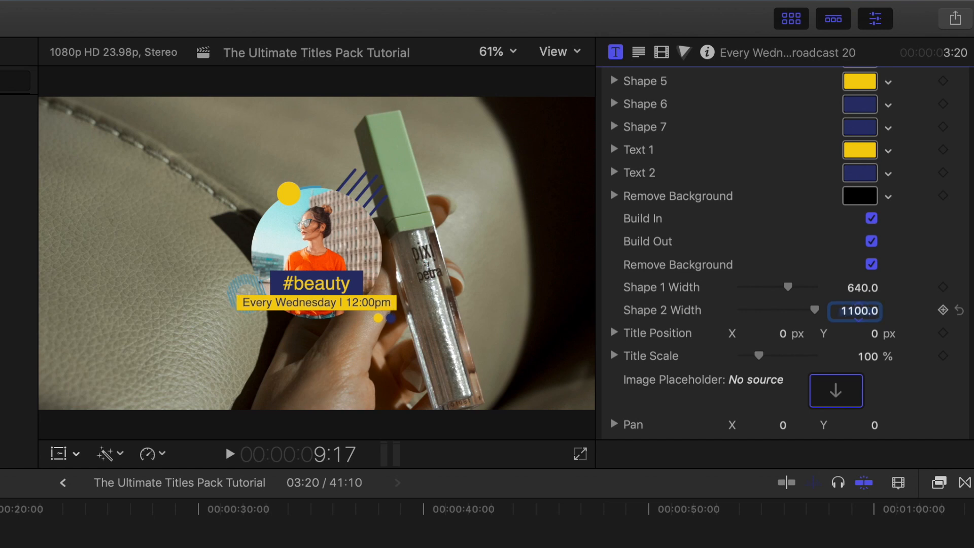
{"action": "left_click", "coordinate": [854, 287]}
{"action": "type", "text": "550"}
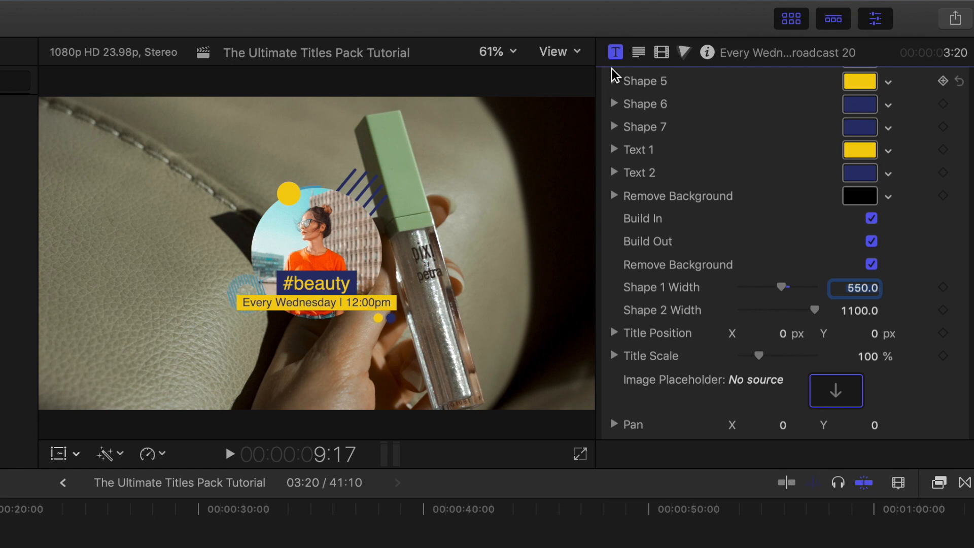
{"action": "left_click", "coordinate": [638, 52]}
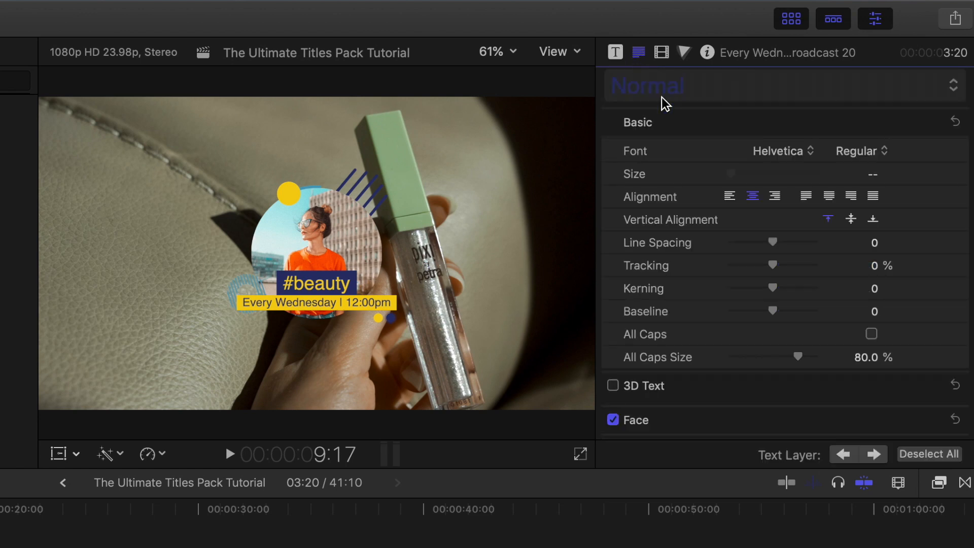
{"action": "mouse_move", "coordinate": [332, 278]}
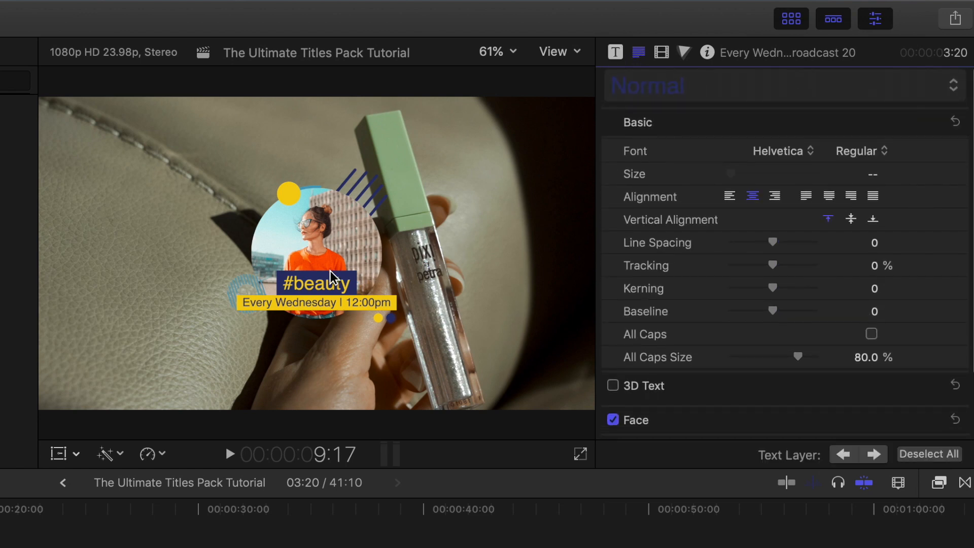
{"action": "double_click", "coordinate": [316, 284]}
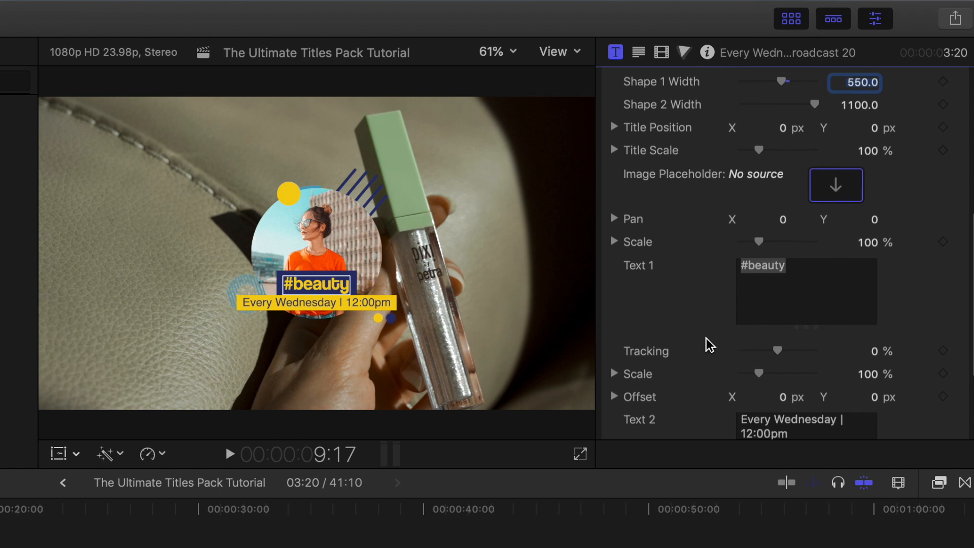
Step: Give the #beauty text line a Y offset of 0.7 px
{"action": "scroll", "scroll_direction": "down", "scroll_amount": 3}
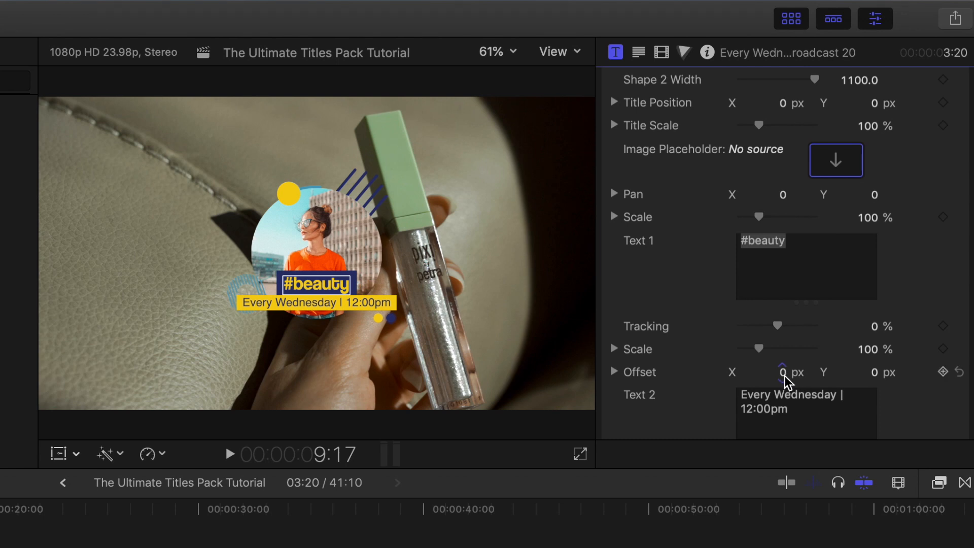
{"action": "left_click", "coordinate": [782, 364]}
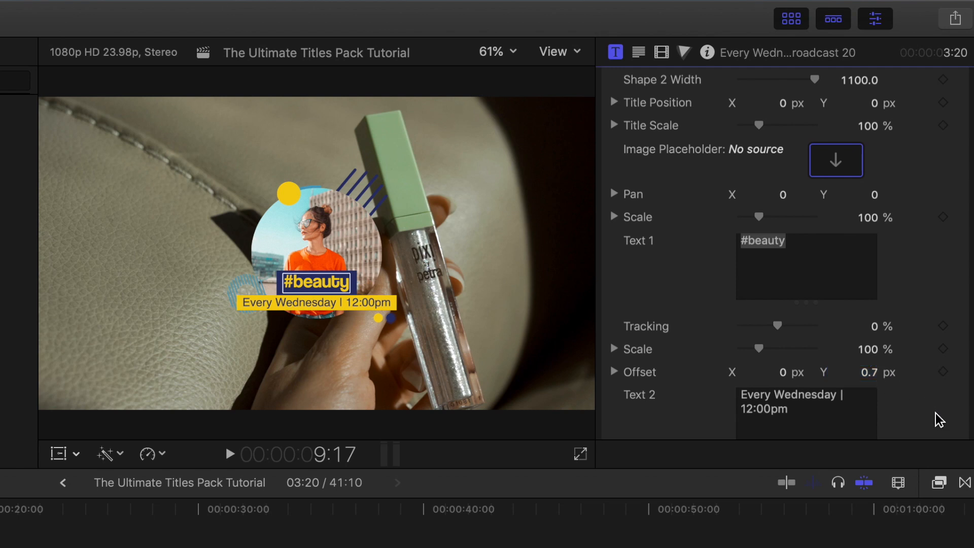
{"action": "left_click", "coordinate": [854, 372]}
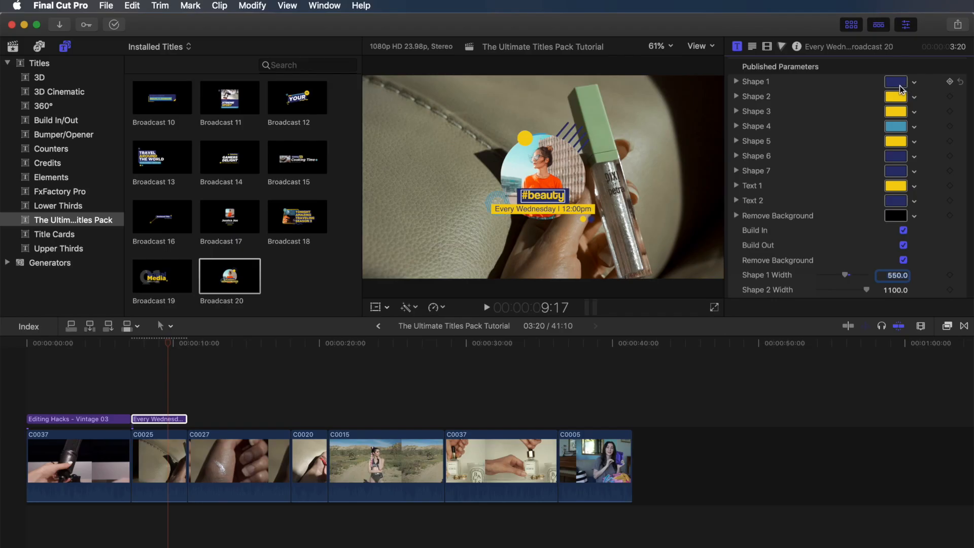
Step: Recolour Shapes 2 through 5 pink from the Colors spectrum, leaving the outer shapes green
{"action": "left_click", "coordinate": [894, 81]}
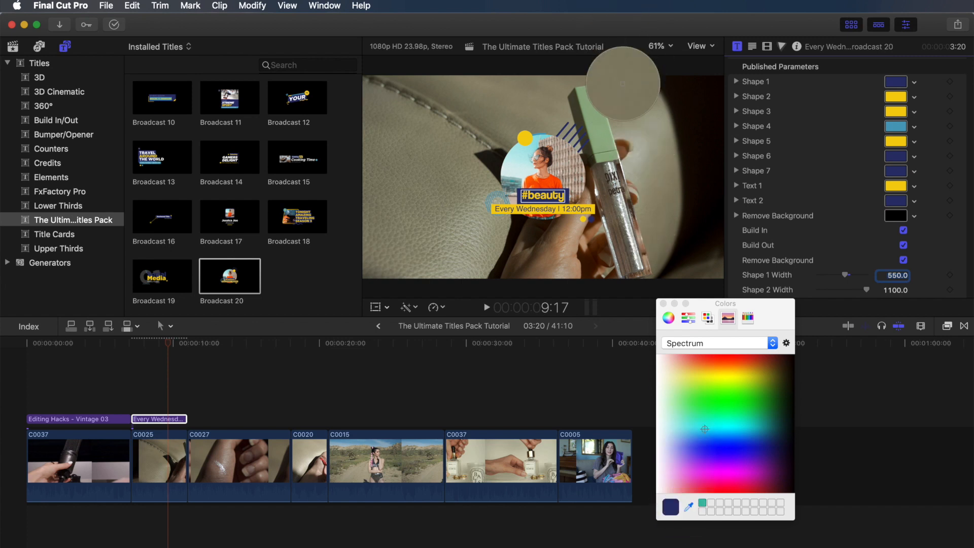
{"action": "left_click", "coordinate": [705, 433]}
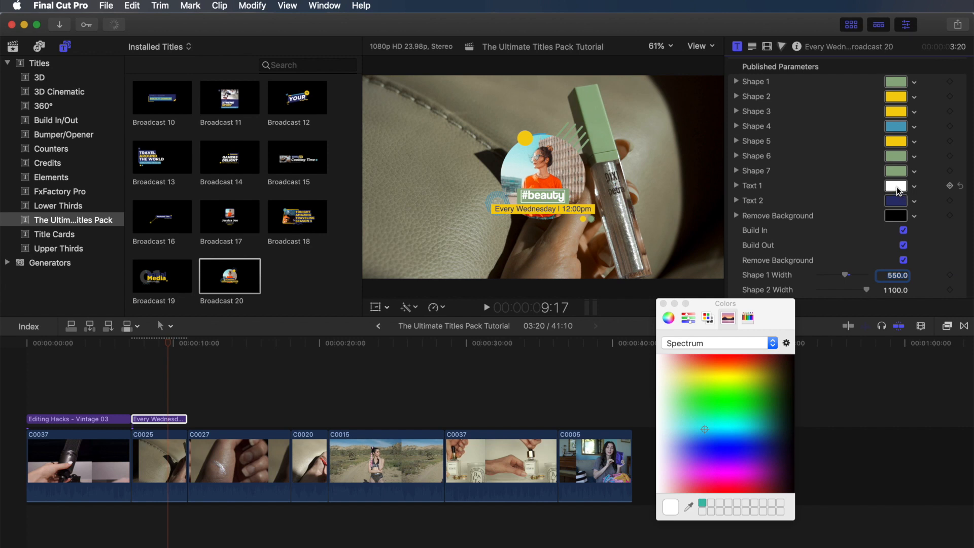
{"action": "left_click", "coordinate": [895, 200]}
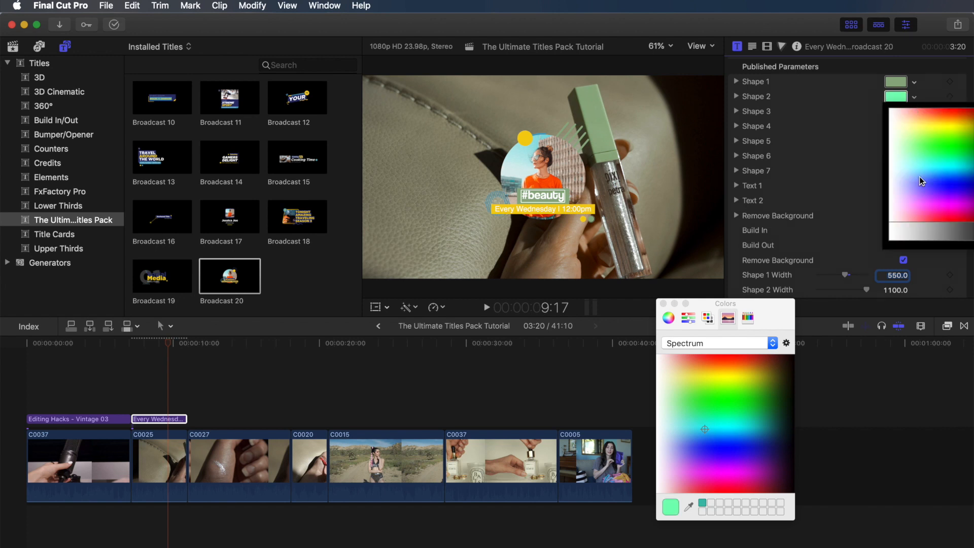
{"action": "left_click", "coordinate": [915, 222]}
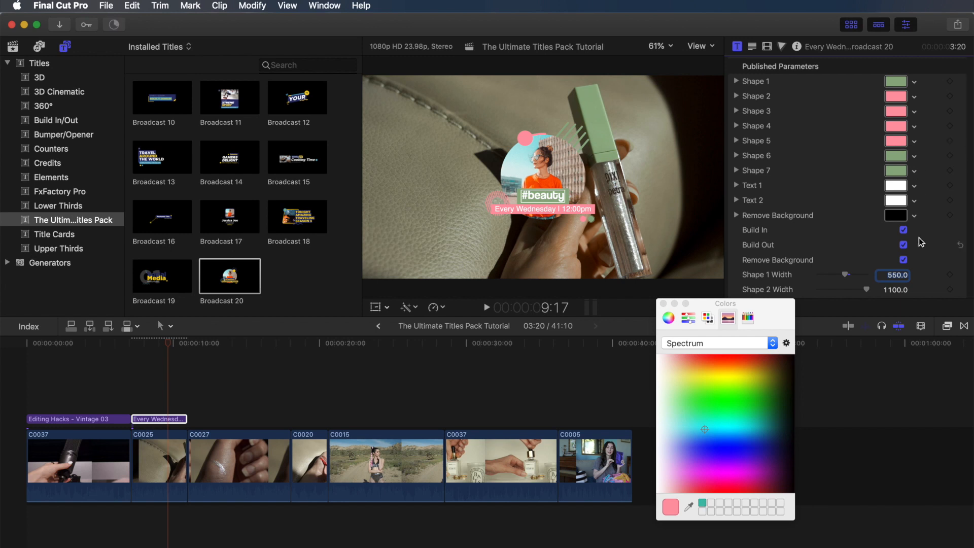
{"action": "scroll", "scroll_direction": "down", "scroll_amount": 3}
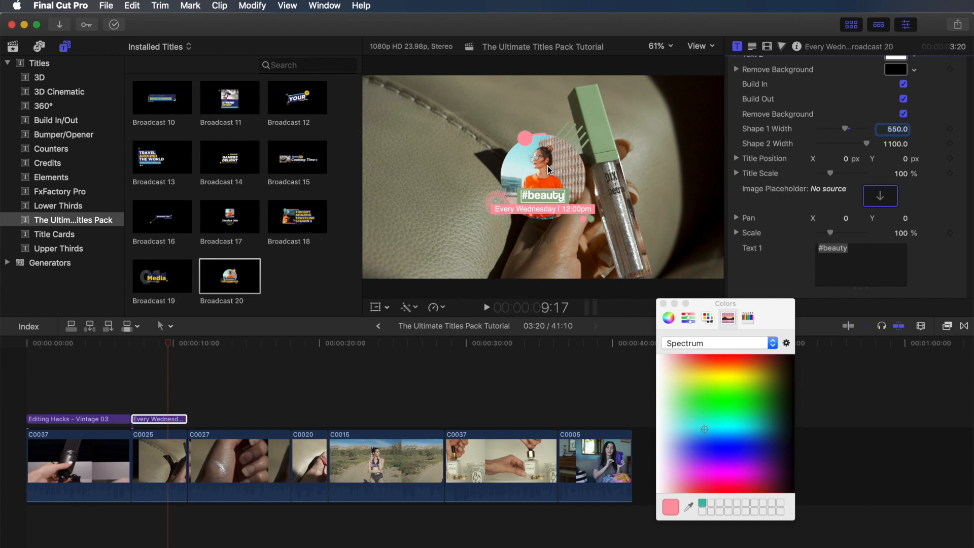
Step: Fill the badge's image placeholder with timeline clip C0020
{"action": "left_click", "coordinate": [879, 196]}
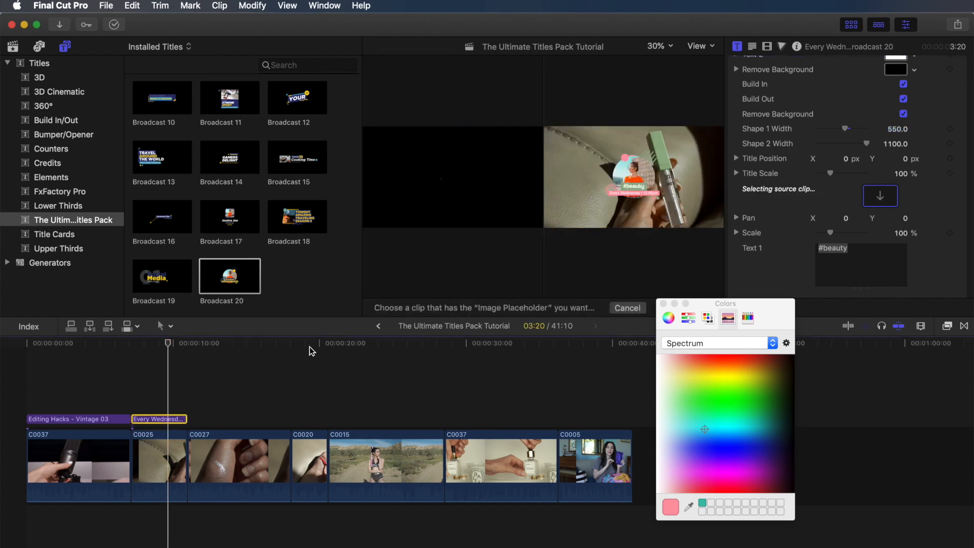
{"action": "left_click", "coordinate": [307, 459]}
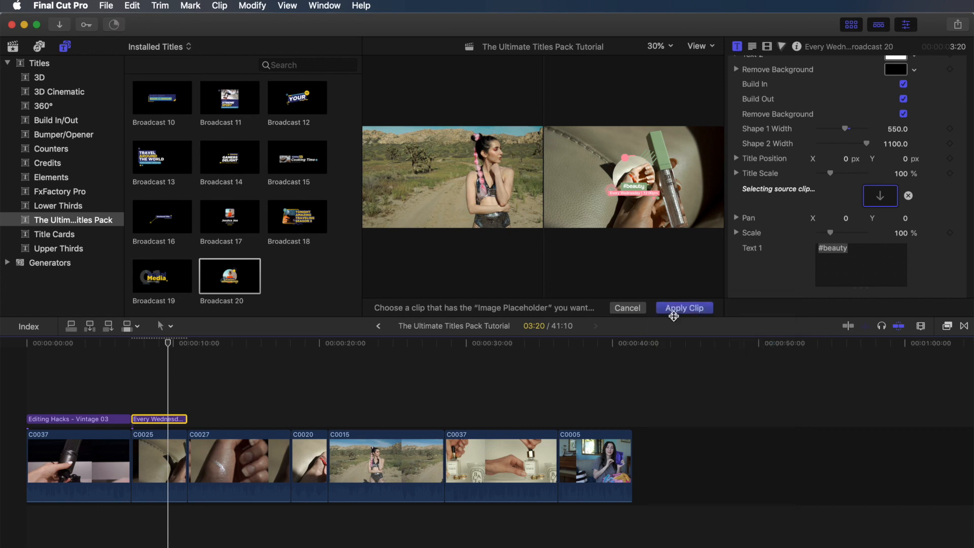
{"action": "left_click", "coordinate": [683, 308]}
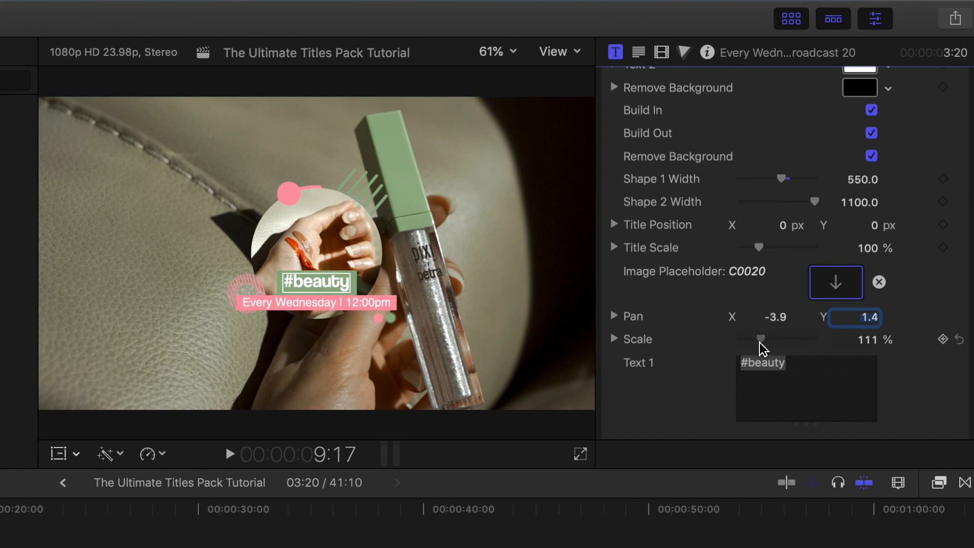
Step: Scale the placeholder footage to 107% and pan it to -5.1, 0.9
{"action": "left_click_drag", "start_coordinate": [763, 339], "coordinate": [759, 340]}
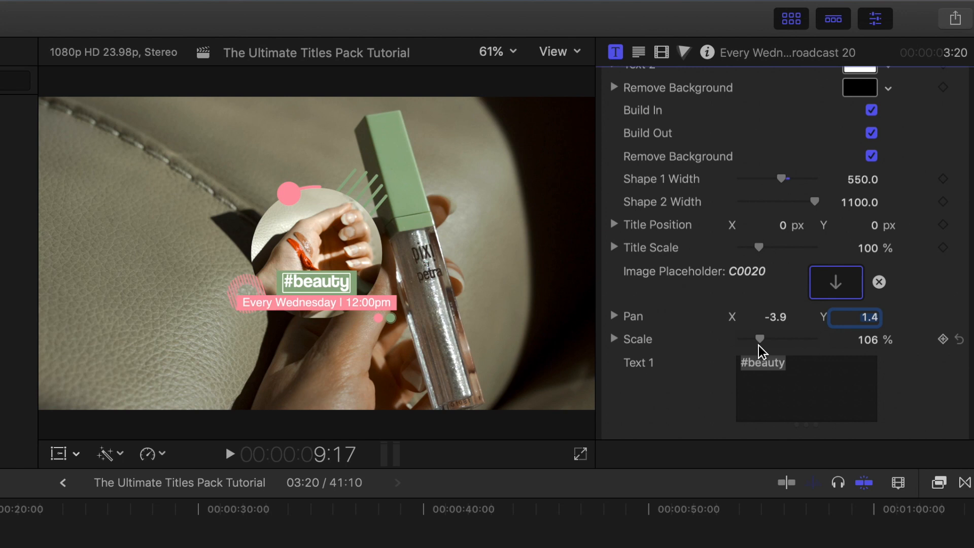
{"action": "left_click", "coordinate": [762, 317]}
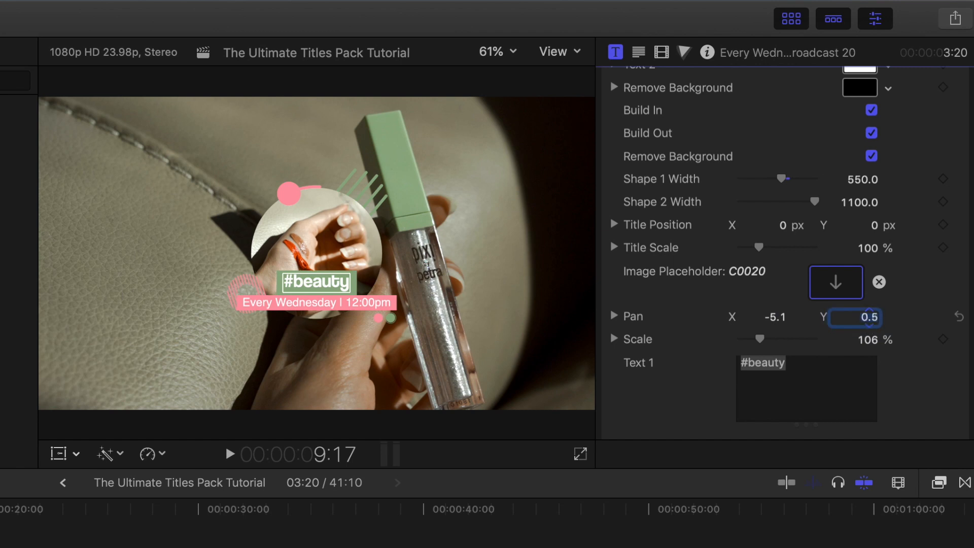
{"action": "type", "text": "1.9"}
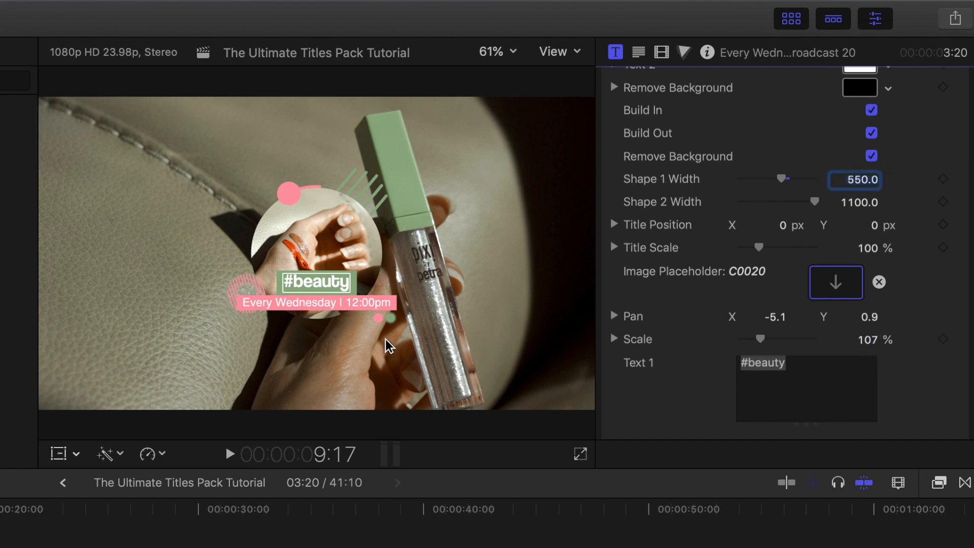
{"action": "mouse_move", "coordinate": [156, 333]}
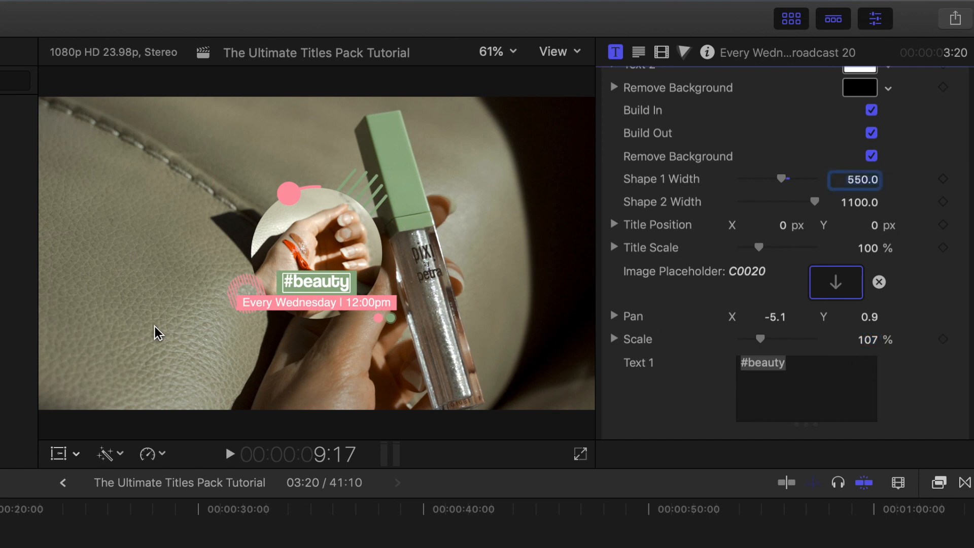
{"action": "mouse_move", "coordinate": [843, 303]}
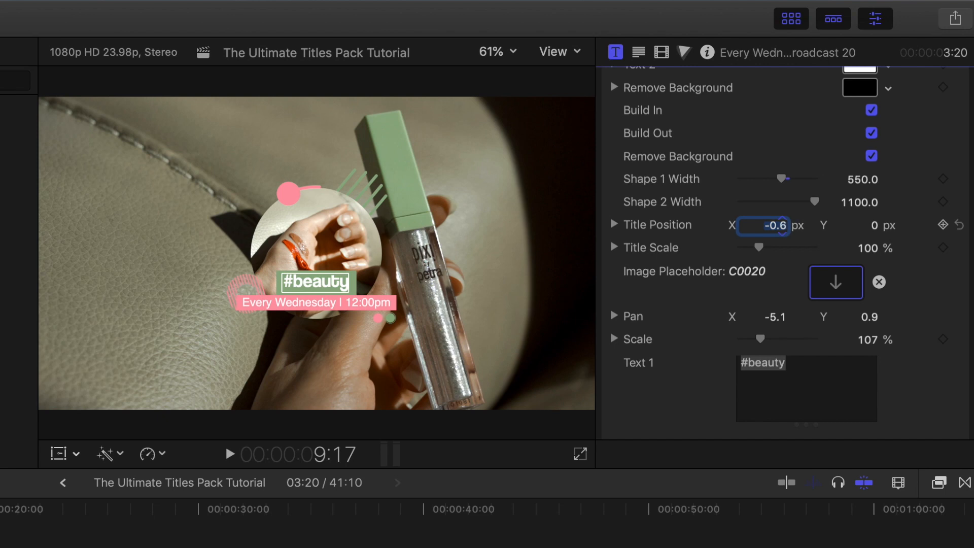
Step: Reposition the #beauty title to -54, -22 px, left and higher in frame
{"action": "left_click_drag", "start_coordinate": [768, 226], "coordinate": [759, 226]}
{"action": "type", "text": "-50"}
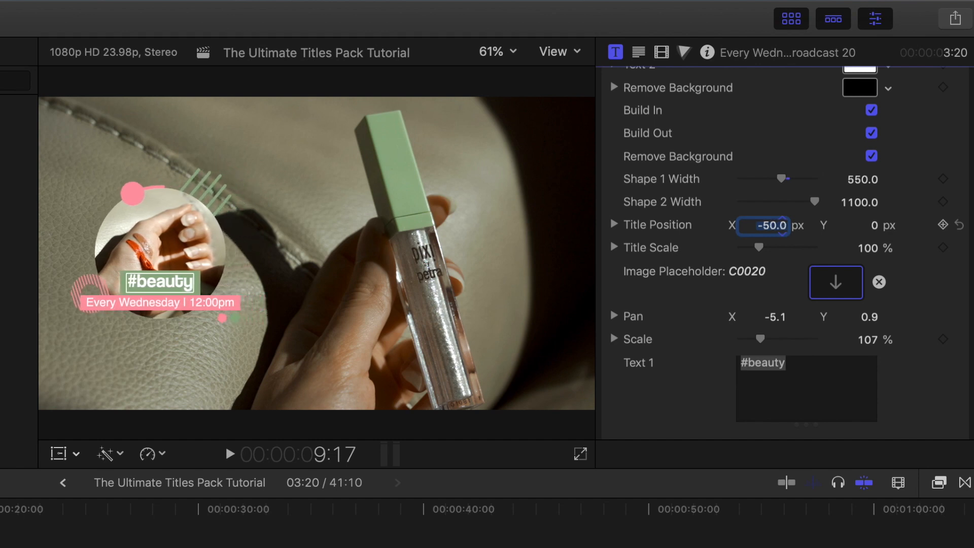
{"action": "type", "text": "-21.9"}
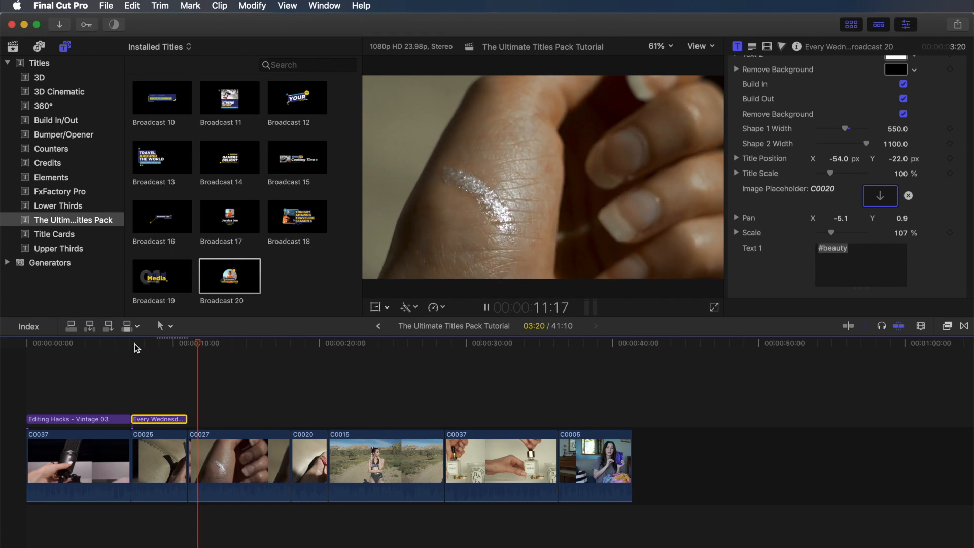
Step: Connect a Broadcast 16 callout after the #beauty title and trim its end shorter
{"action": "left_click", "coordinate": [247, 343]}
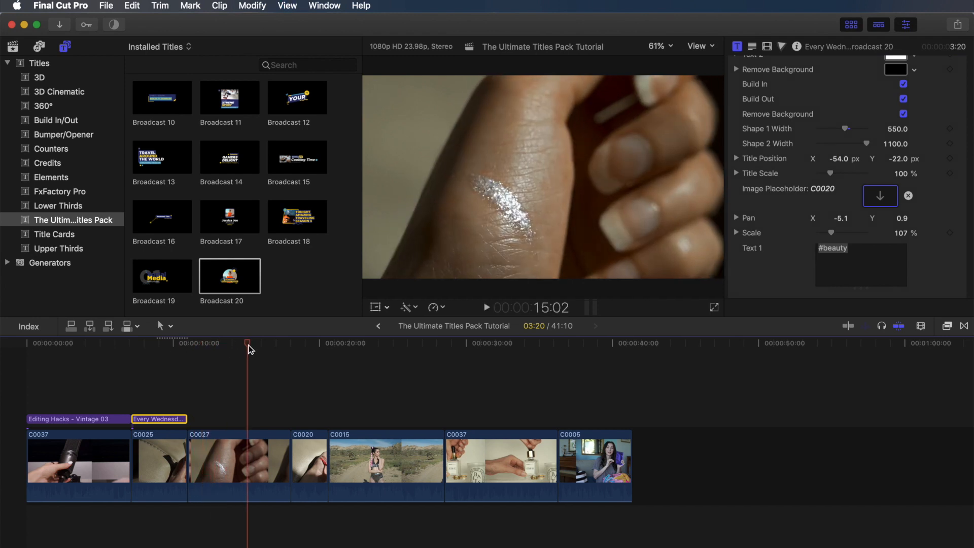
{"action": "left_click_drag", "start_coordinate": [249, 344], "coordinate": [225, 343]}
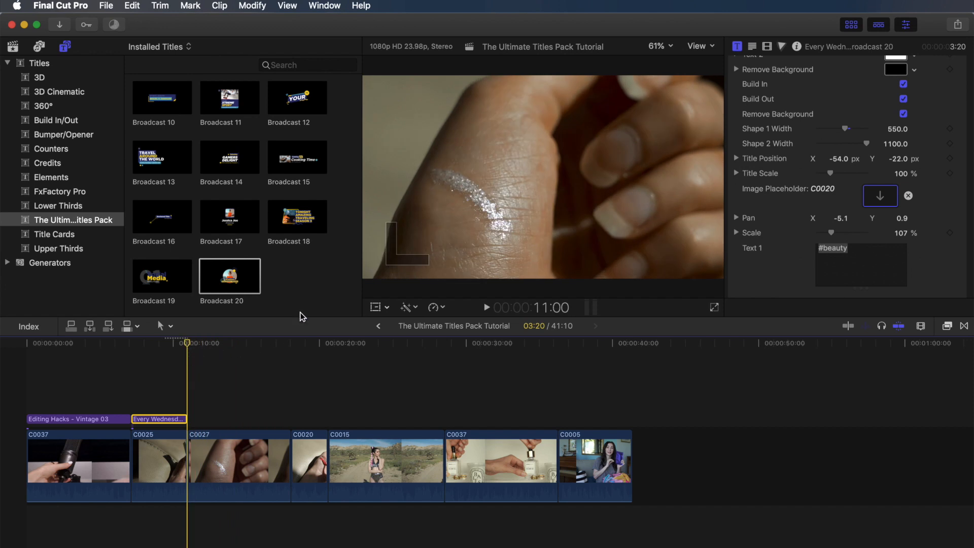
{"action": "left_click", "coordinate": [162, 217]}
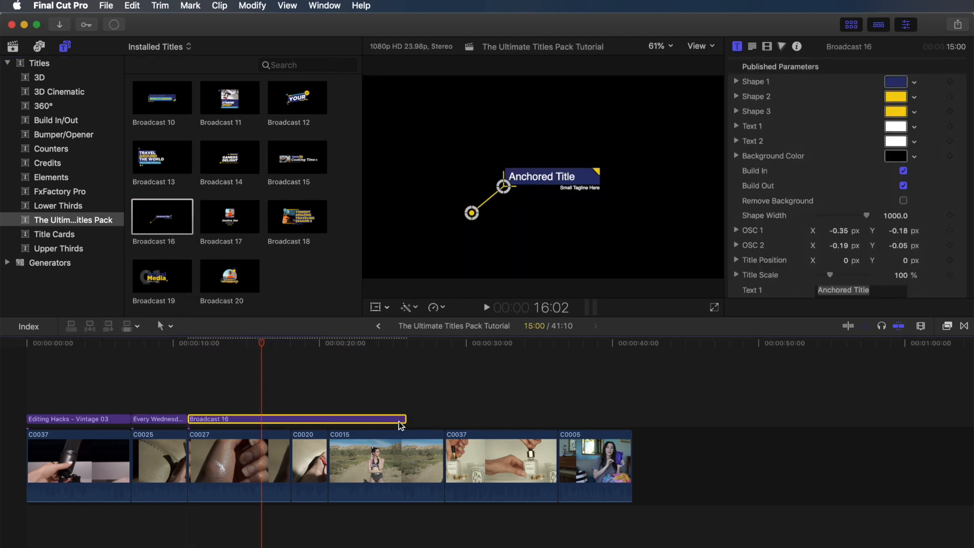
{"action": "left_click_drag", "start_coordinate": [404, 419], "coordinate": [297, 419]}
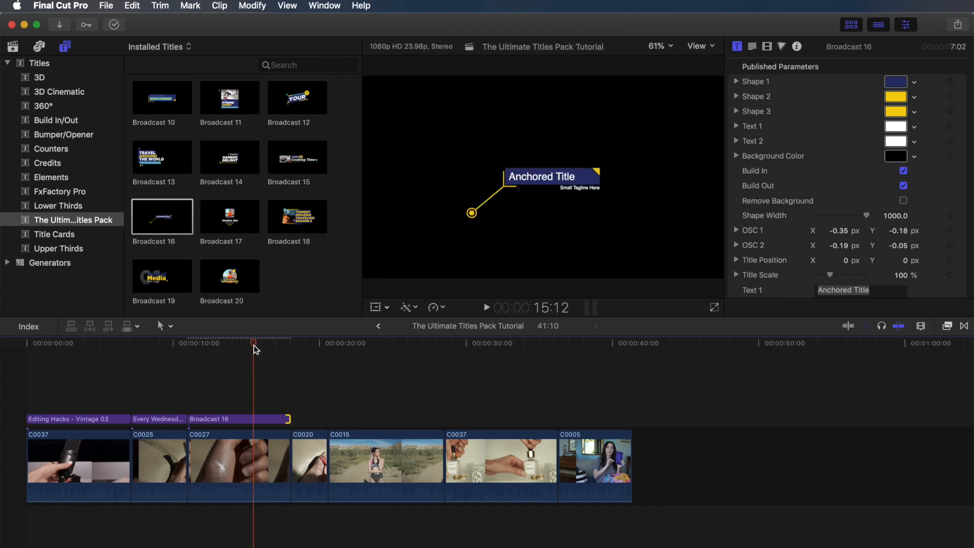
{"action": "left_click", "coordinate": [238, 418]}
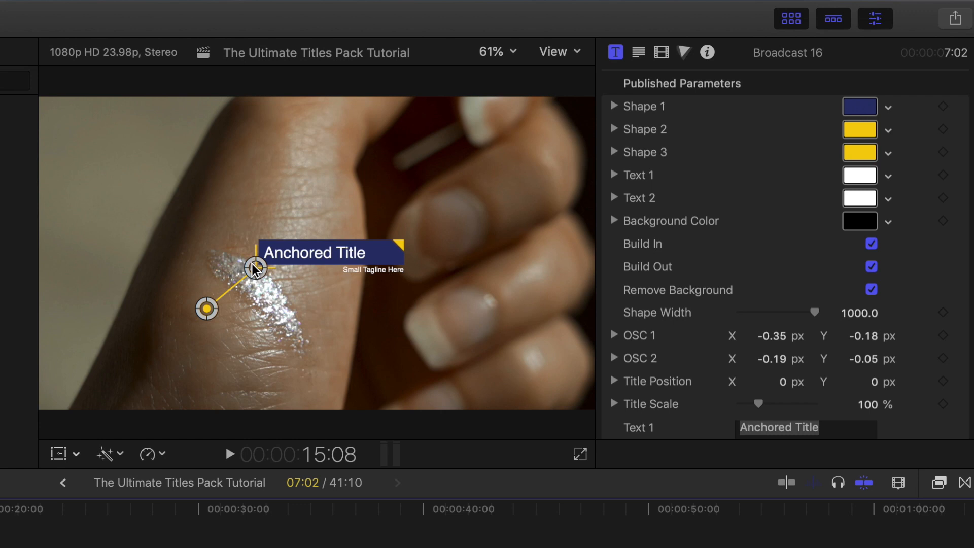
Step: Place the callout's end dot on the glitter swatch and its label box right on the hand
{"action": "left_click_drag", "start_coordinate": [255, 267], "coordinate": [385, 241]}
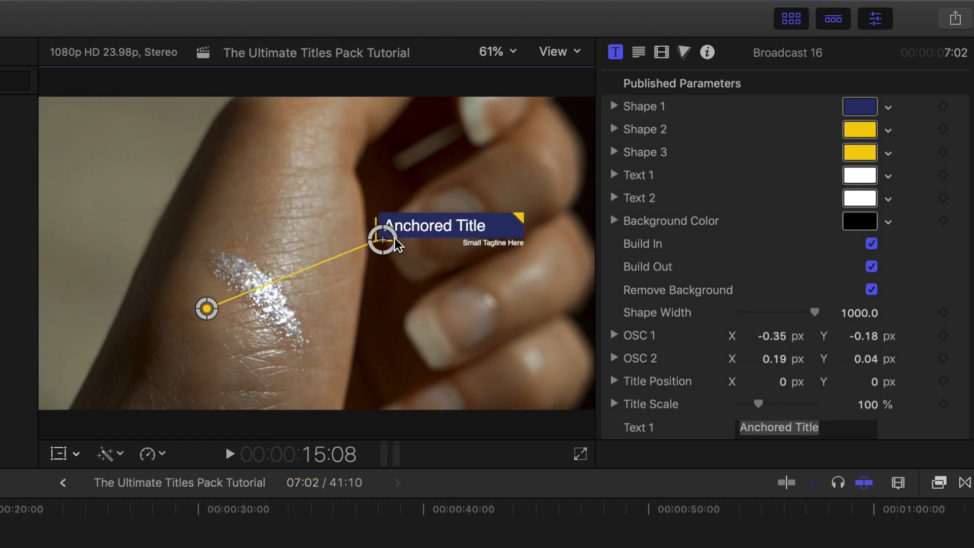
{"action": "left_click_drag", "start_coordinate": [382, 240], "coordinate": [409, 235]}
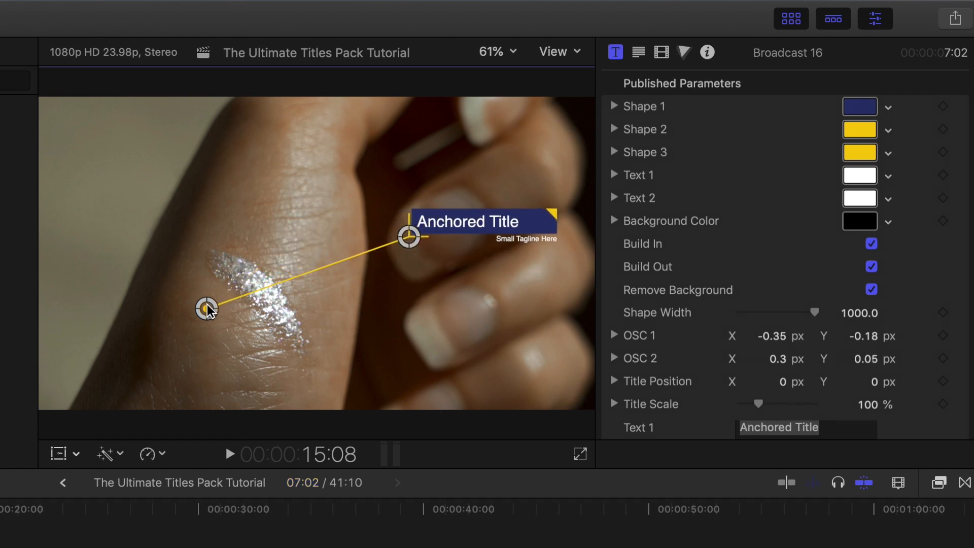
{"action": "left_click_drag", "start_coordinate": [206, 308], "coordinate": [249, 273]}
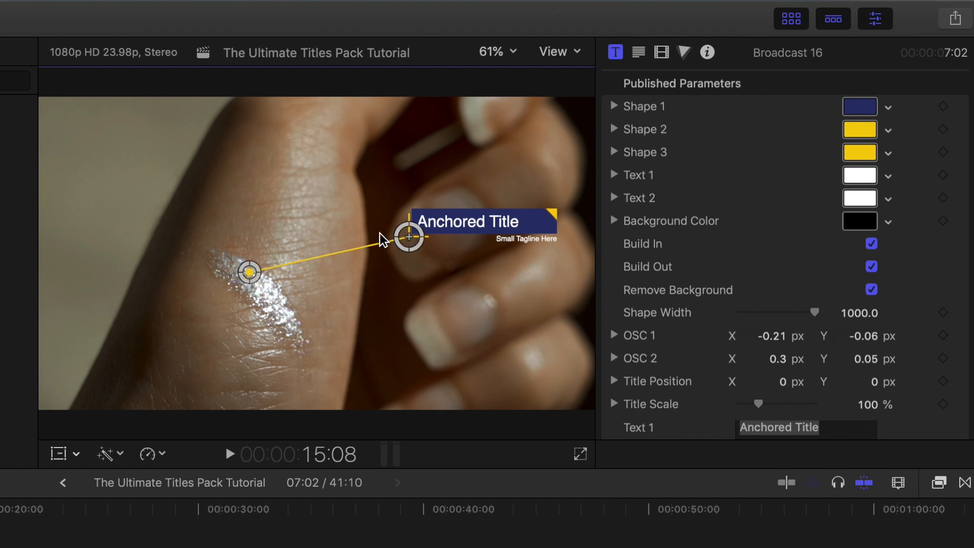
{"action": "left_click_drag", "start_coordinate": [408, 237], "coordinate": [365, 242]}
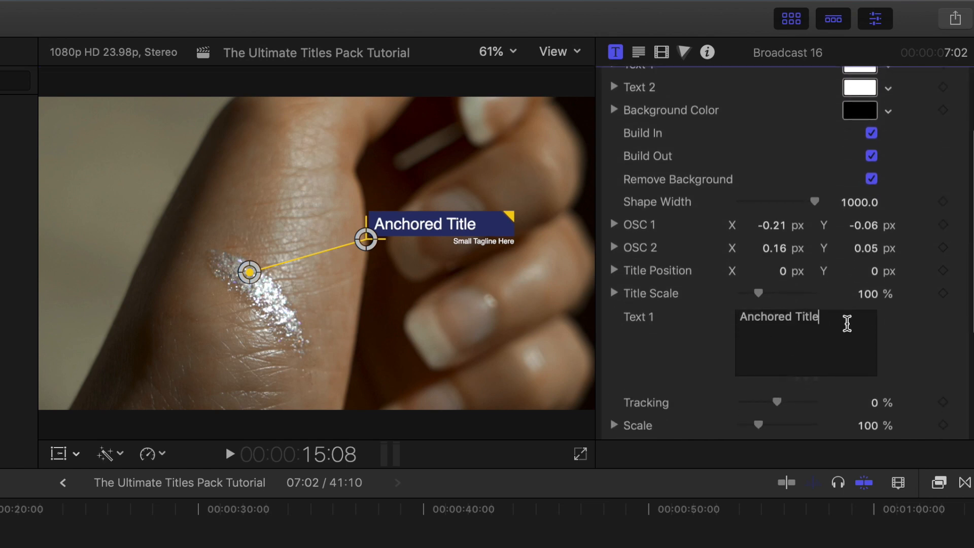
Step: Retitle the callout as Crystalline over Pixi Beauty Liquid Fairy Lights
{"action": "type", "text": "C"}
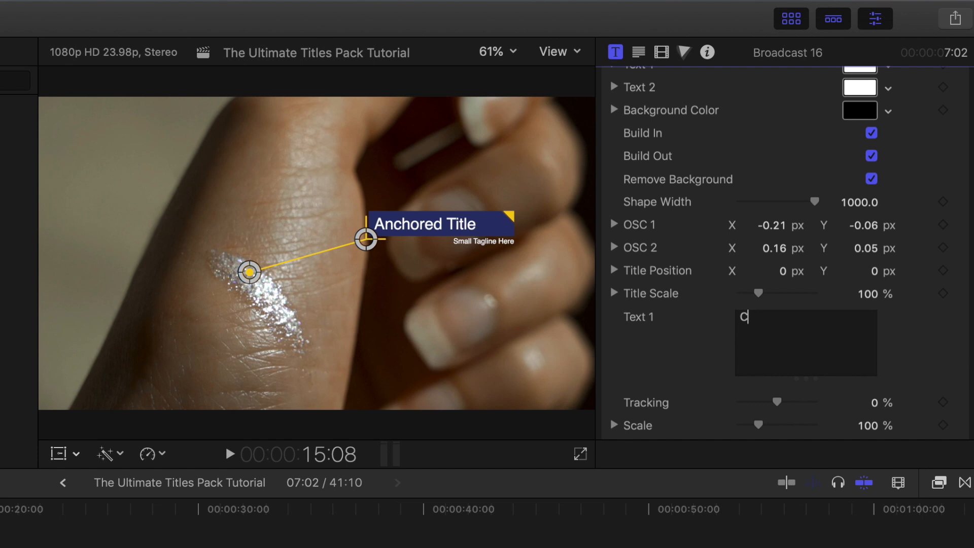
{"action": "type", "text": "rystalline"}
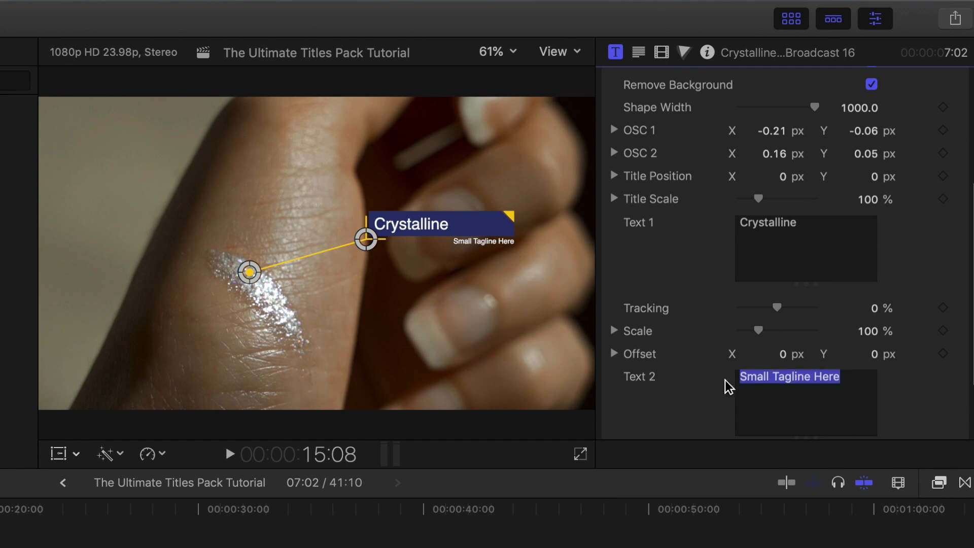
{"action": "type", "text": "Pixi Beauty Liquid Fairy Lights"}
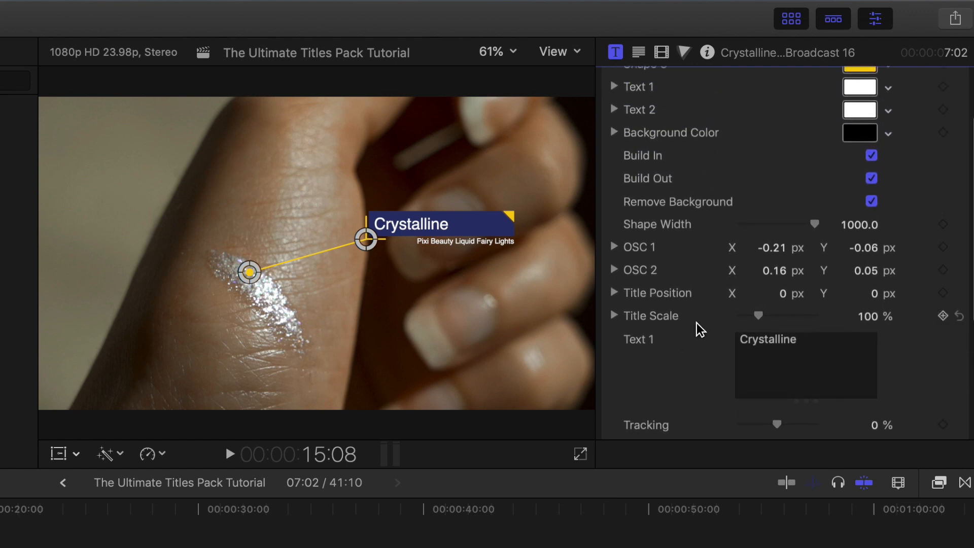
Step: Adjust the callout banner's Shape Width to 803
{"action": "left_click_drag", "start_coordinate": [813, 225], "coordinate": [801, 224]}
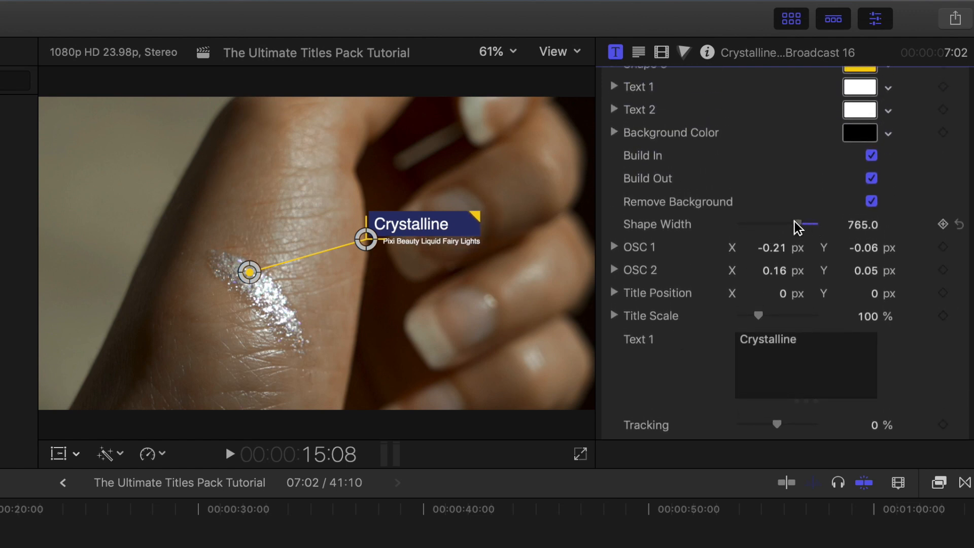
{"action": "left_click_drag", "start_coordinate": [798, 226], "coordinate": [806, 225]}
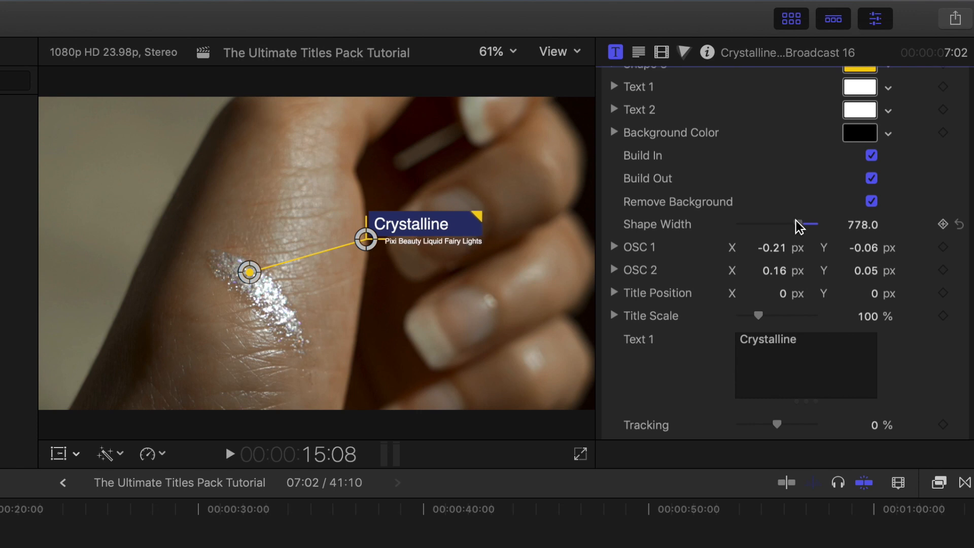
{"action": "left_click_drag", "start_coordinate": [801, 224], "coordinate": [807, 224]}
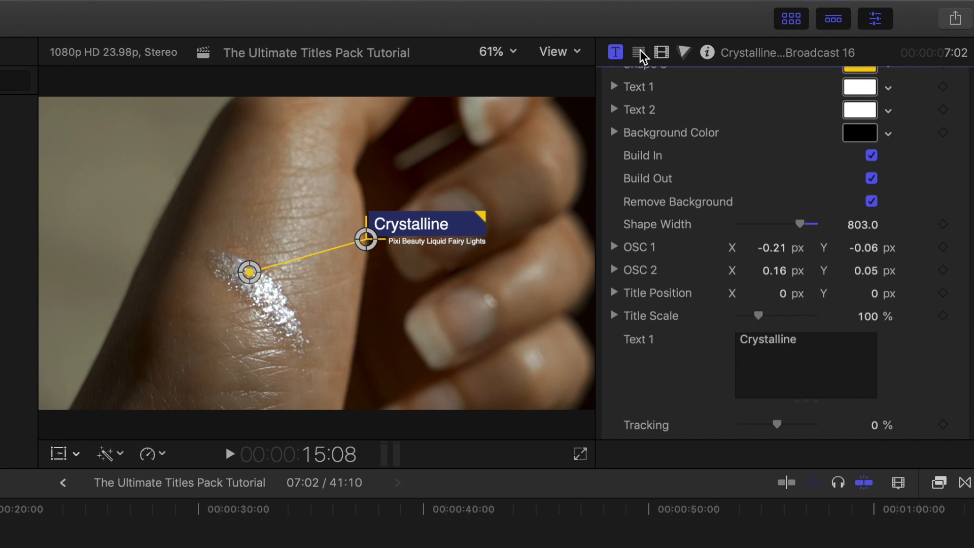
Step: Set the Crystalline headline in Coolvetica at size 110
{"action": "left_click", "coordinate": [638, 52]}
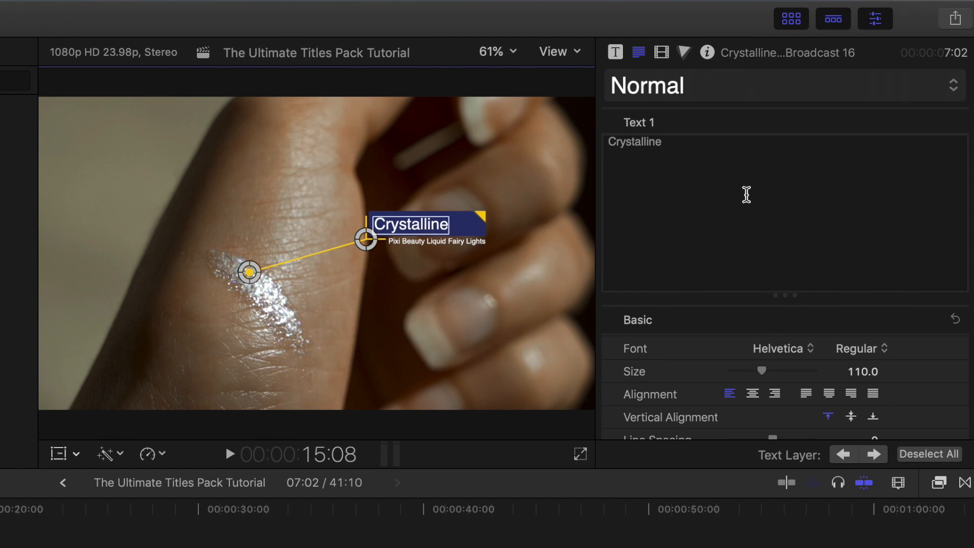
{"action": "left_click", "coordinate": [782, 348]}
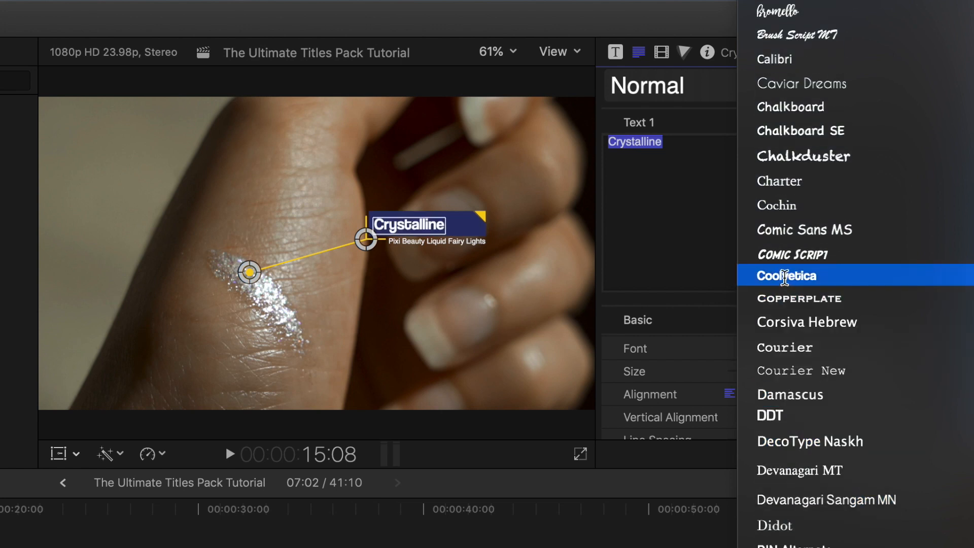
{"action": "left_click", "coordinate": [786, 276]}
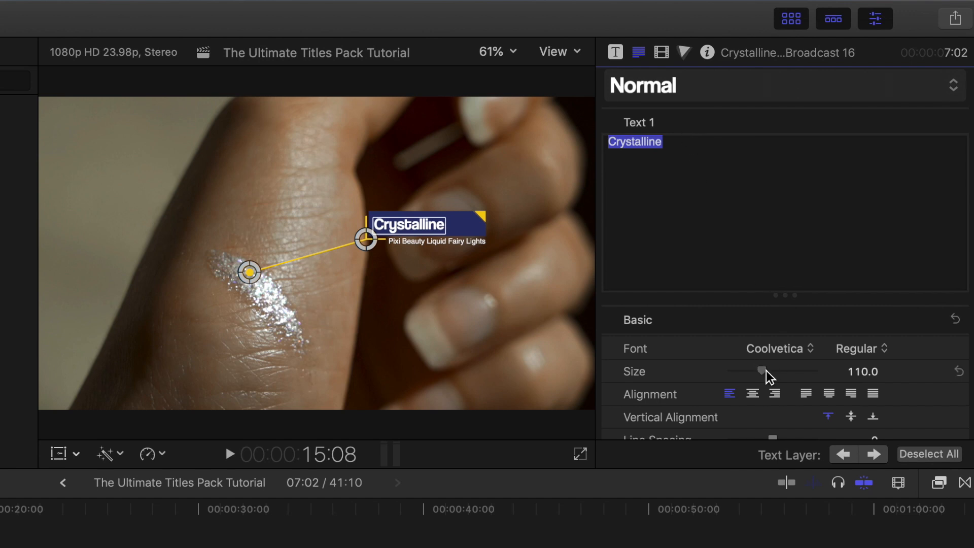
{"action": "left_click_drag", "start_coordinate": [761, 371], "coordinate": [769, 371]}
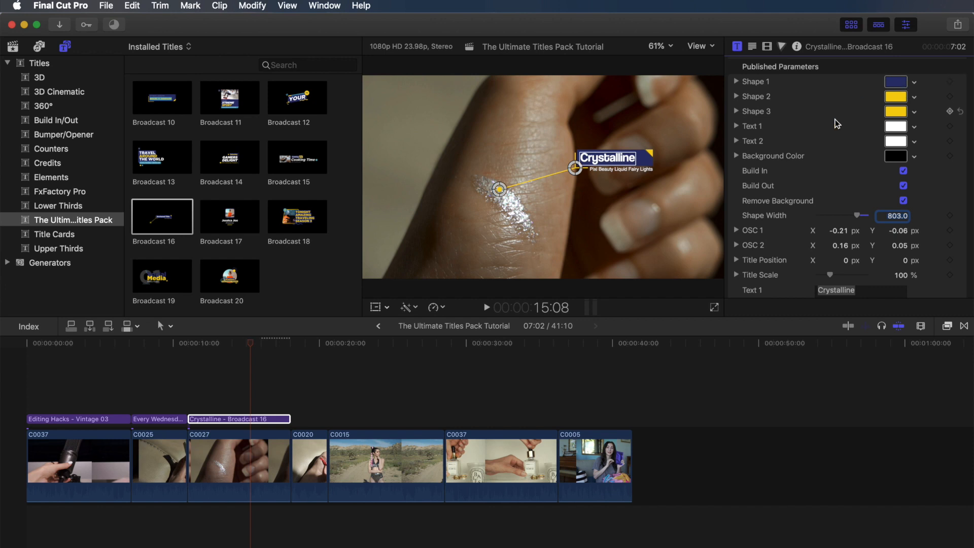
Step: Recolour the Crystalline callout's banner shape green via the Colors window
{"action": "left_click", "coordinate": [158, 419]}
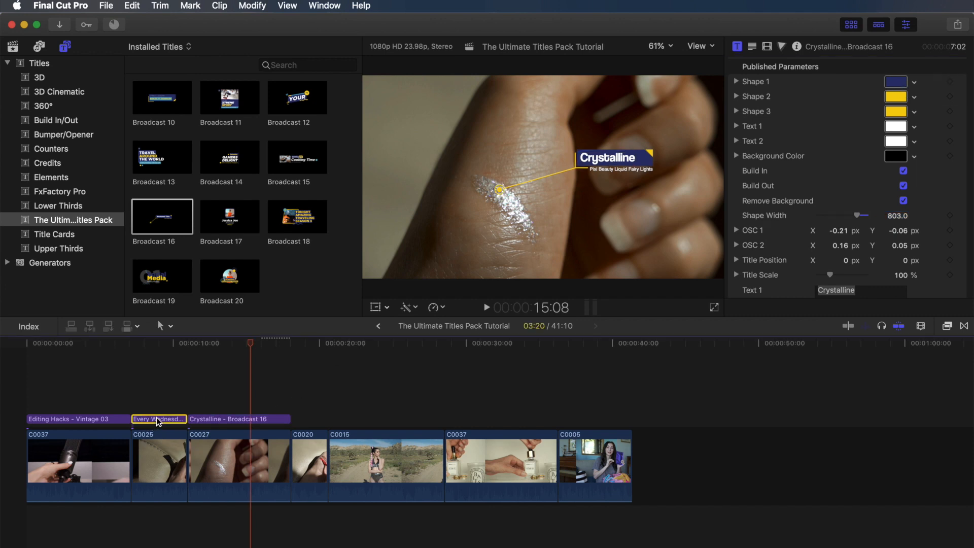
{"action": "left_click", "coordinate": [894, 81]}
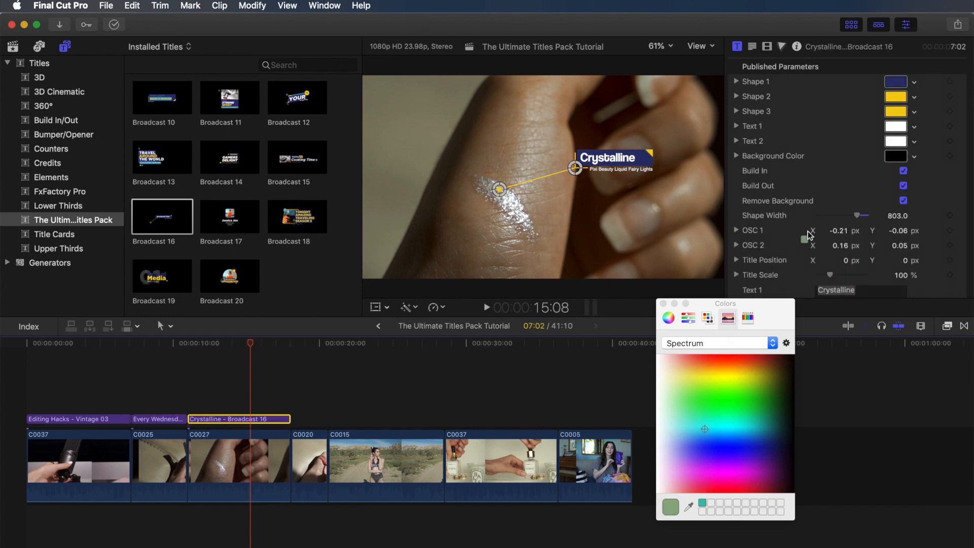
{"action": "left_click", "coordinate": [894, 81]}
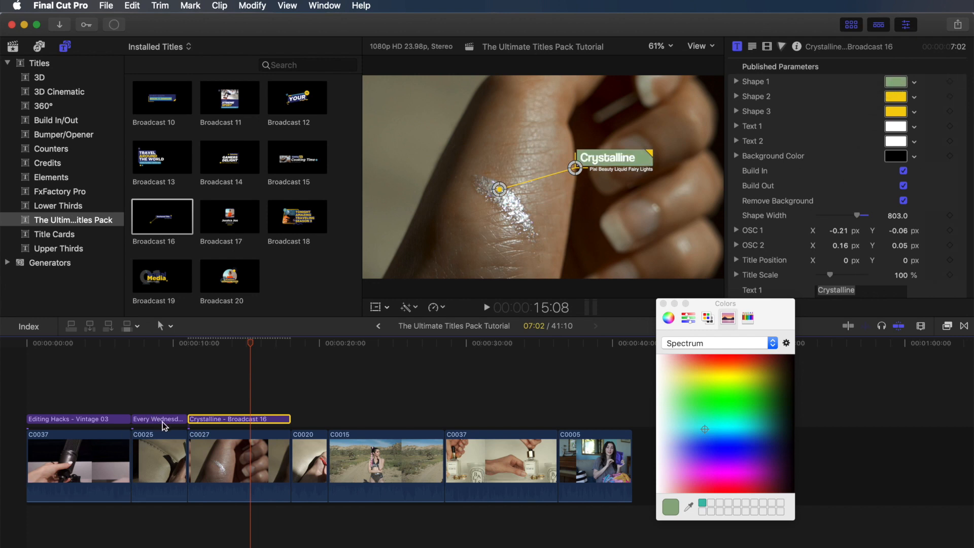
Step: Recolour the pointer line and dot shapes pink, then dismiss the Colors window
{"action": "left_click", "coordinate": [158, 418]}
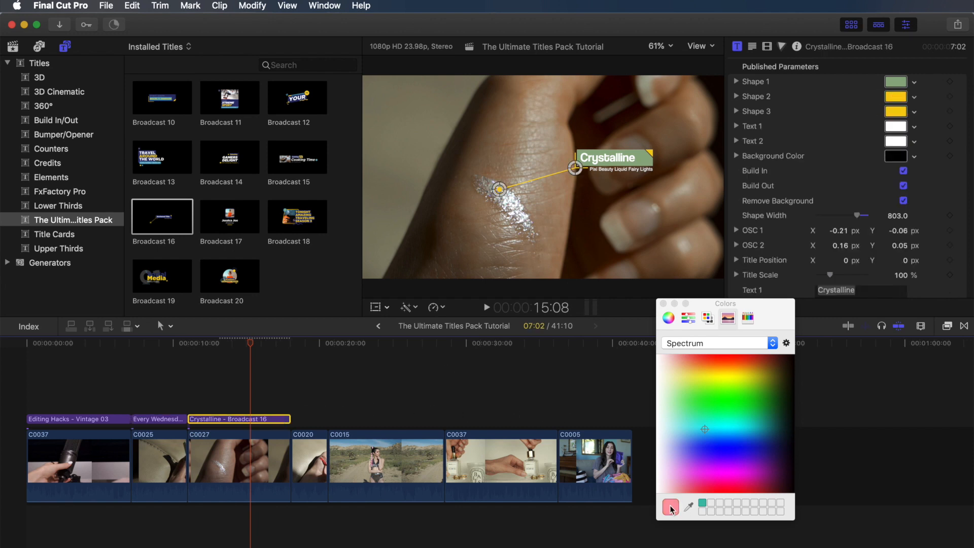
{"action": "left_click", "coordinate": [670, 507]}
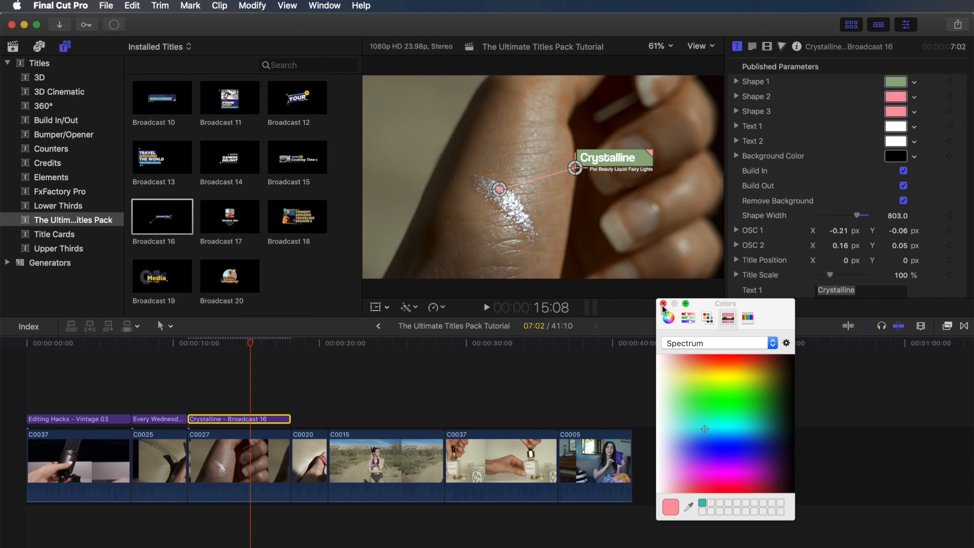
{"action": "left_click", "coordinate": [663, 303]}
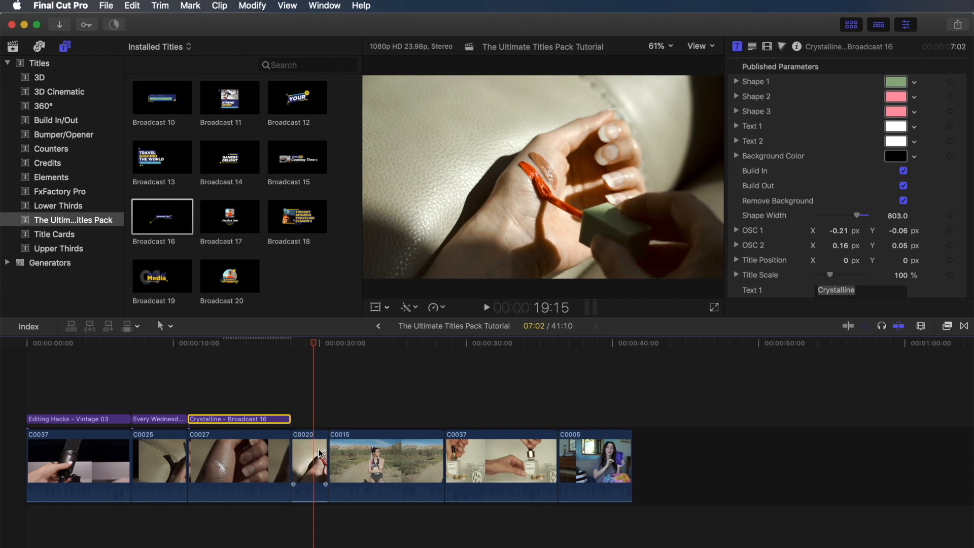
Step: Place the playhead on desert clip C0015 and add the Retro 03 title above it
{"action": "left_click", "coordinate": [308, 463]}
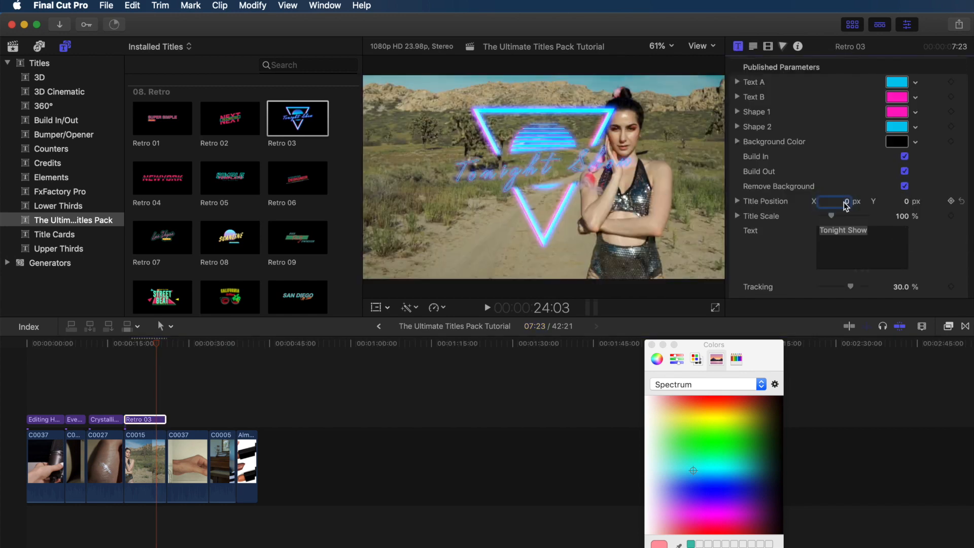
Step: Shift the Retro 03 title to X -32, retitle it Rave Outfits with tighter tracking and green Text A
{"action": "left_click_drag", "start_coordinate": [845, 201], "coordinate": [825, 200]}
{"action": "type", "text": "Rave Outfits"}
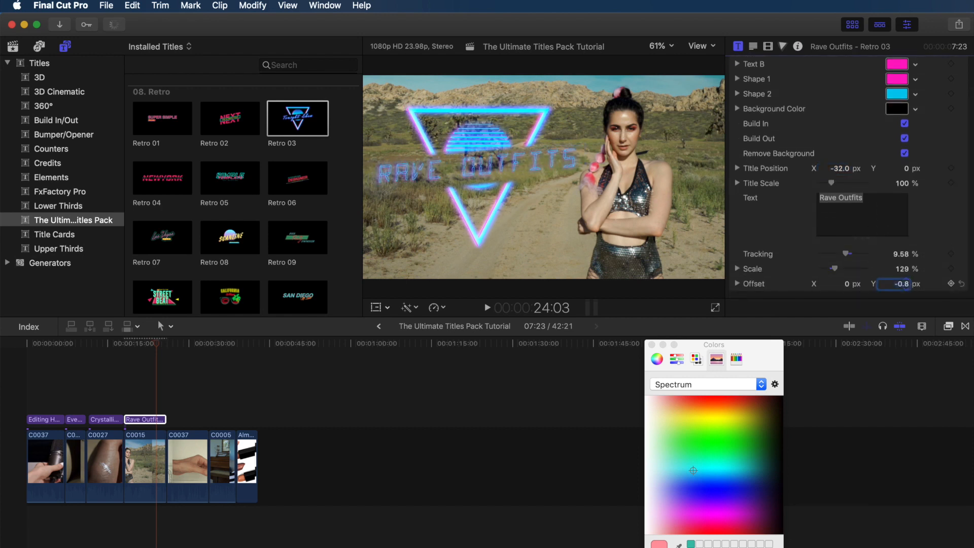
{"action": "left_click", "coordinate": [915, 81]}
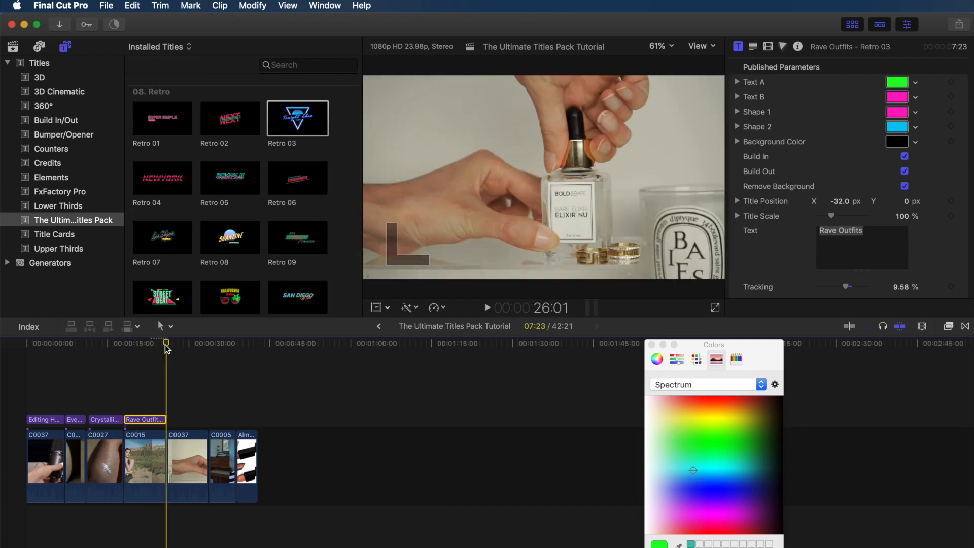
{"action": "scroll", "scroll_direction": "down", "scroll_amount": 3}
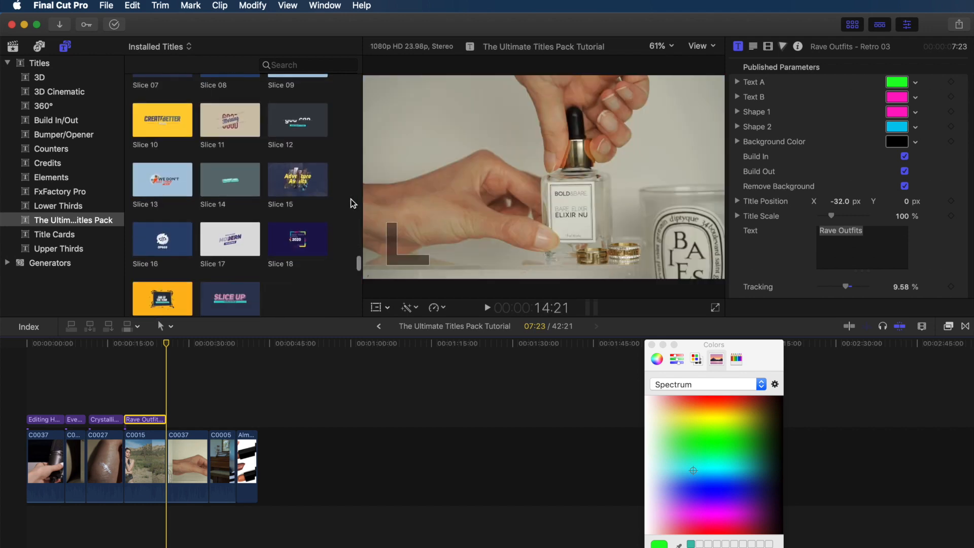
Step: Add Slice 17 over the next clip reading HOW I MADE / $100K SELLING SKINCARE with a wider banner
{"action": "left_click", "coordinate": [187, 419]}
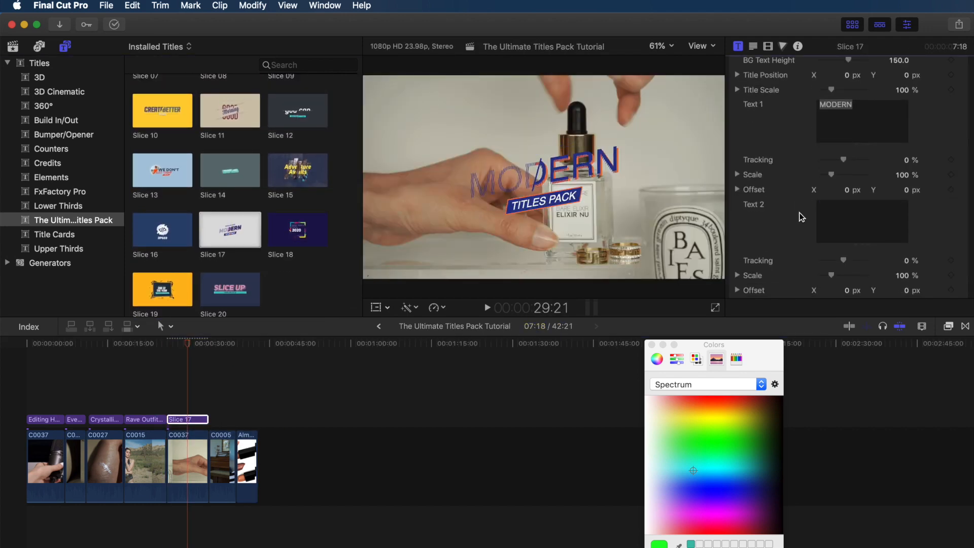
{"action": "type", "text": "How I Made"}
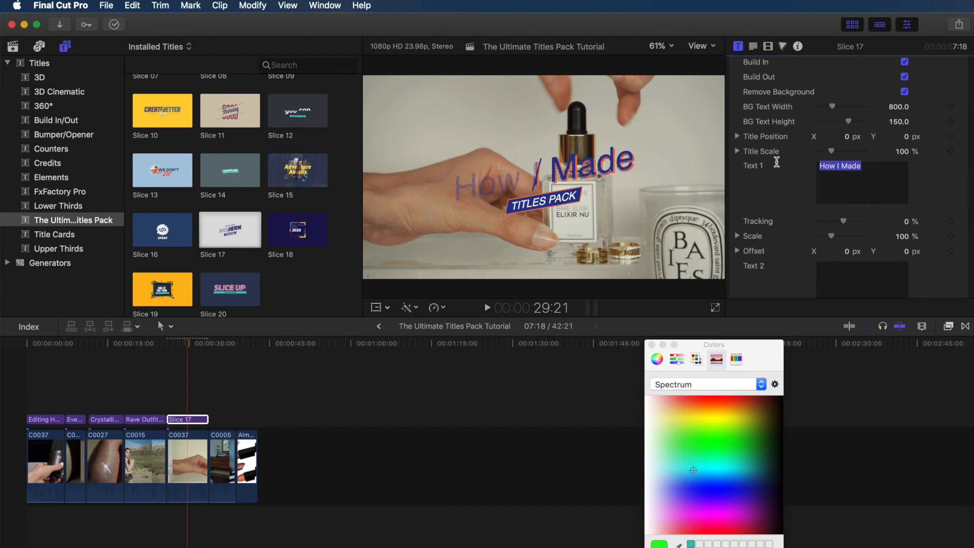
{"action": "type", "text": "$100 SEL"}
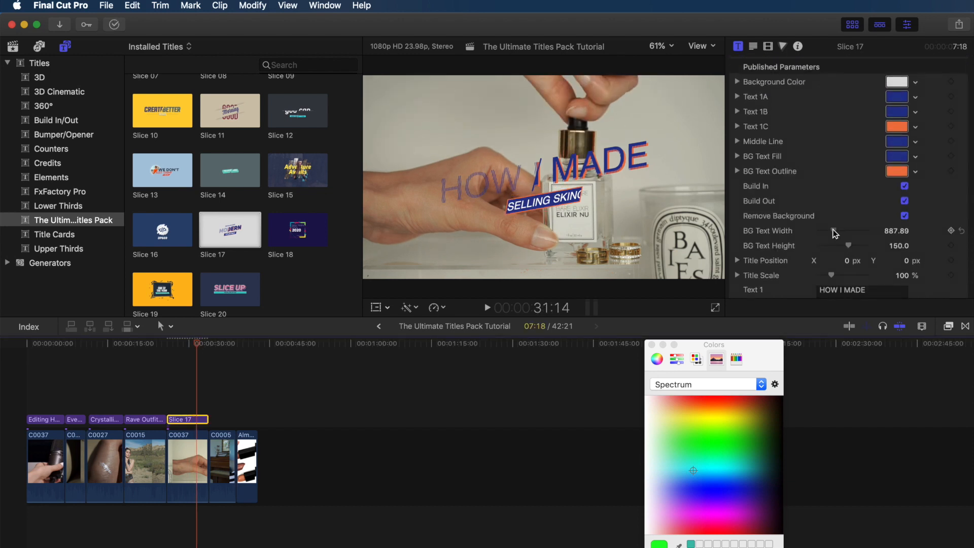
{"action": "left_click_drag", "start_coordinate": [846, 230], "coordinate": [841, 186]}
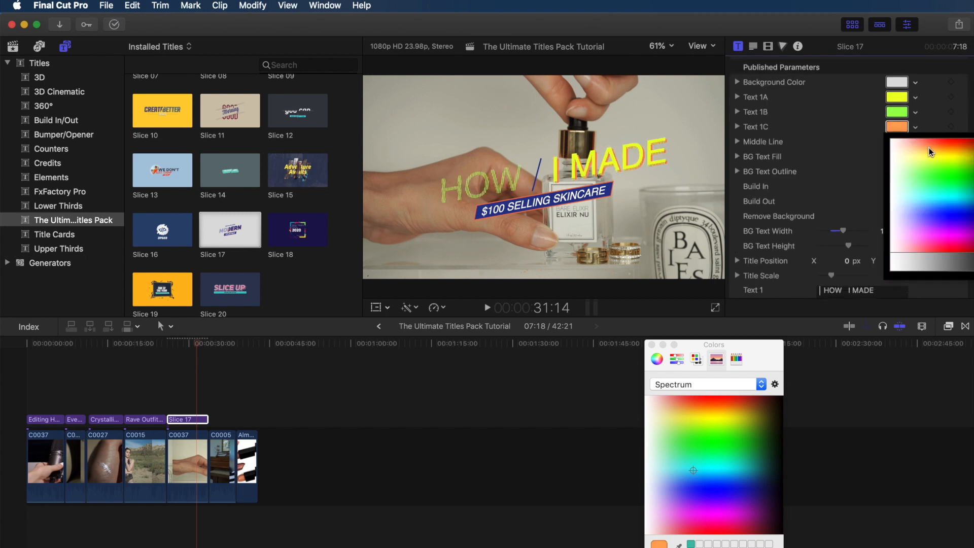
Step: Recolour the Slice 17 texts yellow and green with a red banner accent
{"action": "left_click", "coordinate": [896, 142]}
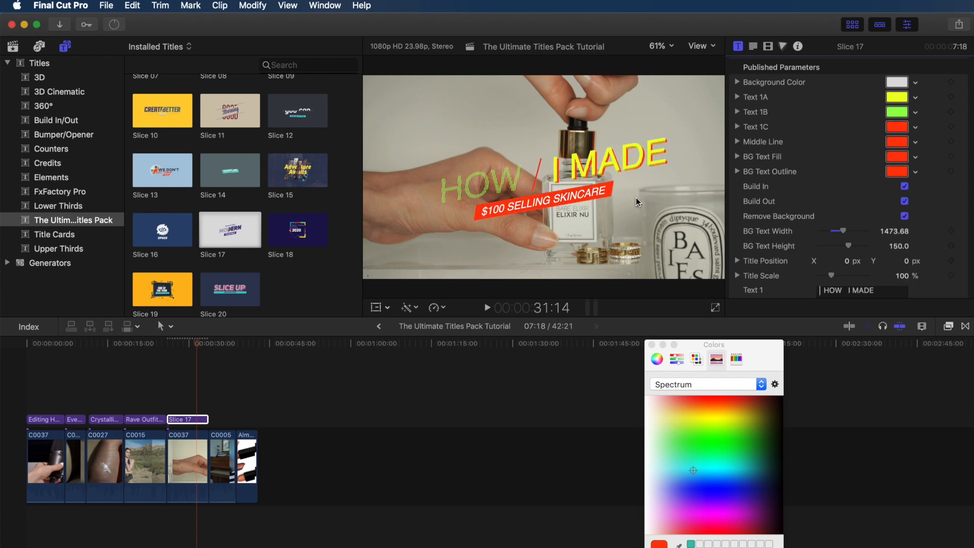
{"action": "left_click", "coordinate": [896, 97]}
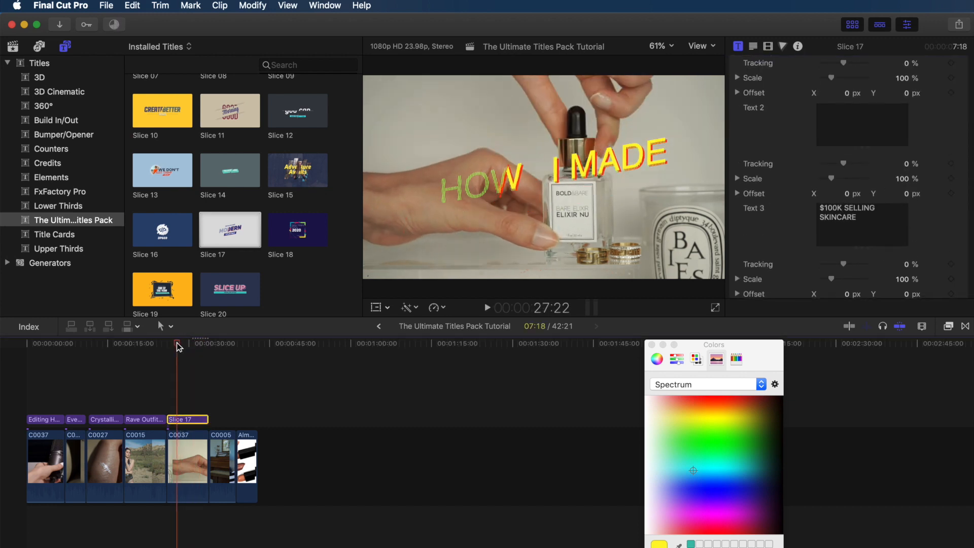
{"action": "left_click_drag", "start_coordinate": [178, 343], "coordinate": [209, 343]}
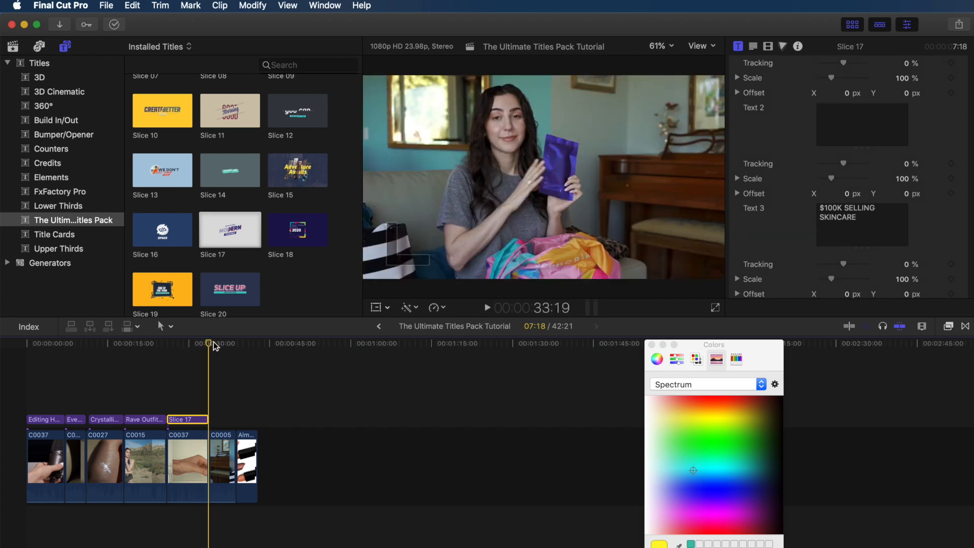
Step: Add Minimal 40 over clip C0005 with its second line reading Vp of Sales, Sephora
{"action": "scroll", "scroll_direction": "down", "scroll_amount": 3}
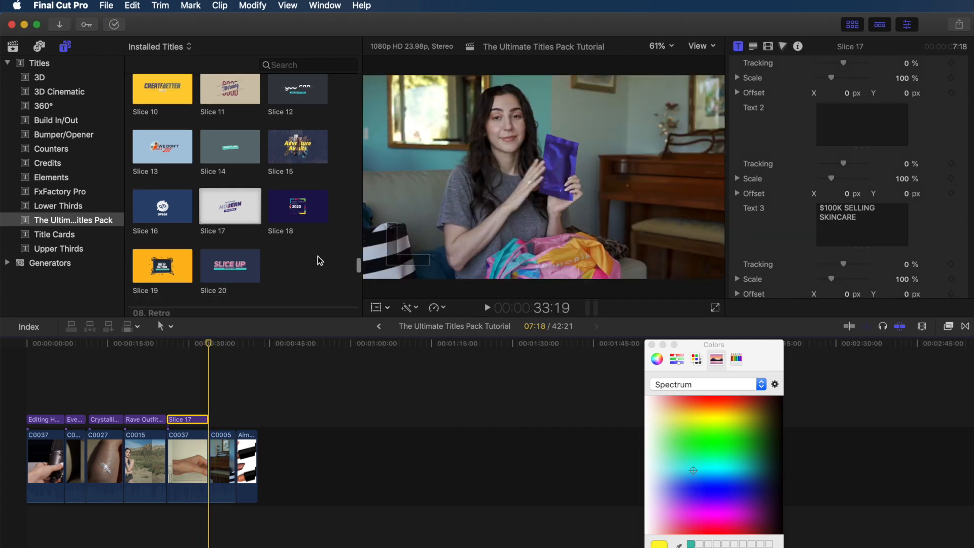
{"action": "scroll", "scroll_direction": "down", "scroll_amount": 3}
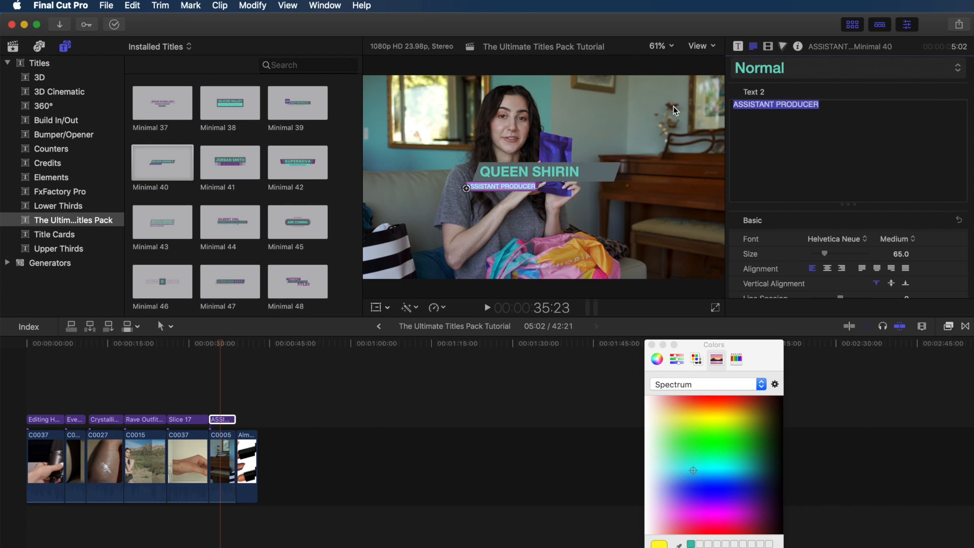
{"action": "type", "text": "Vp of Sales, Sephora"}
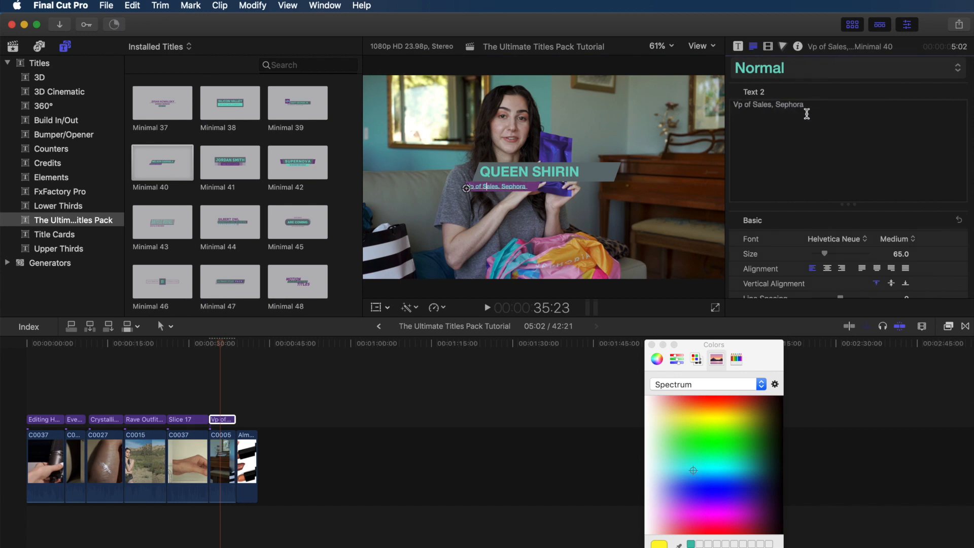